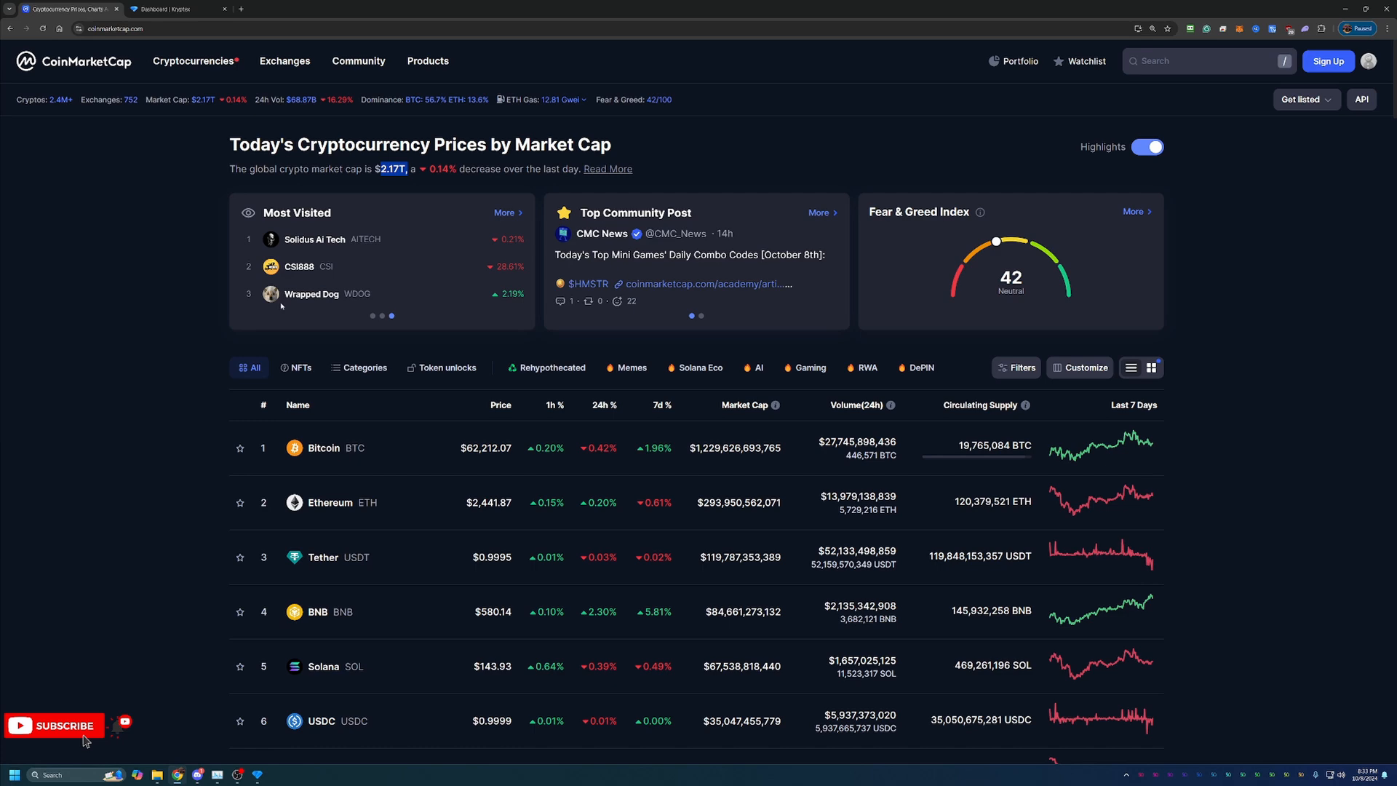
Switch to the Kryptex Dashboard tab showing the 0.00000001 BTC balance and earnings chart.
{"action": "scroll", "scroll_direction": "down", "scroll_amount": 3}
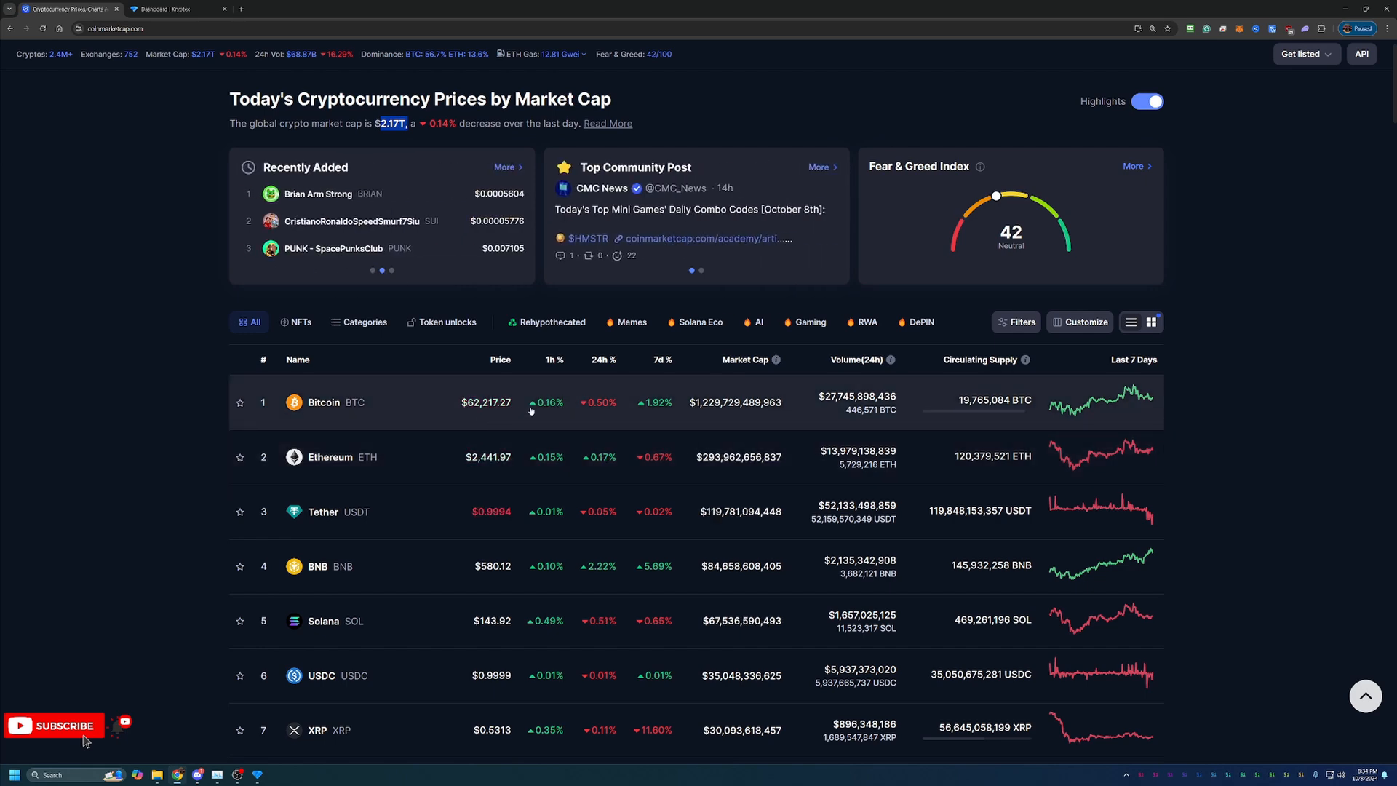
{"action": "scroll", "scroll_direction": "down", "scroll_amount": 3}
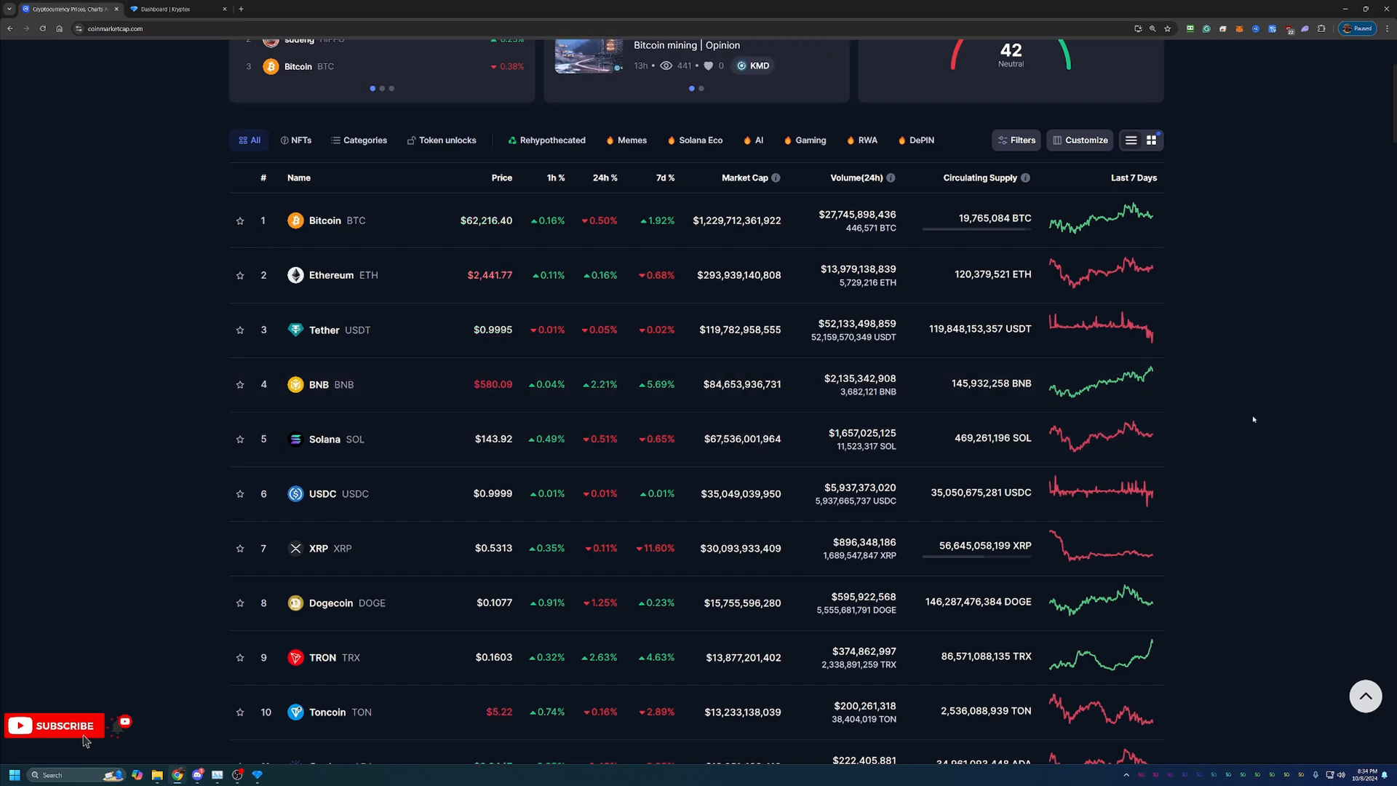
{"action": "scroll", "scroll_direction": "up", "scroll_amount": 3}
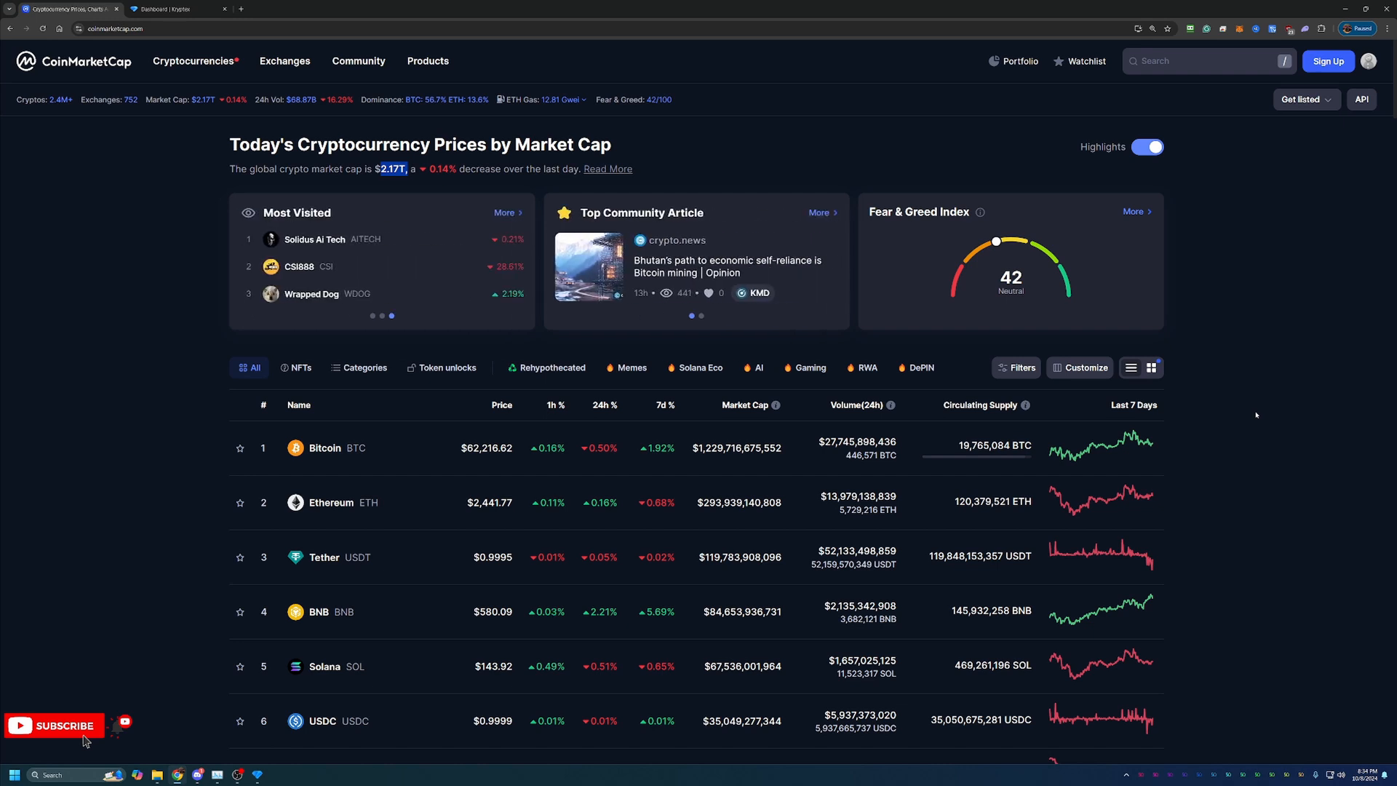
{"action": "left_click", "coordinate": [381, 315]}
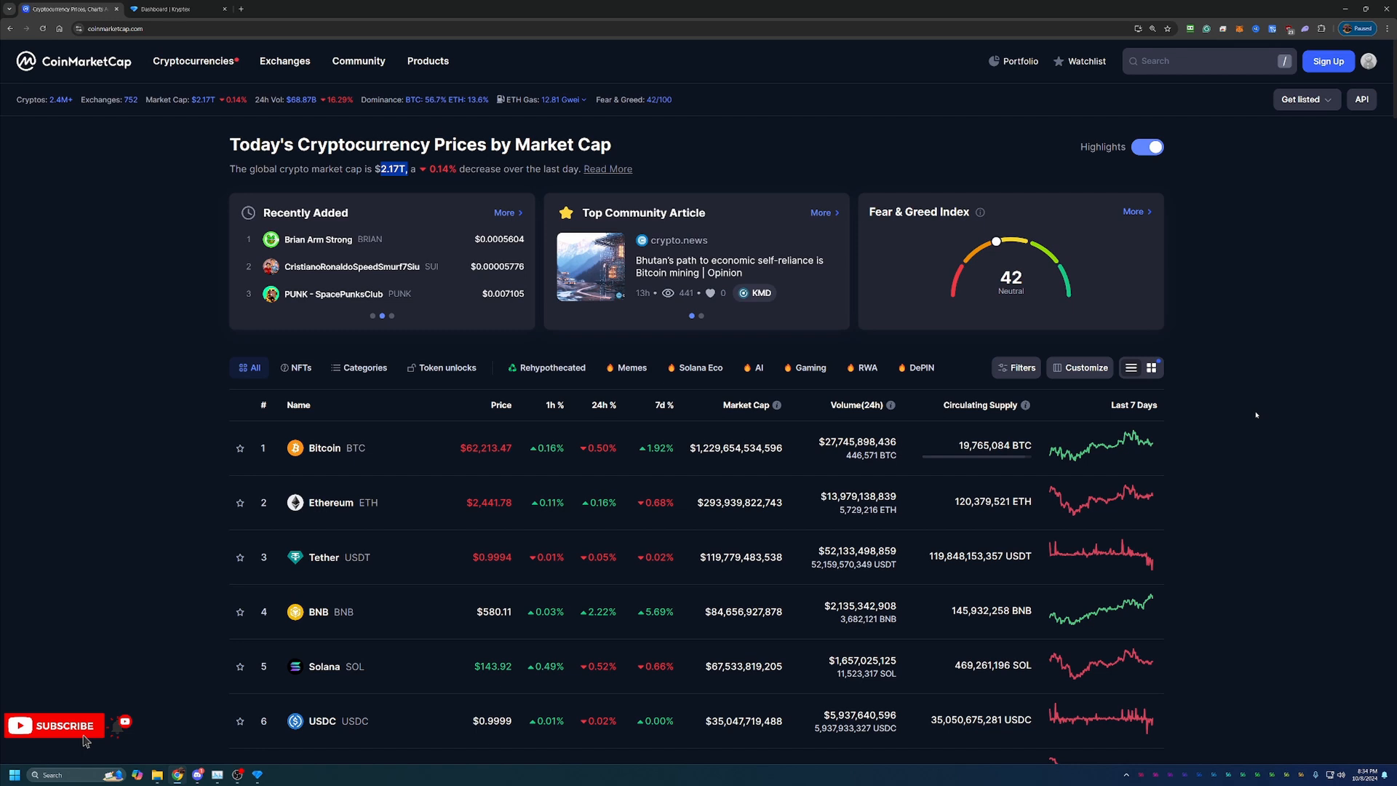
{"action": "left_click", "coordinate": [382, 315]}
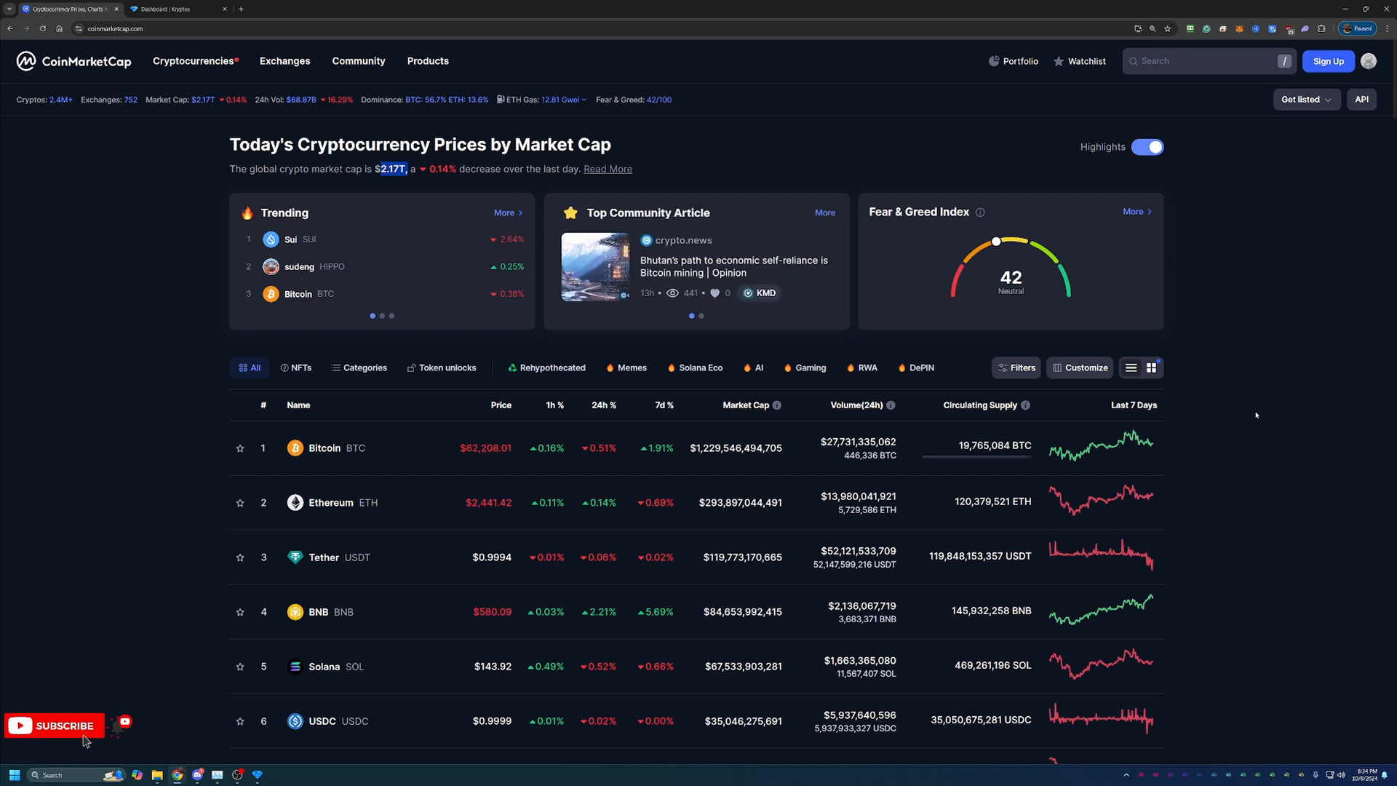
{"action": "left_click", "coordinate": [382, 315]}
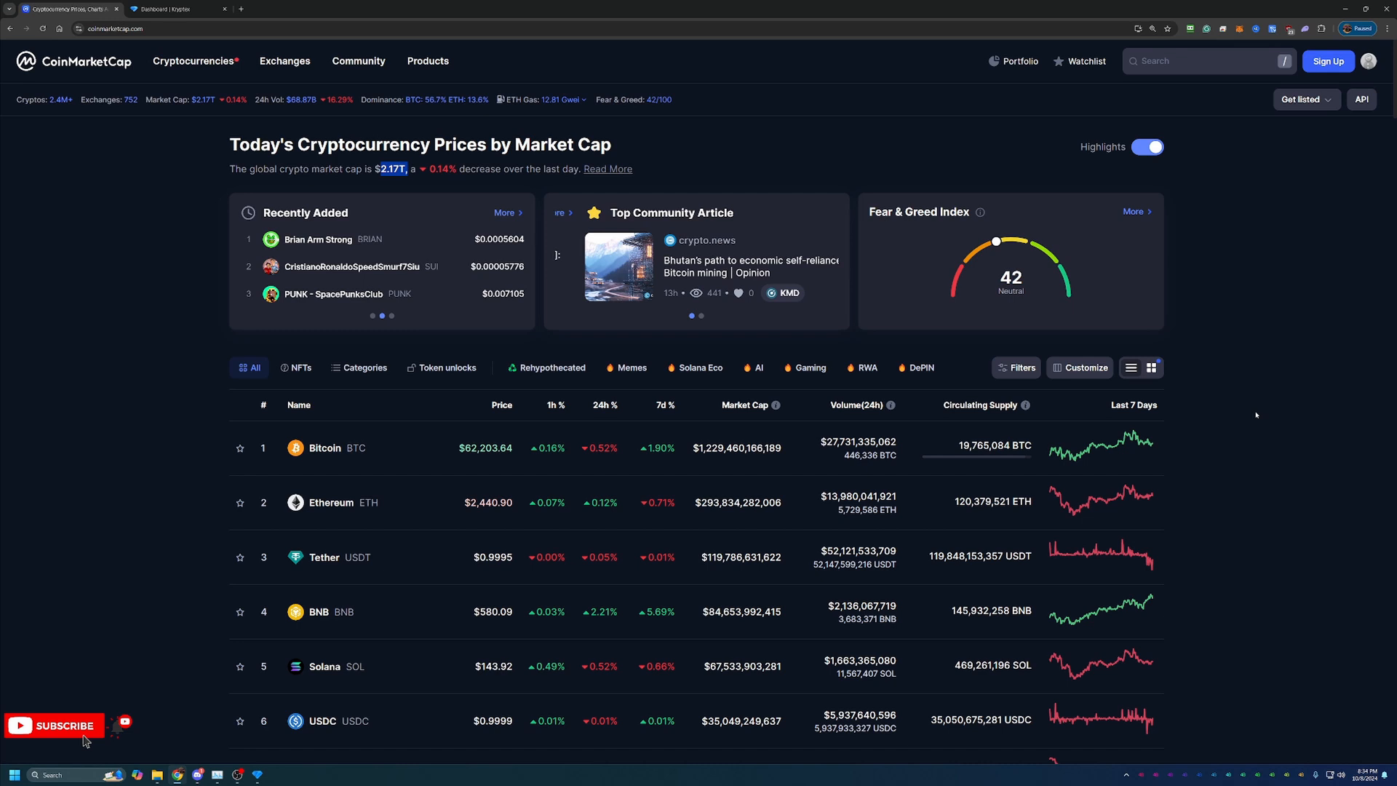
{"action": "left_click", "coordinate": [390, 315]}
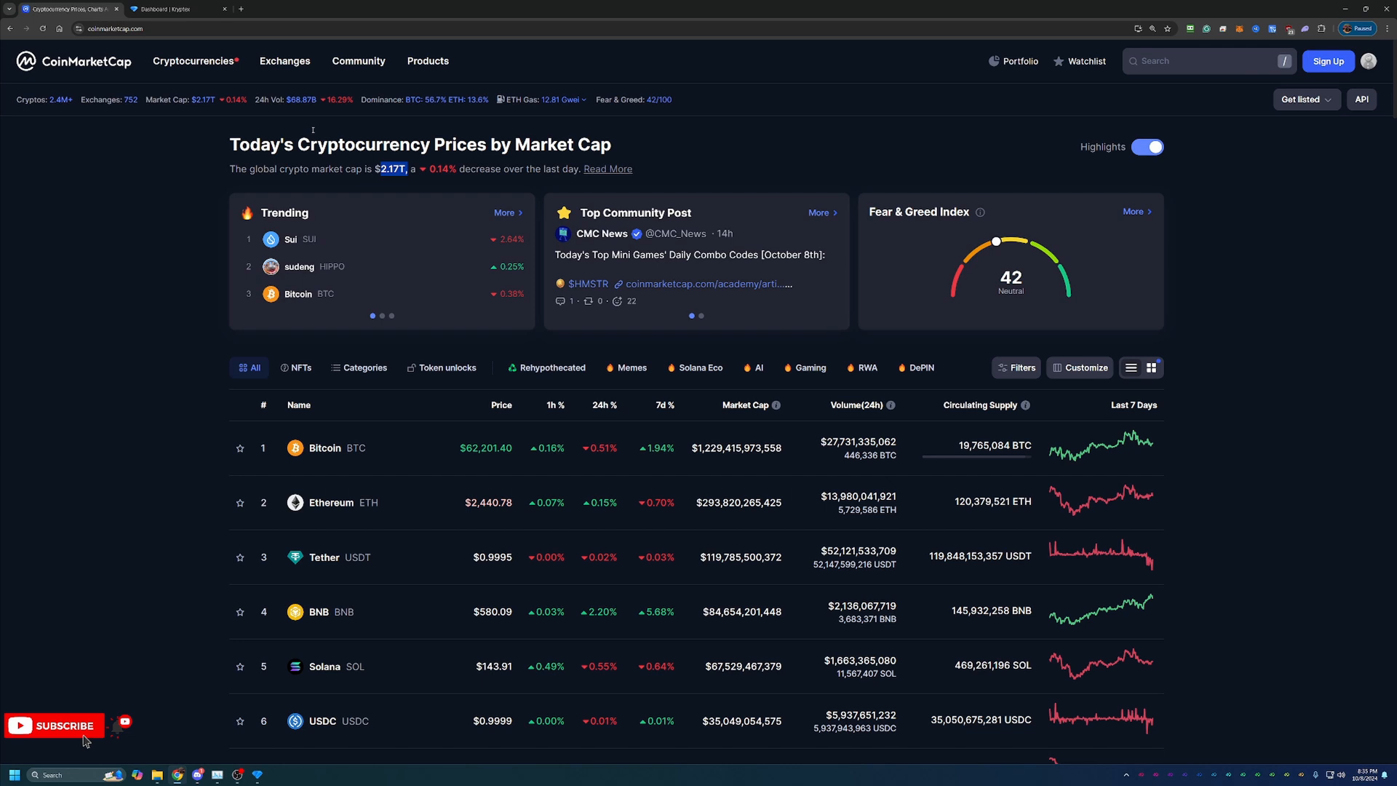
{"action": "left_click", "coordinate": [174, 9]}
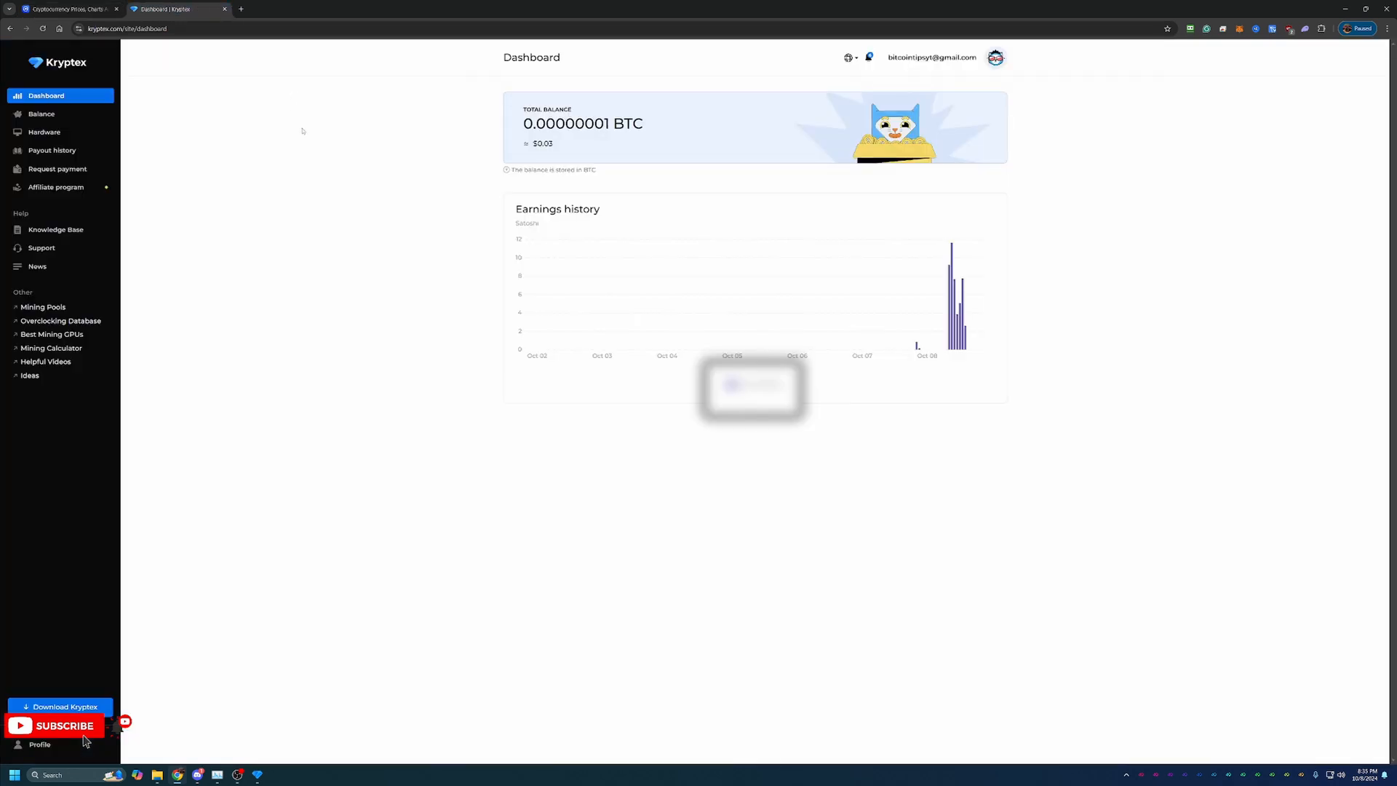
{"action": "mouse_move", "coordinate": [370, 158]}
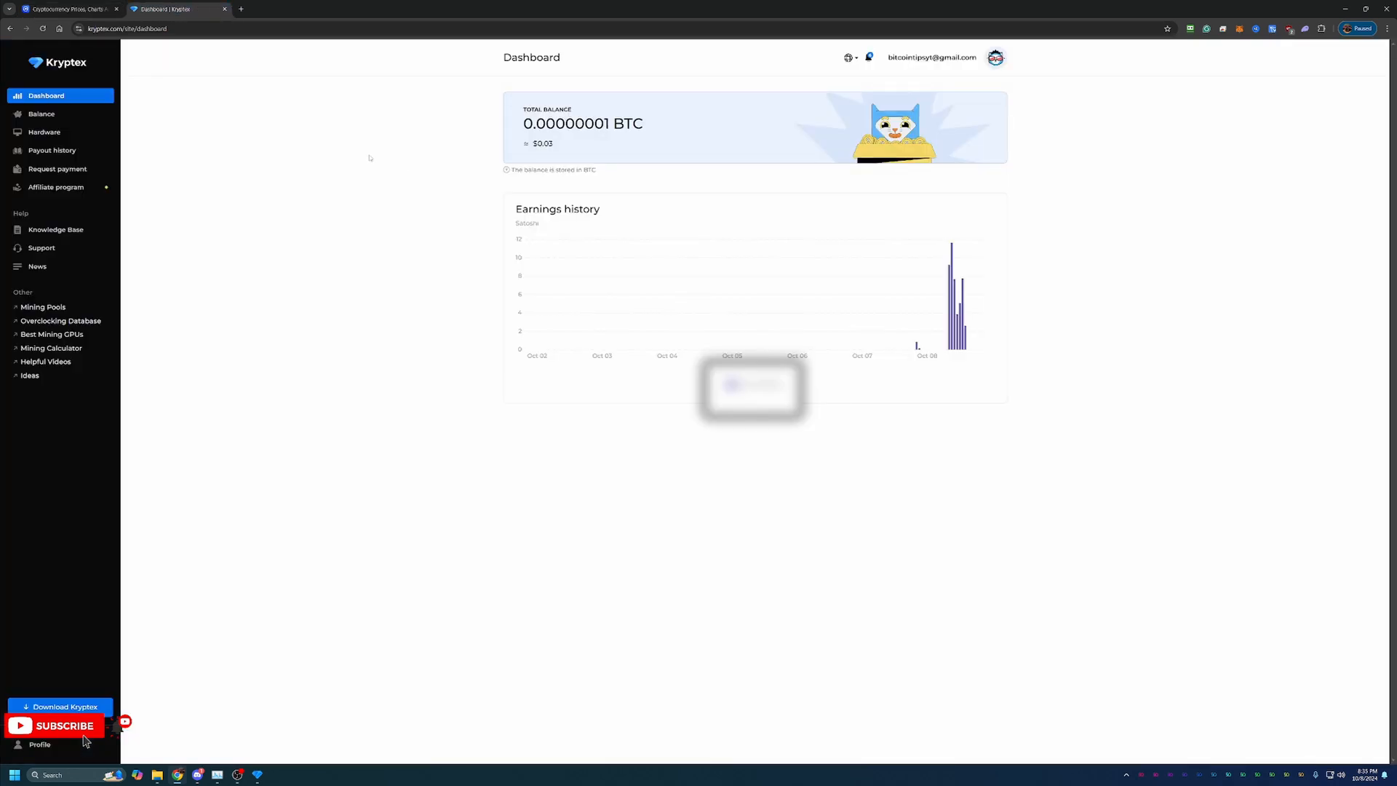
{"action": "mouse_move", "coordinate": [267, 118]}
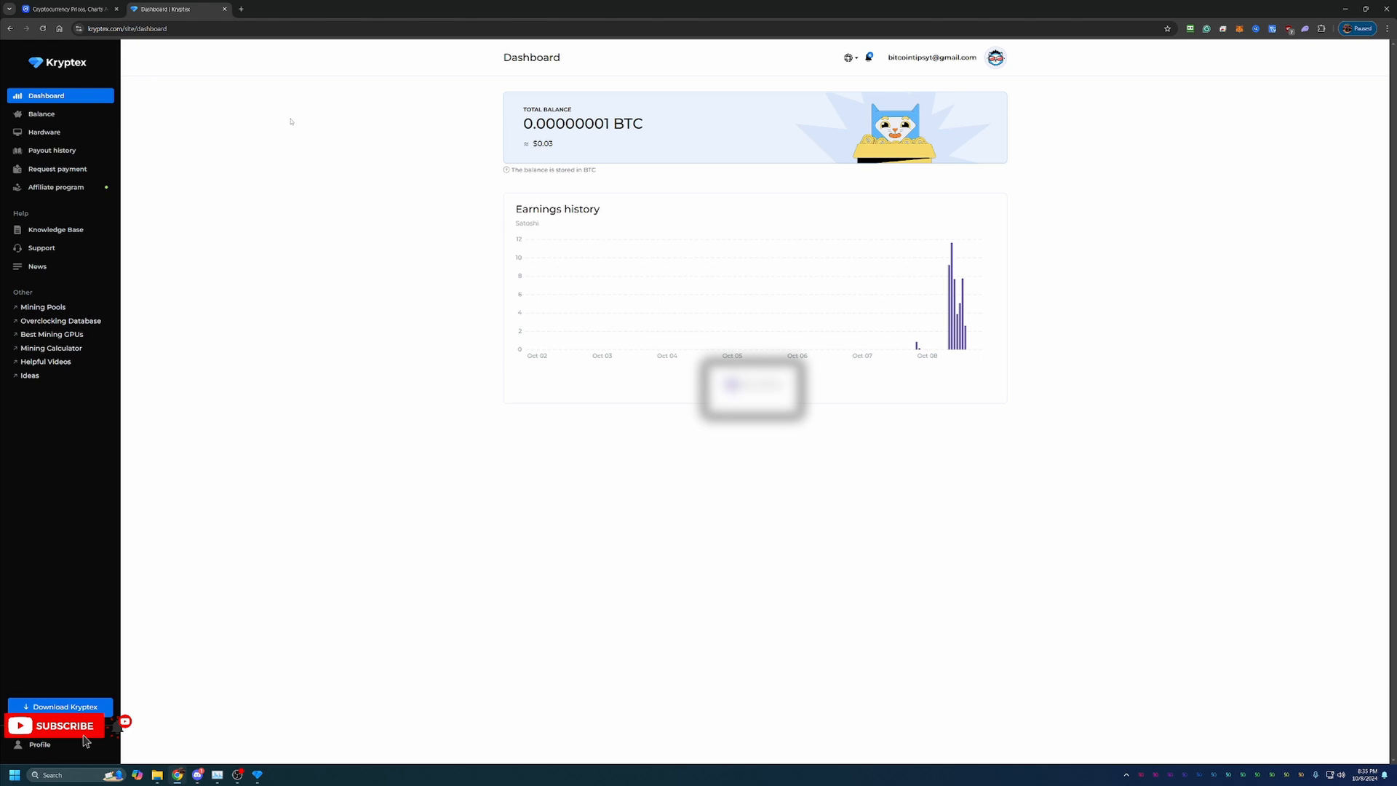
{"action": "mouse_move", "coordinate": [624, 182]}
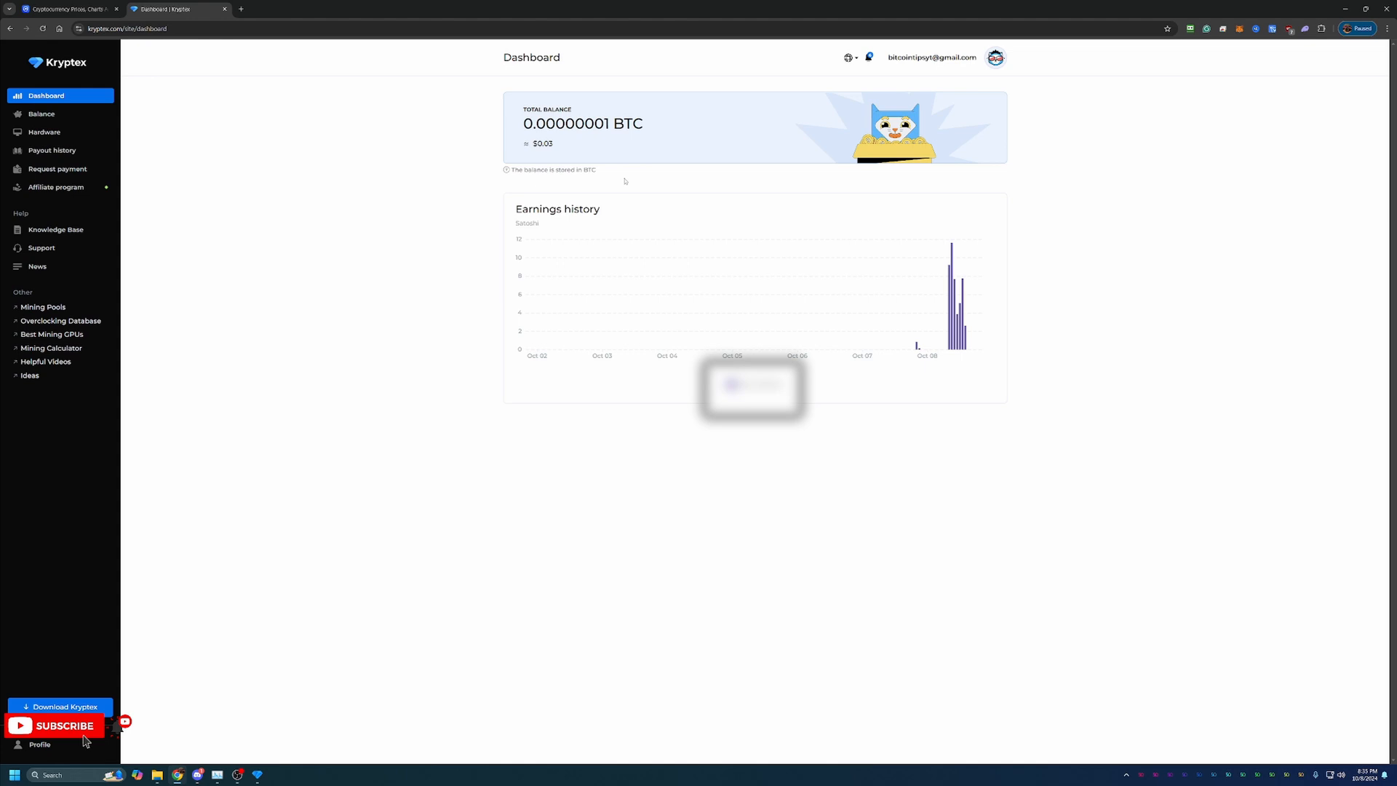
{"action": "mouse_move", "coordinate": [822, 140]}
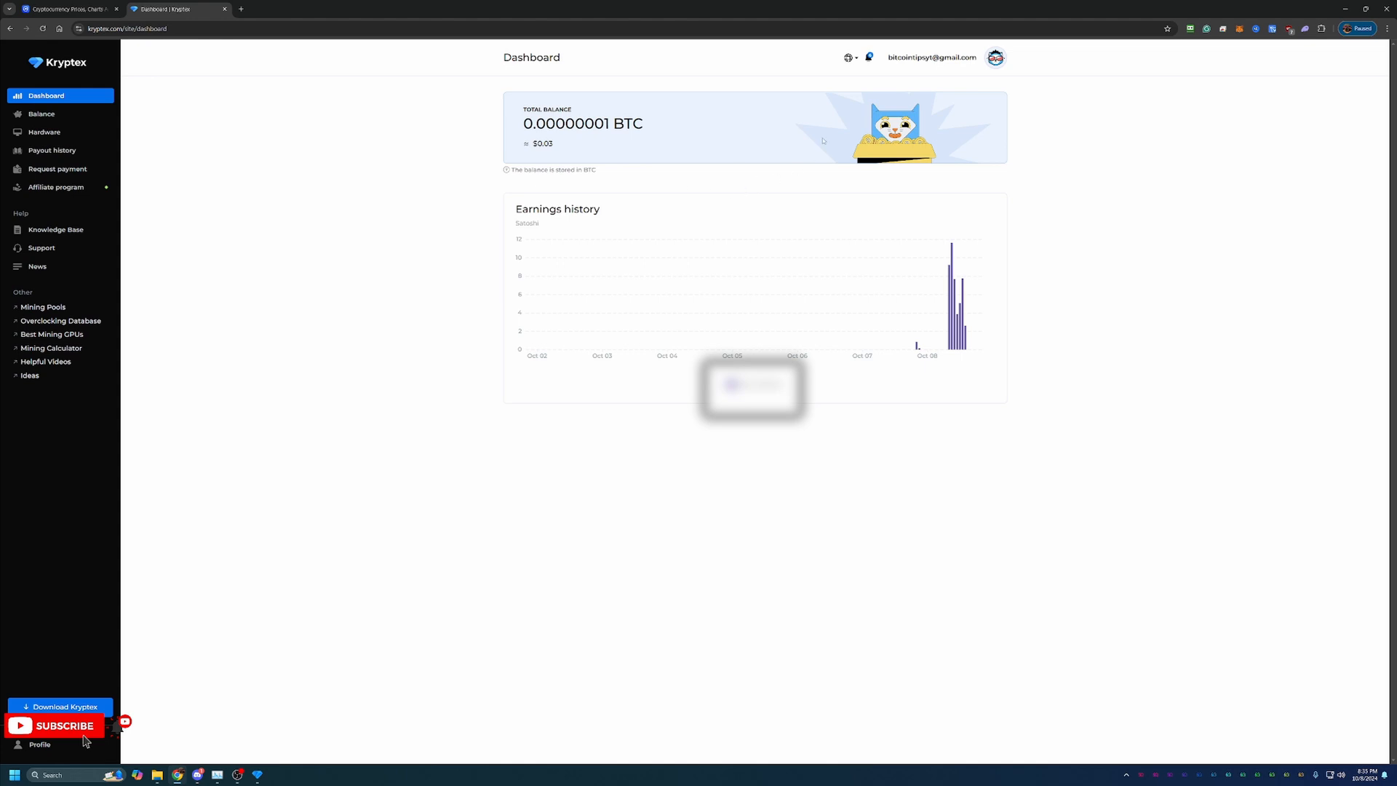
{"action": "mouse_move", "coordinate": [563, 158]}
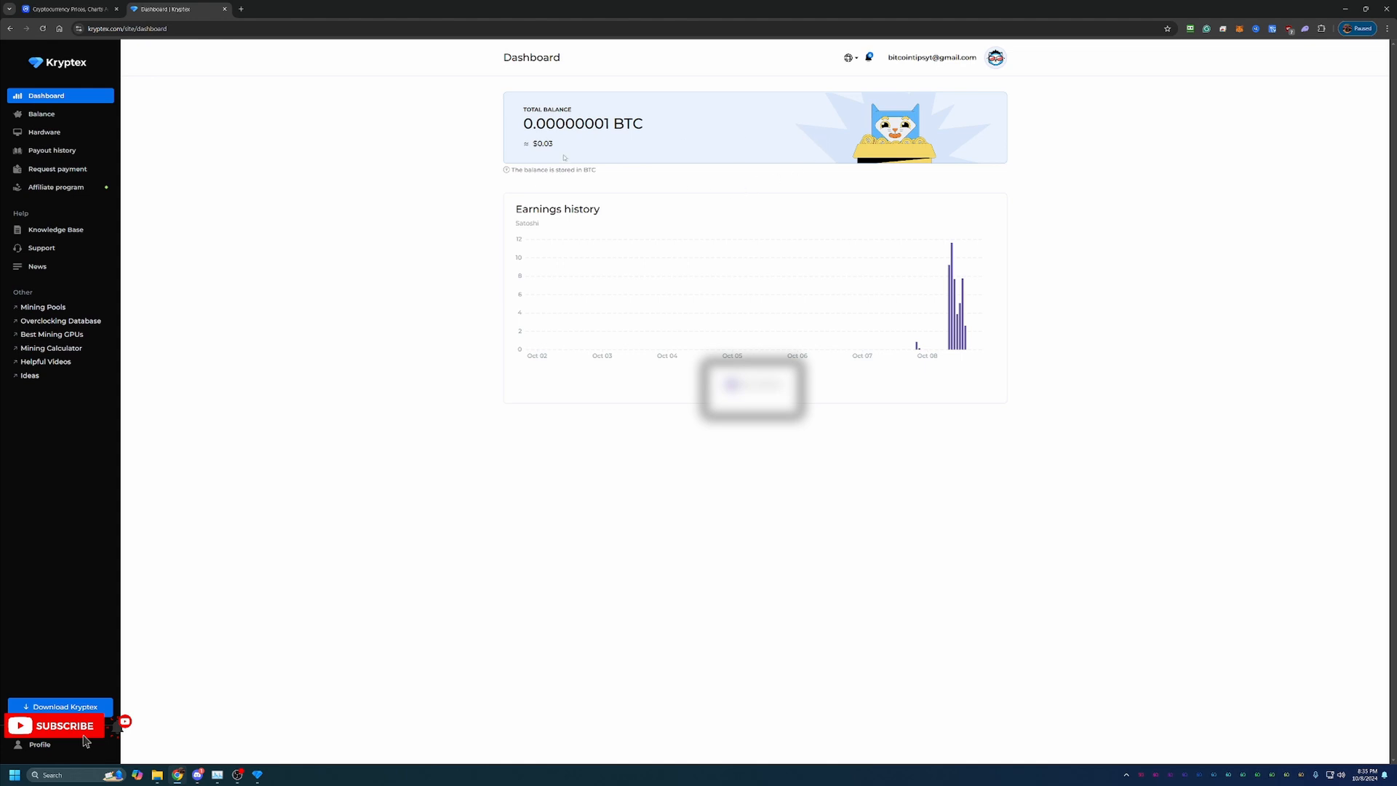
{"action": "mouse_move", "coordinate": [424, 190]}
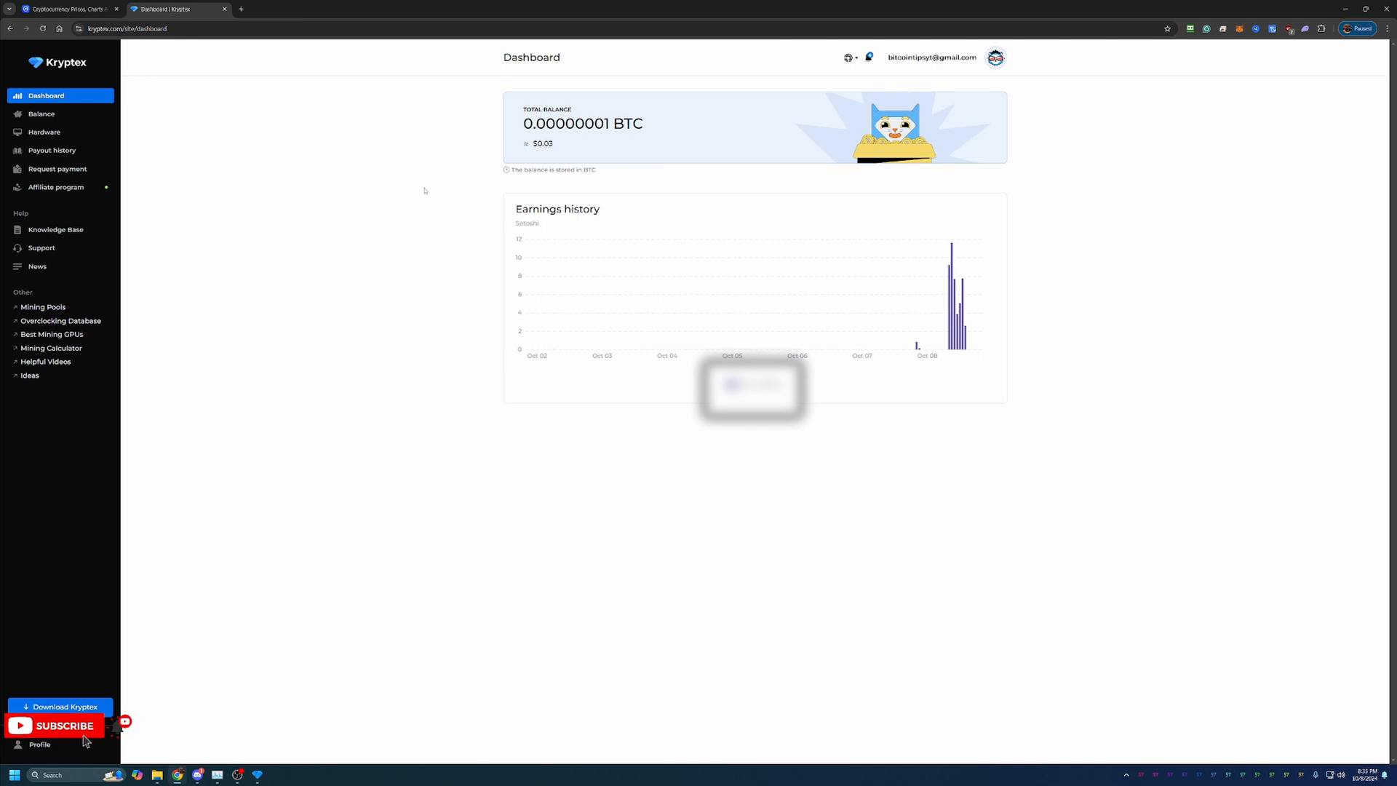
{"action": "mouse_move", "coordinate": [351, 177]}
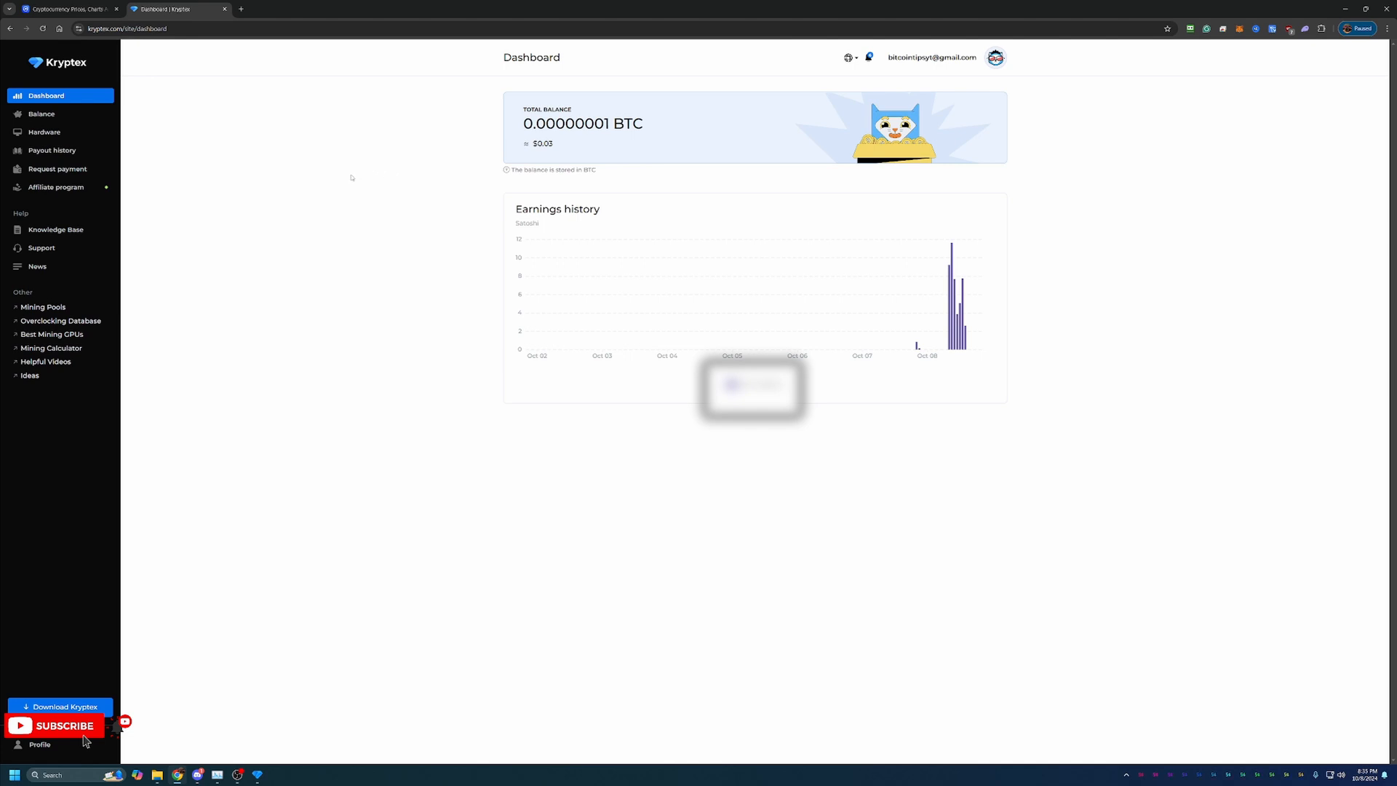
{"action": "mouse_move", "coordinate": [941, 43]}
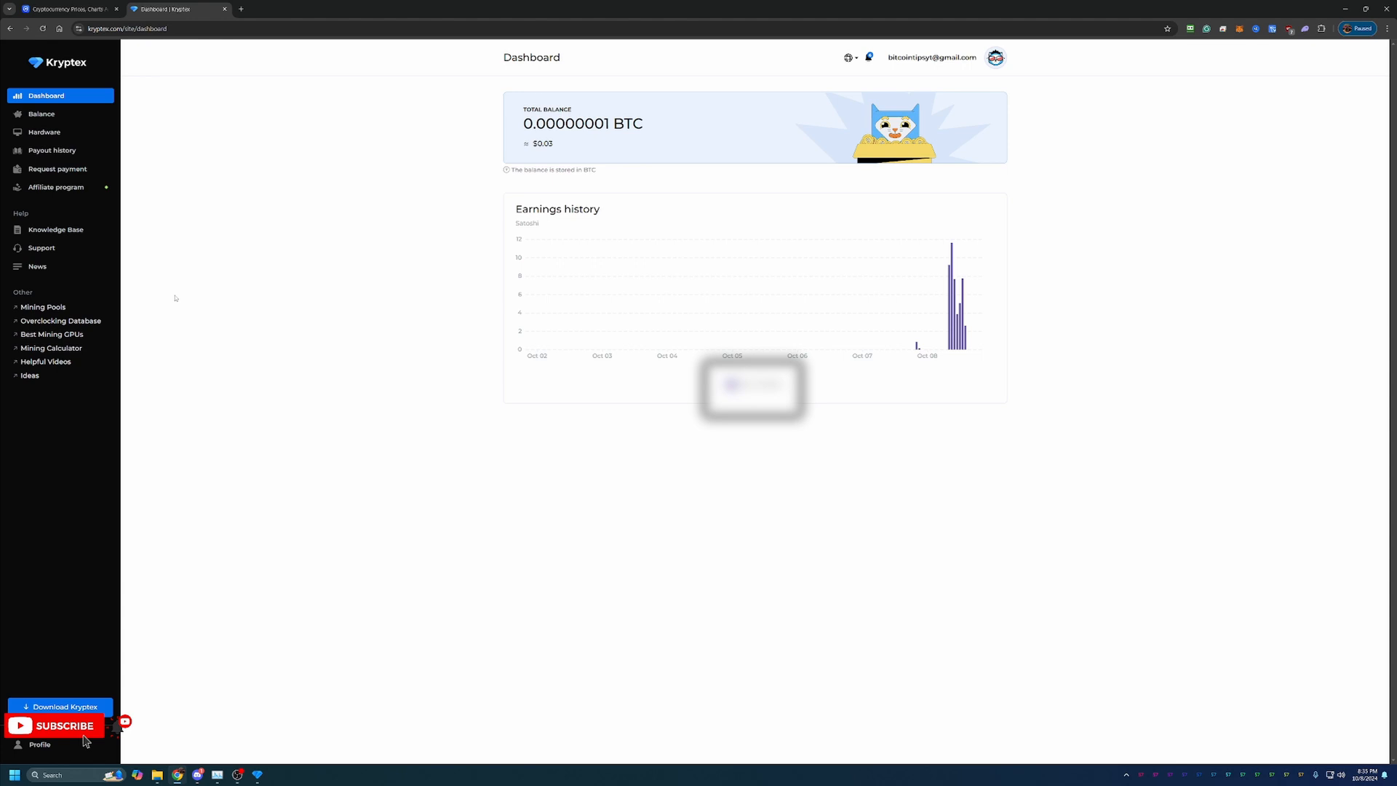
{"action": "mouse_move", "coordinate": [167, 169]}
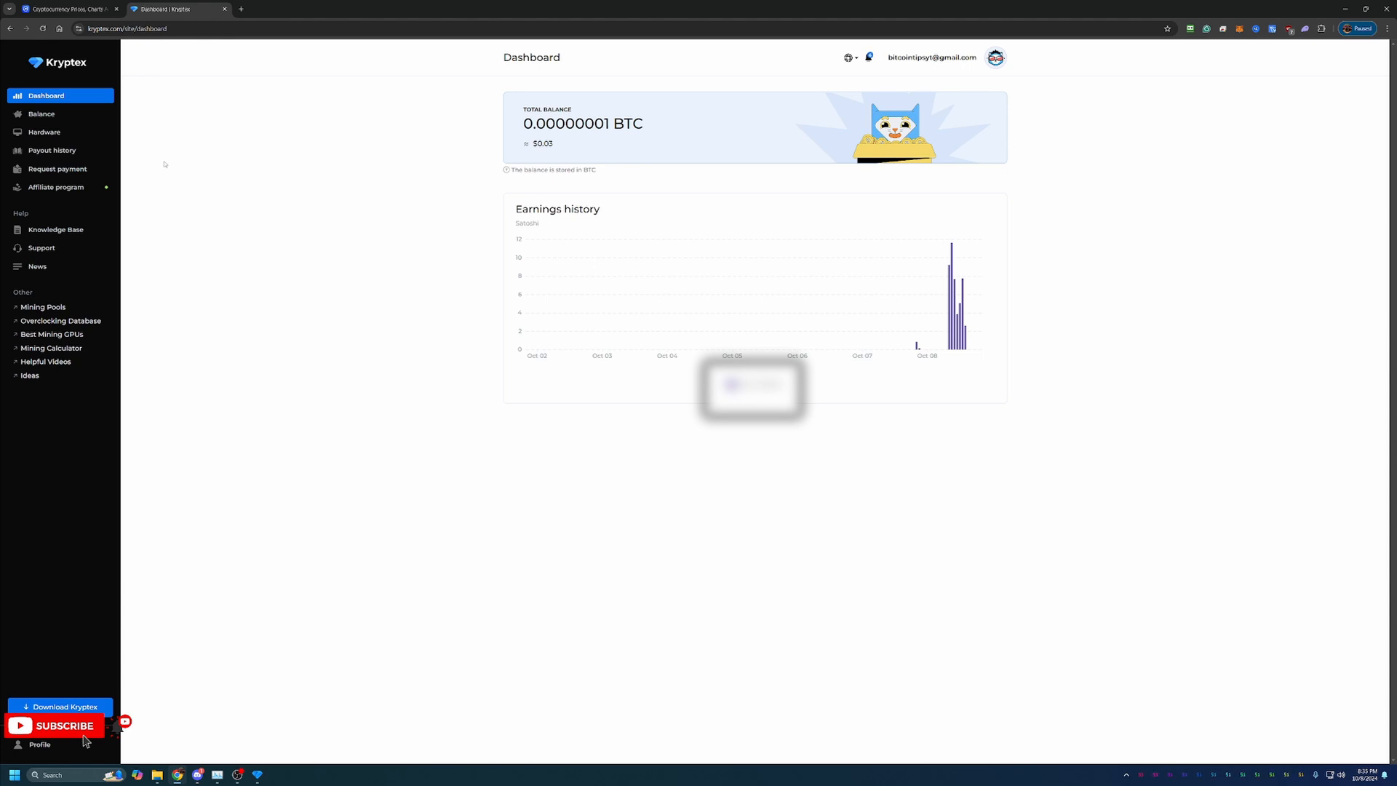
{"action": "mouse_move", "coordinate": [162, 459]}
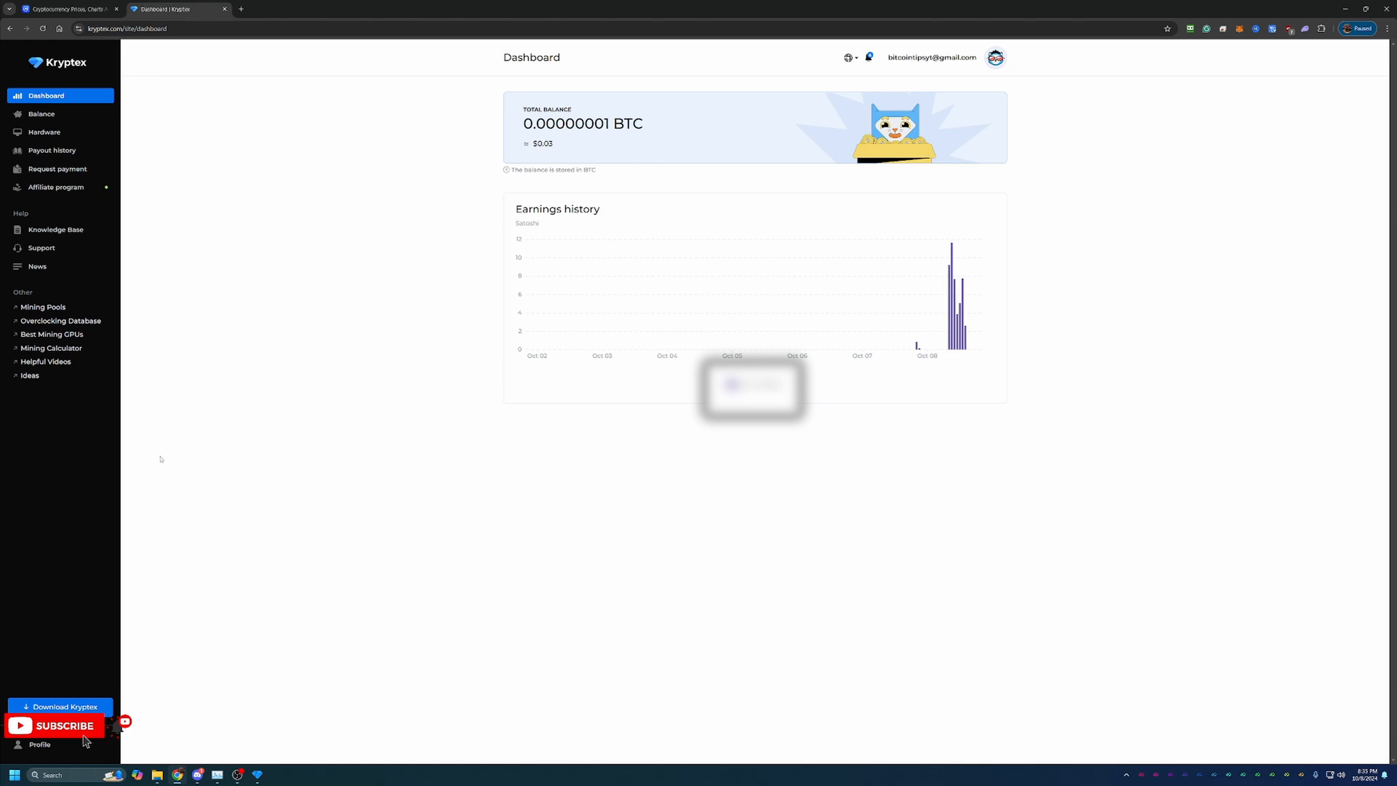
{"action": "mouse_move", "coordinate": [50, 656]}
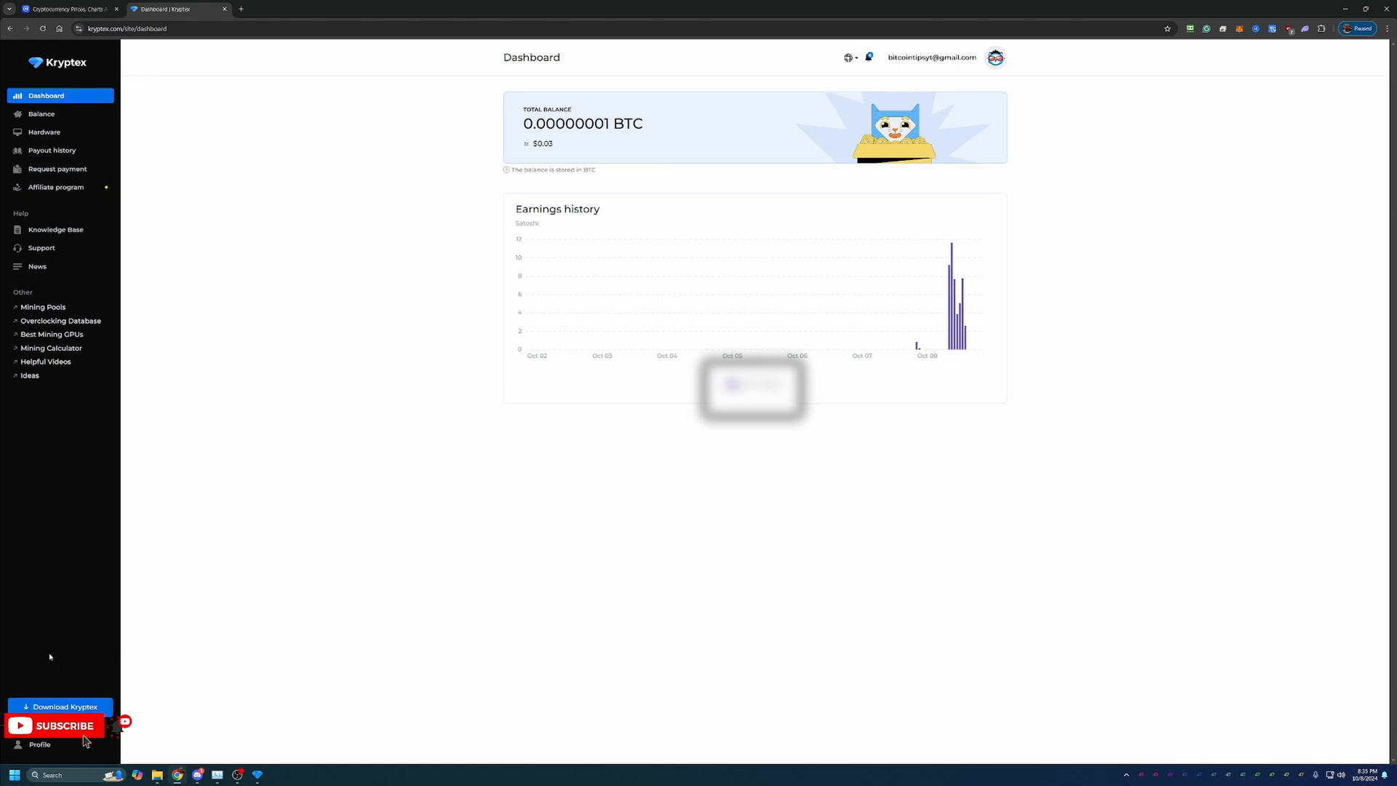
{"action": "mouse_move", "coordinate": [24, 627]}
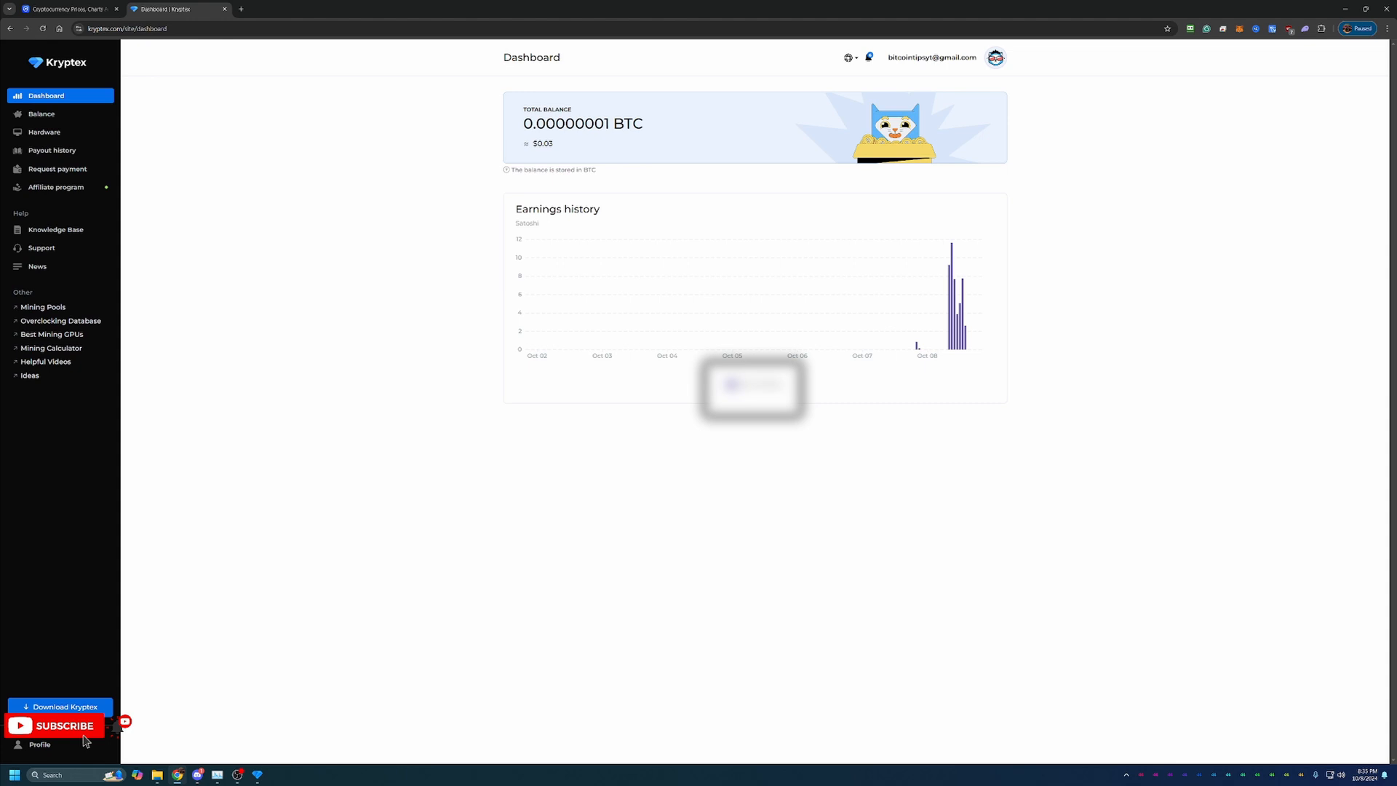
{"action": "mouse_move", "coordinate": [60, 707]}
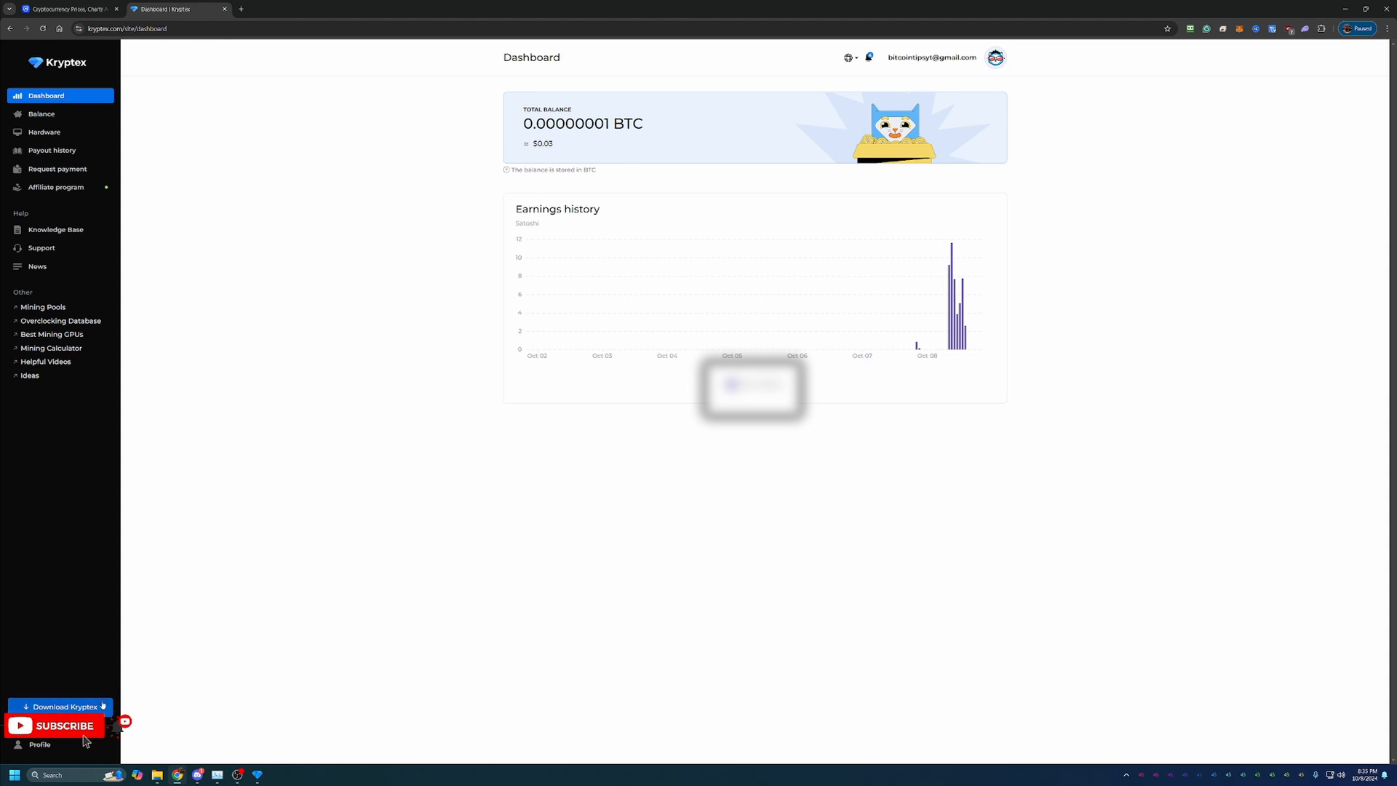
{"action": "mouse_move", "coordinate": [61, 706]}
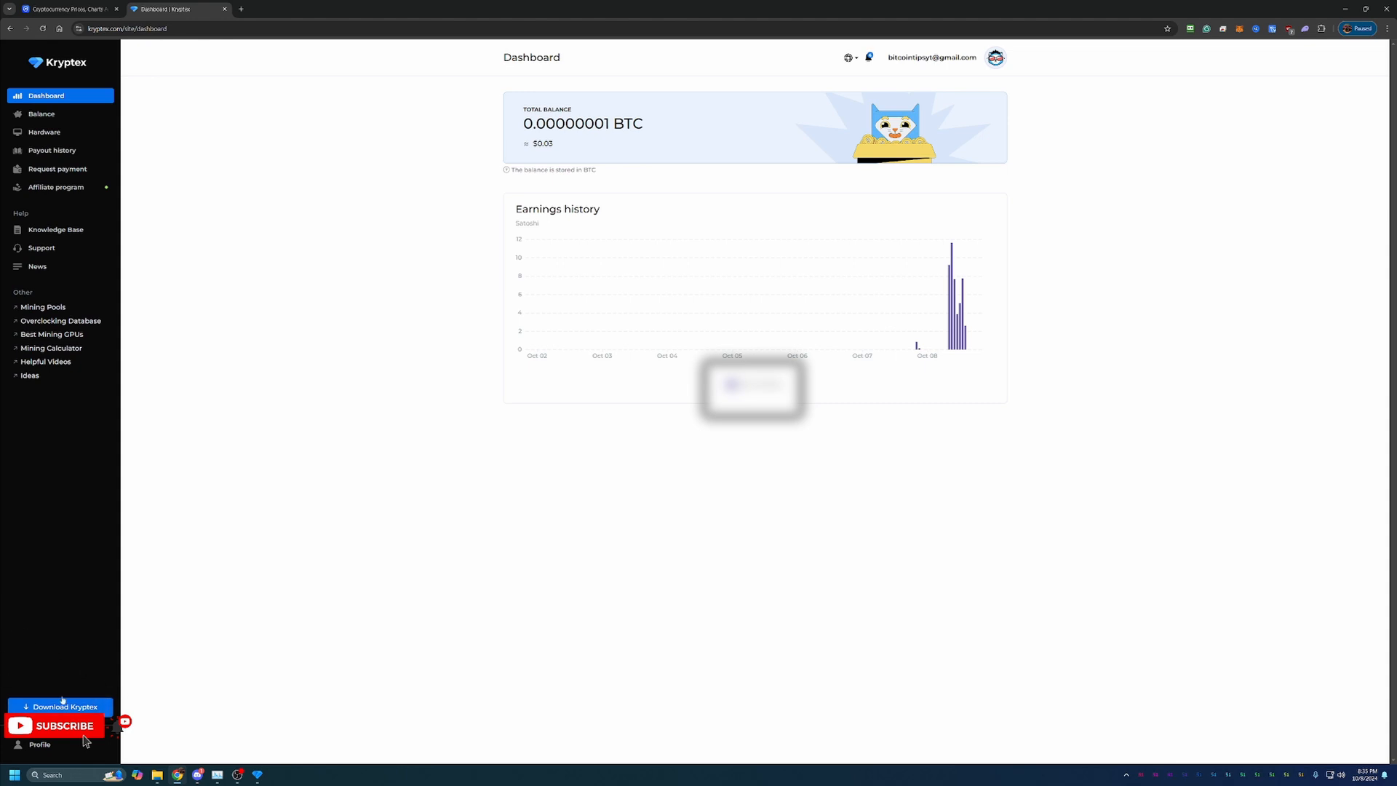
{"action": "mouse_move", "coordinate": [297, 668]}
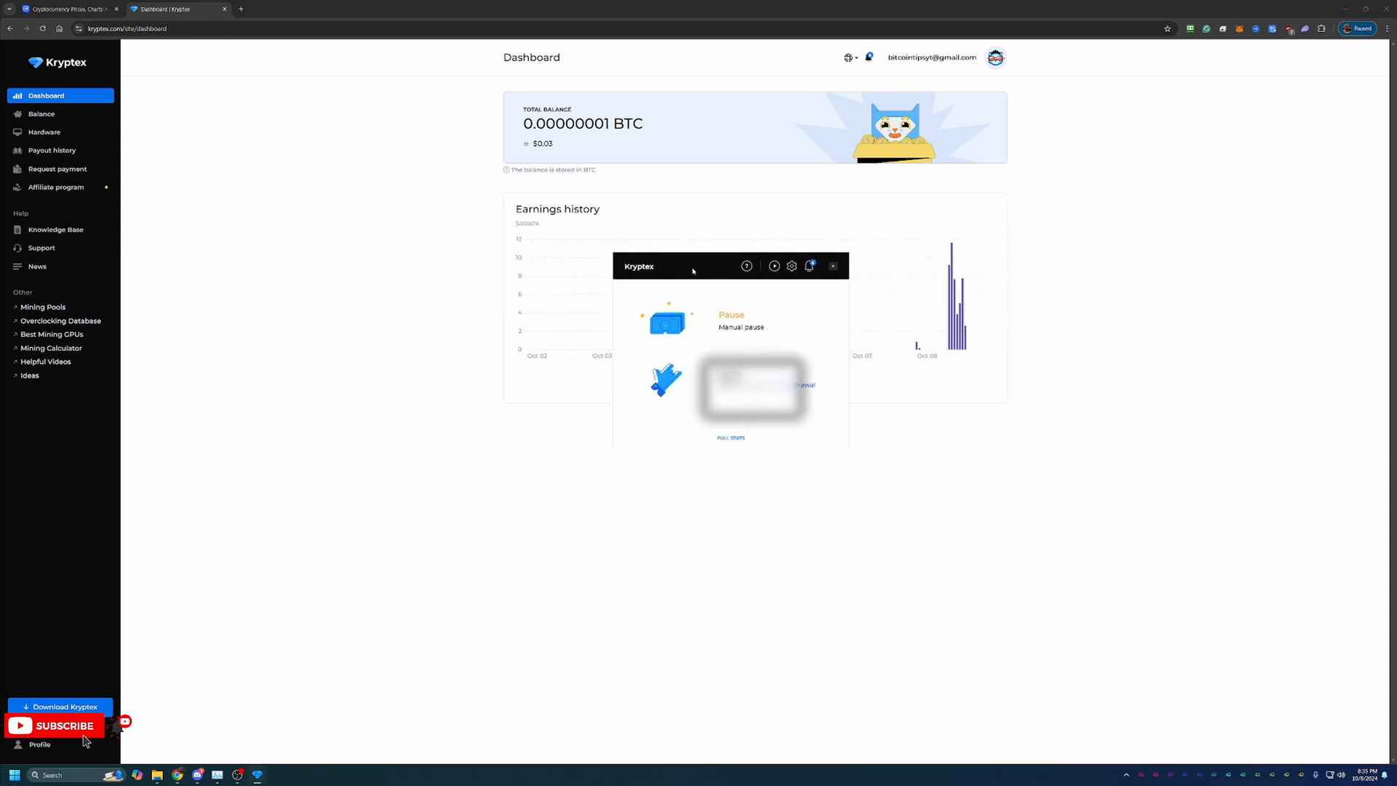
{"action": "mouse_move", "coordinate": [1039, 158]}
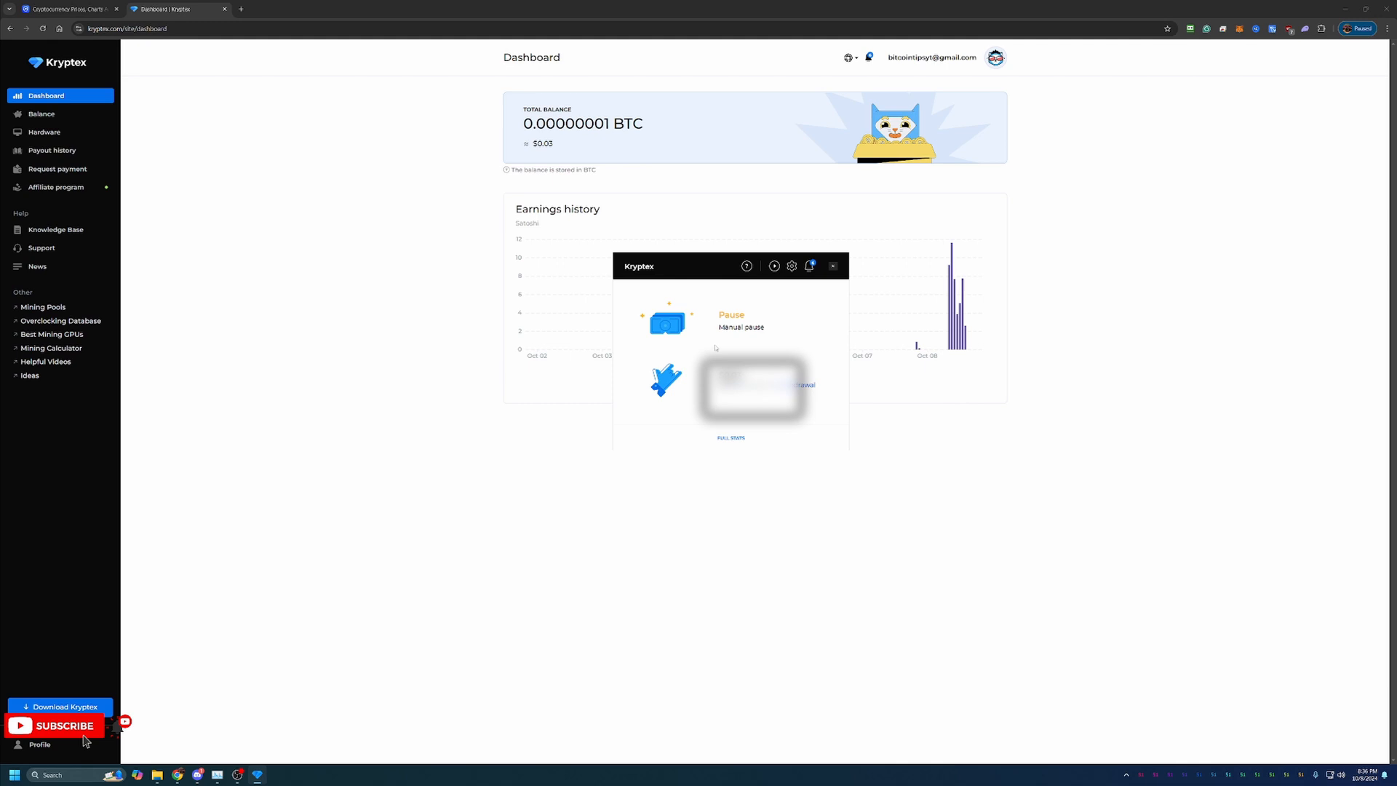
{"action": "mouse_move", "coordinate": [750, 318]}
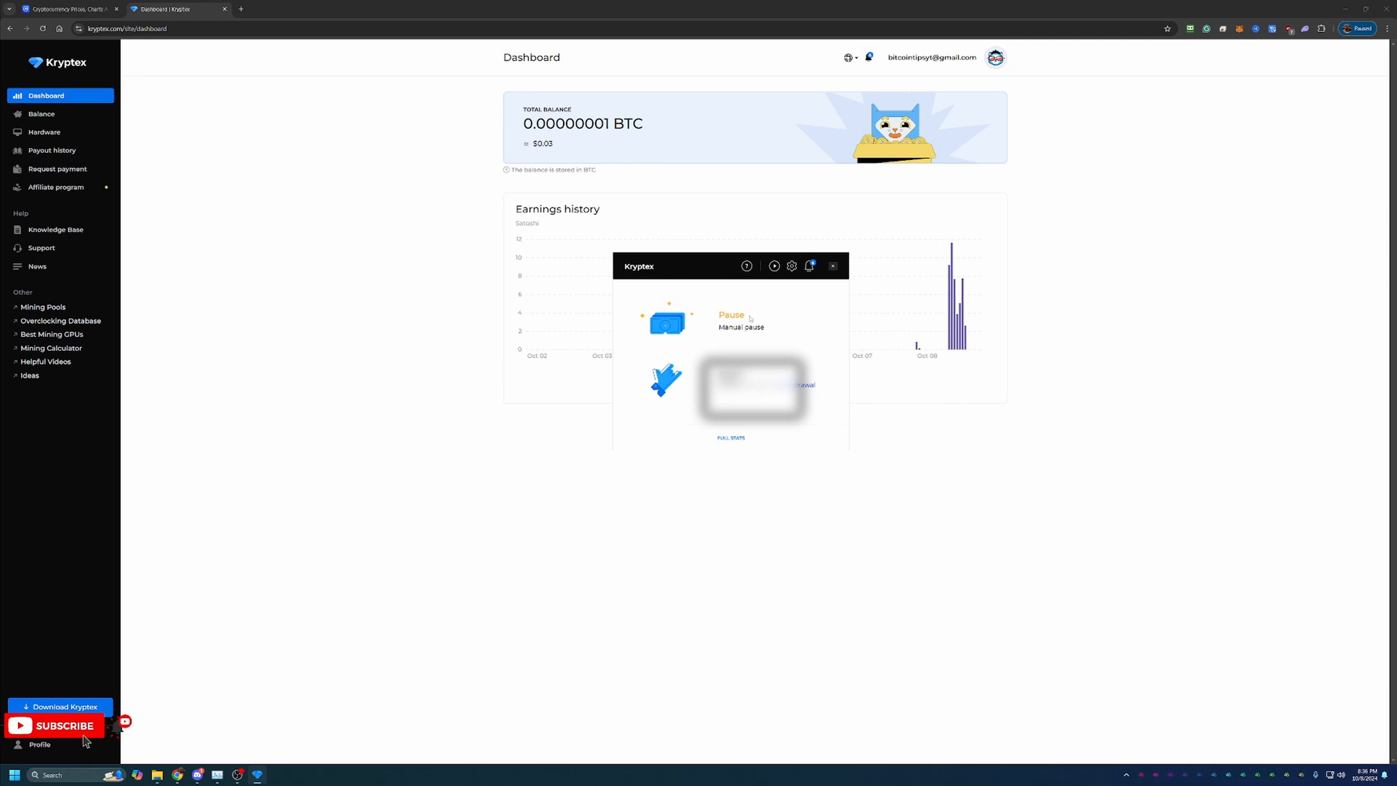
Open the miner's gear Settings to show the Mining options, including Start with Windows.
{"action": "left_click", "coordinate": [791, 266]}
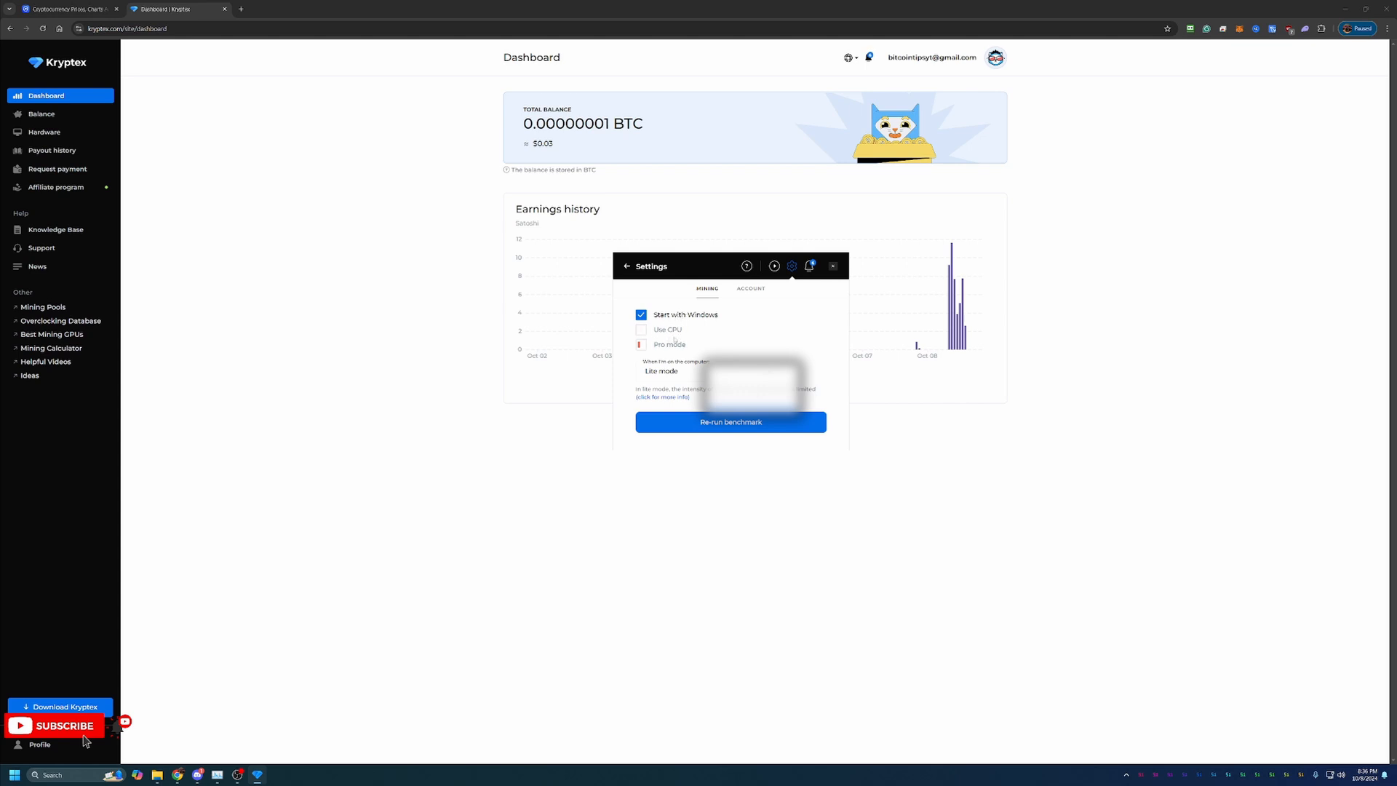
{"action": "mouse_move", "coordinate": [765, 337]}
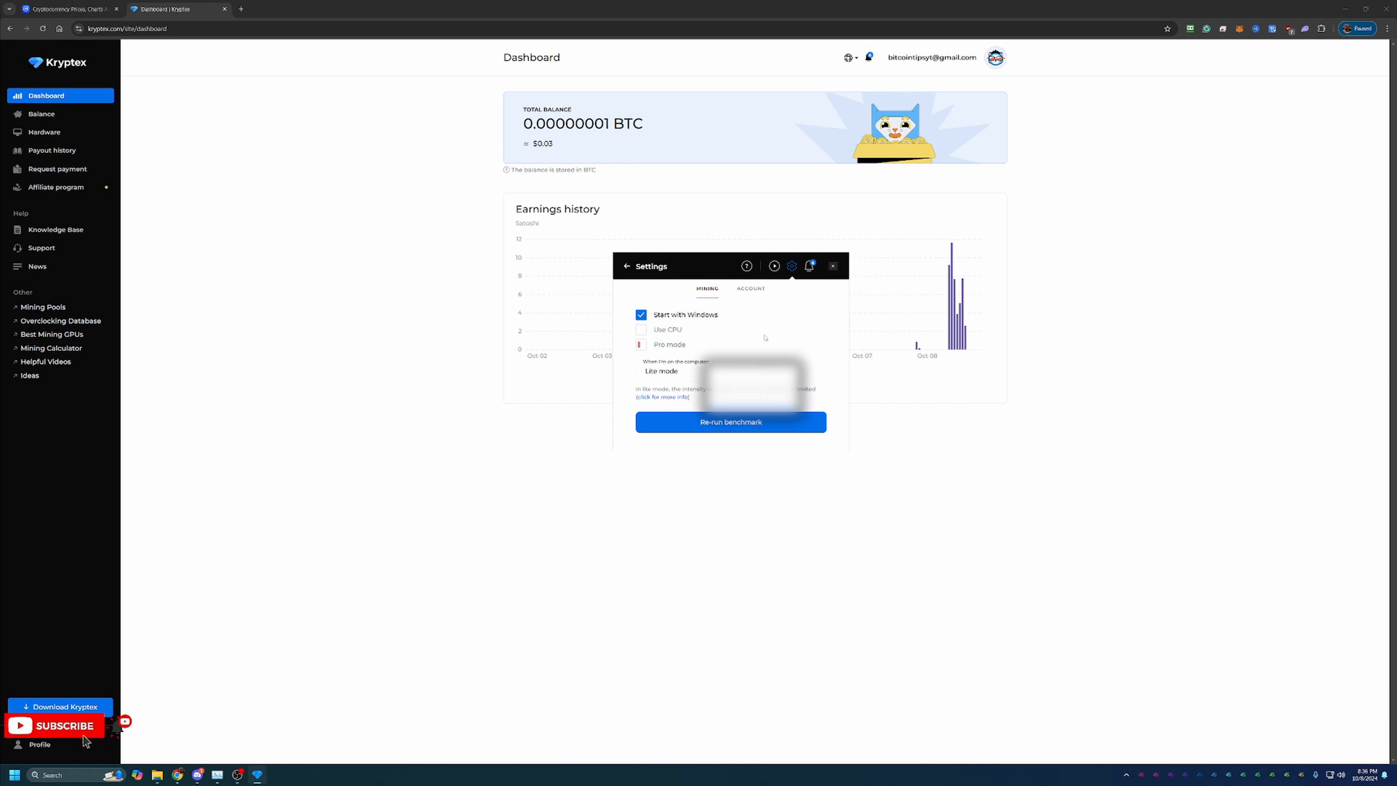
{"action": "mouse_move", "coordinate": [687, 332]}
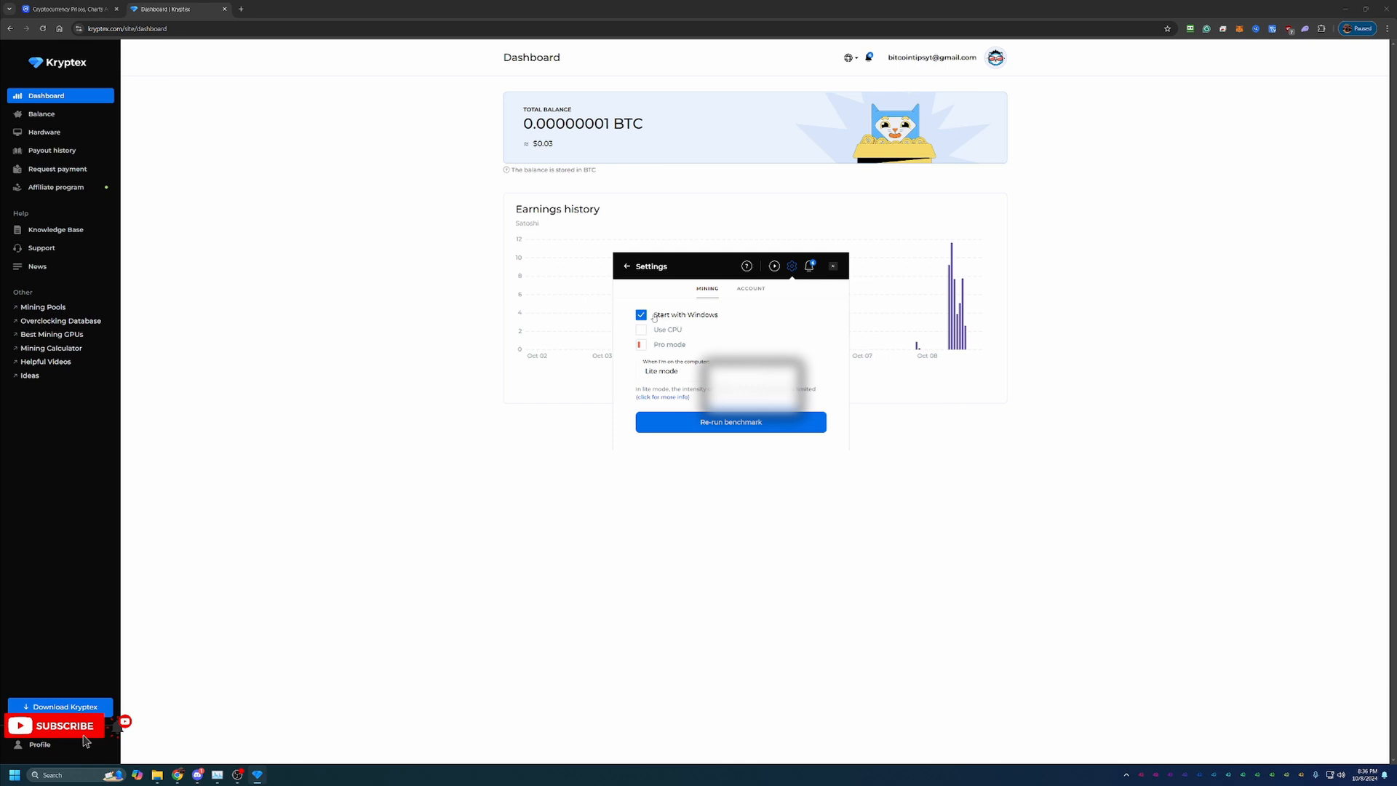
Disable Start with Windows, return to the $4.14/month estimate, then pause mining.
{"action": "left_click", "coordinate": [641, 315]}
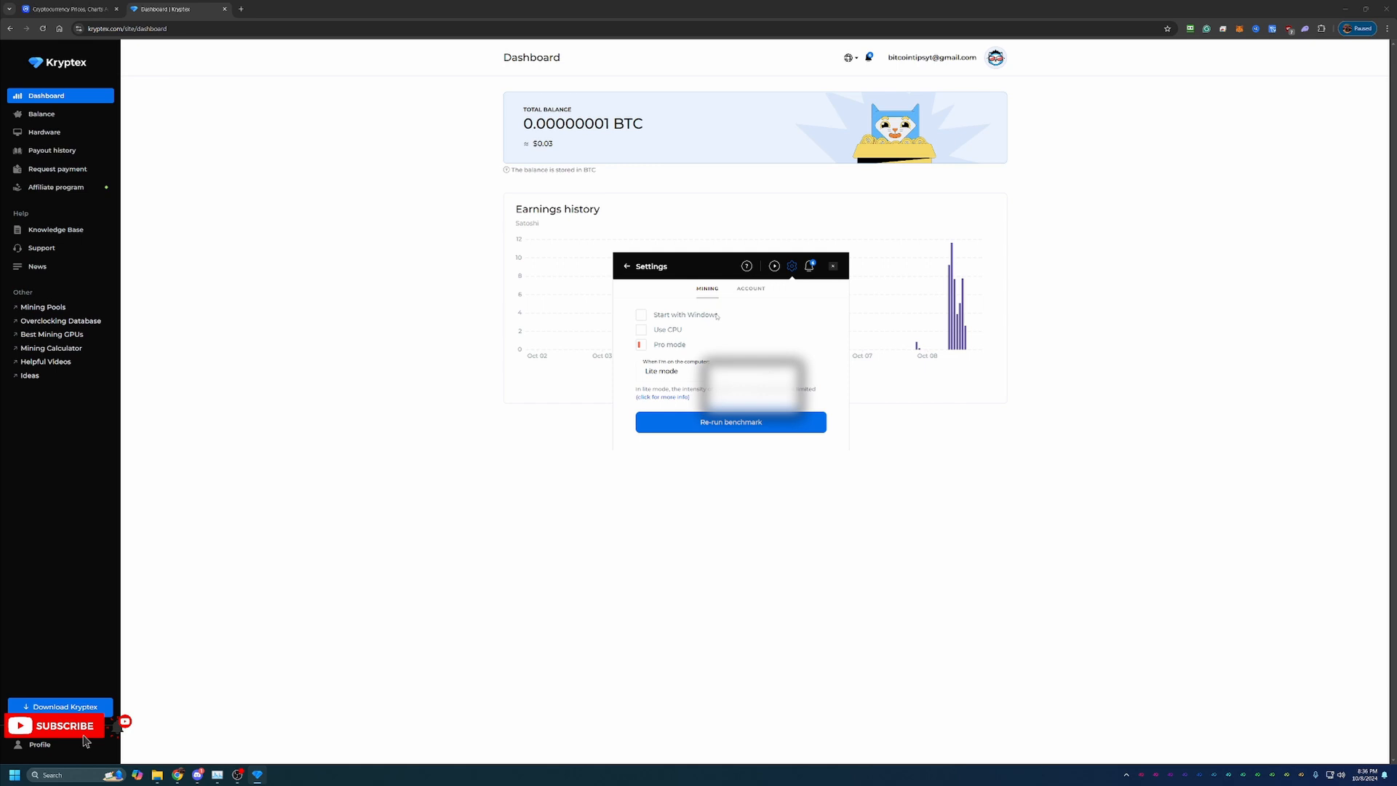
{"action": "mouse_move", "coordinate": [620, 318]}
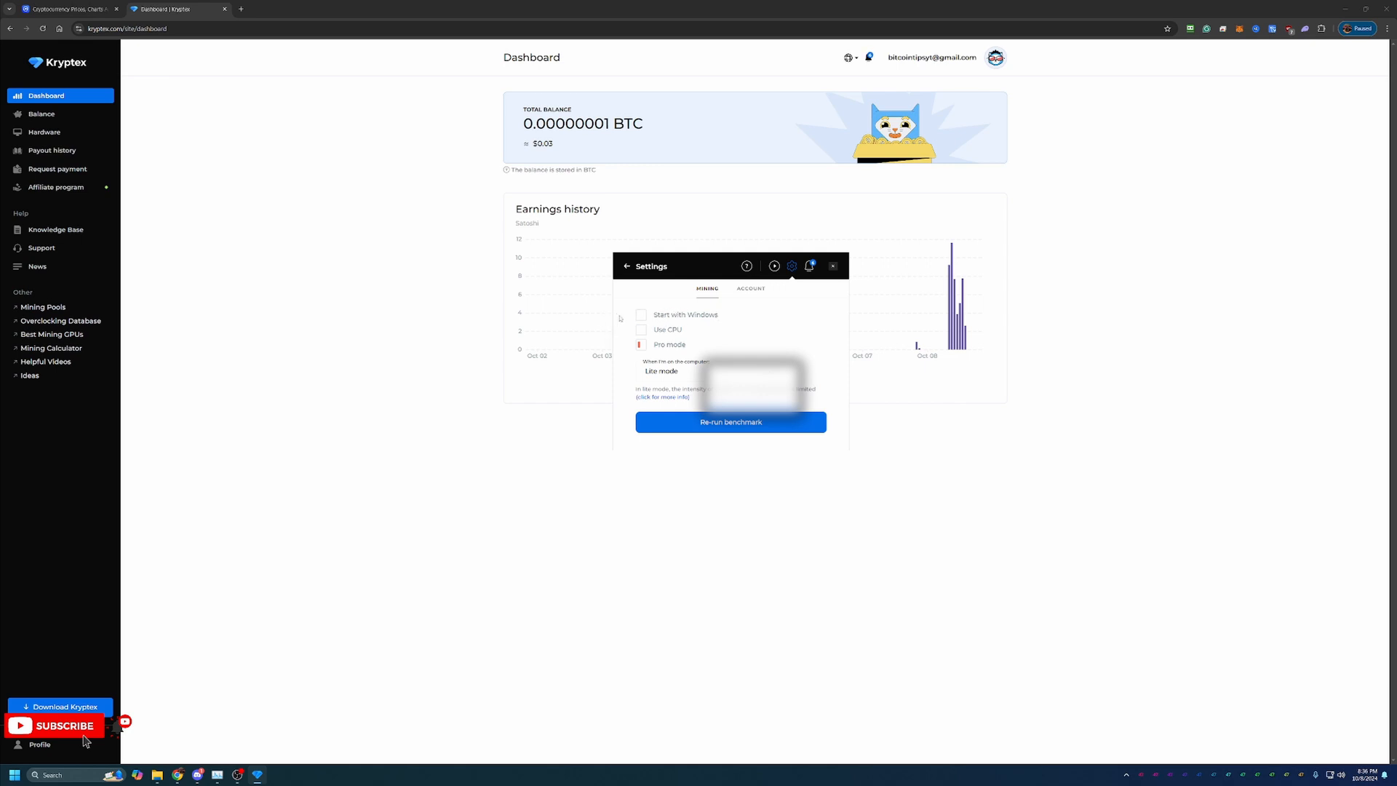
{"action": "mouse_move", "coordinate": [656, 311]}
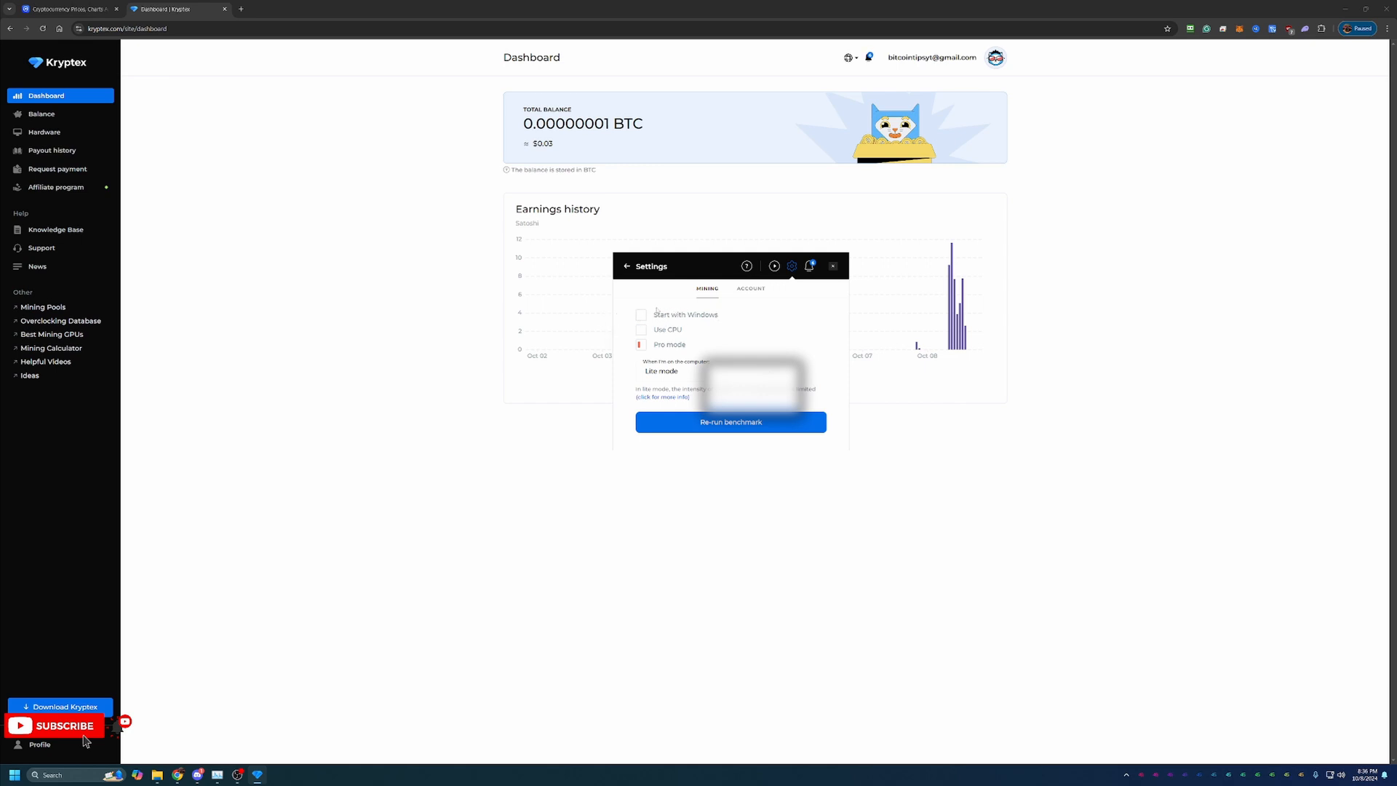
{"action": "mouse_move", "coordinate": [707, 304]}
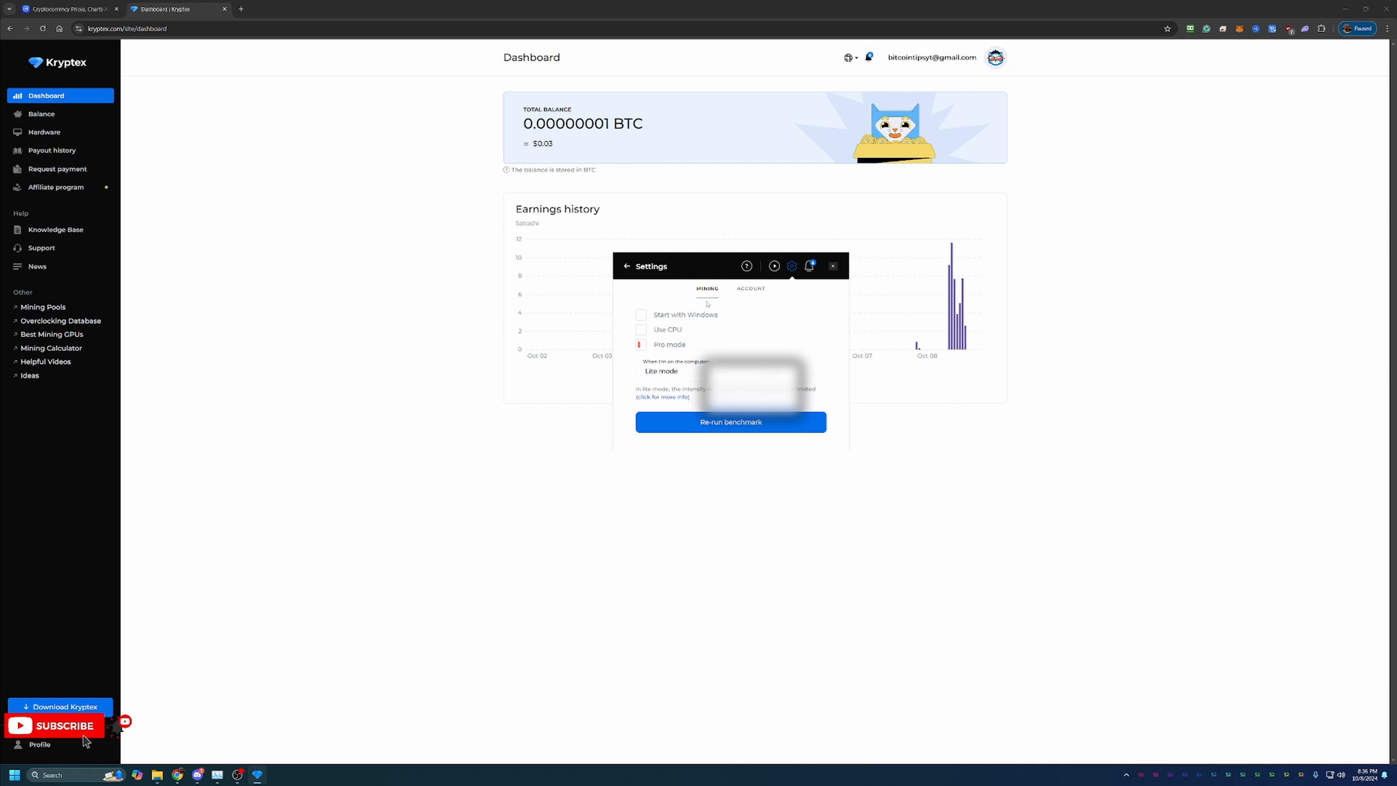
{"action": "left_click", "coordinate": [627, 266]}
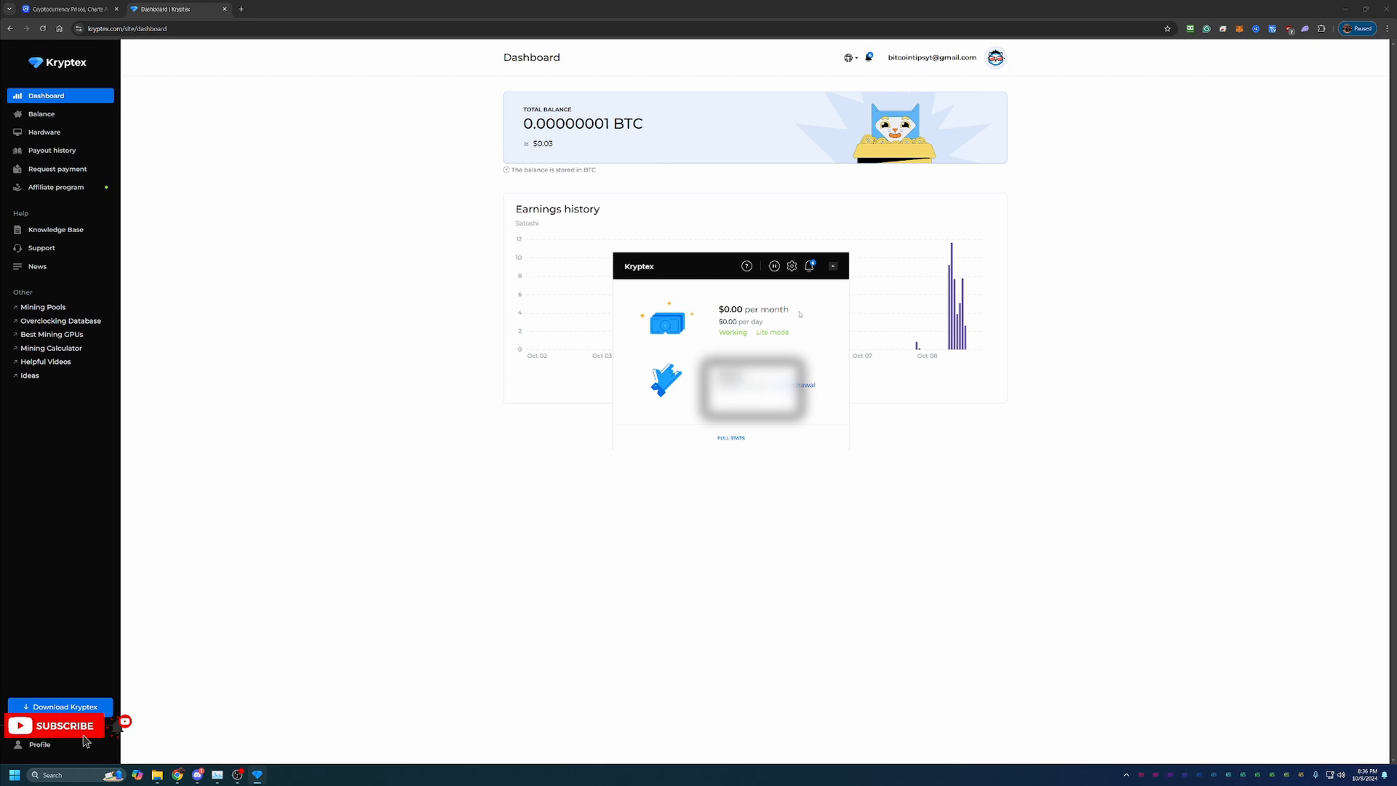
{"action": "mouse_move", "coordinate": [765, 321]}
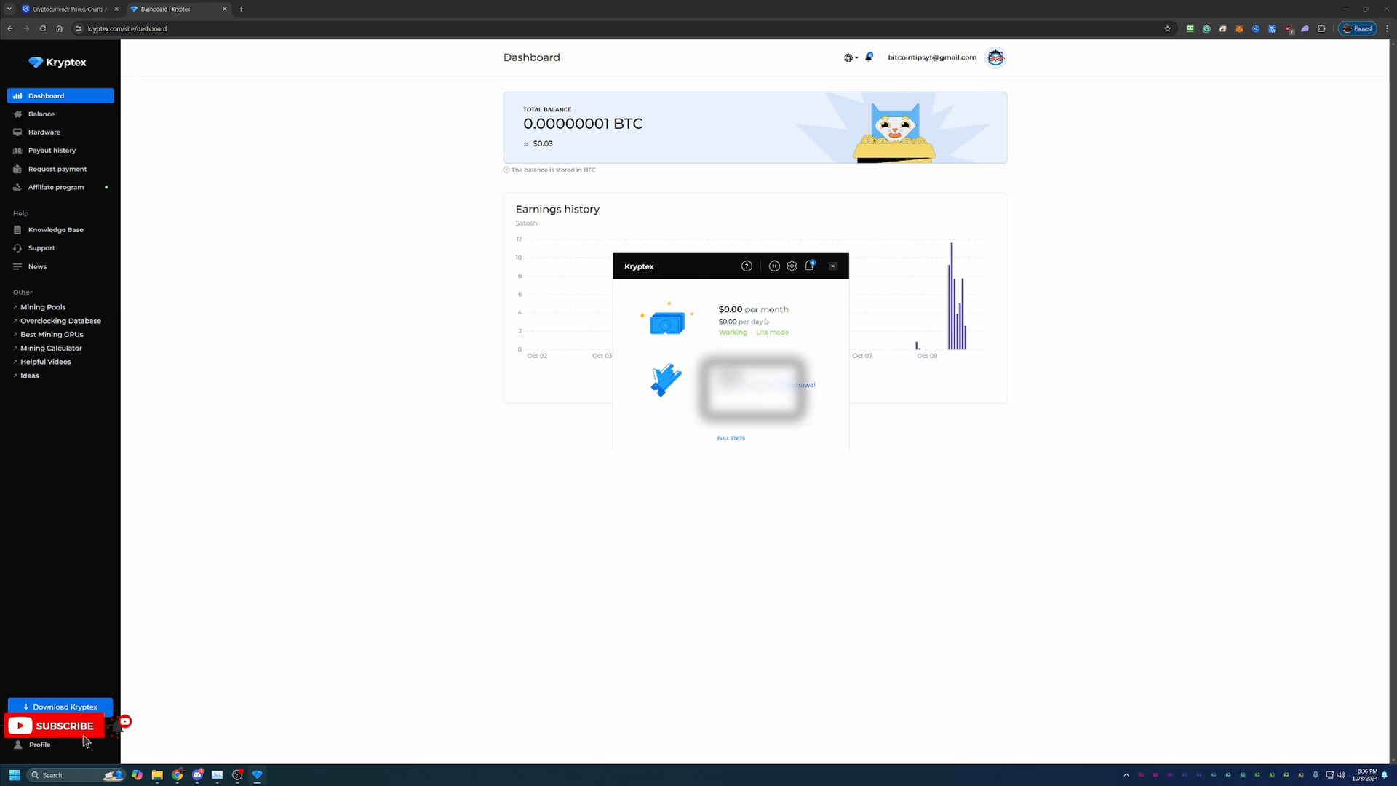
{"action": "mouse_move", "coordinate": [733, 290]}
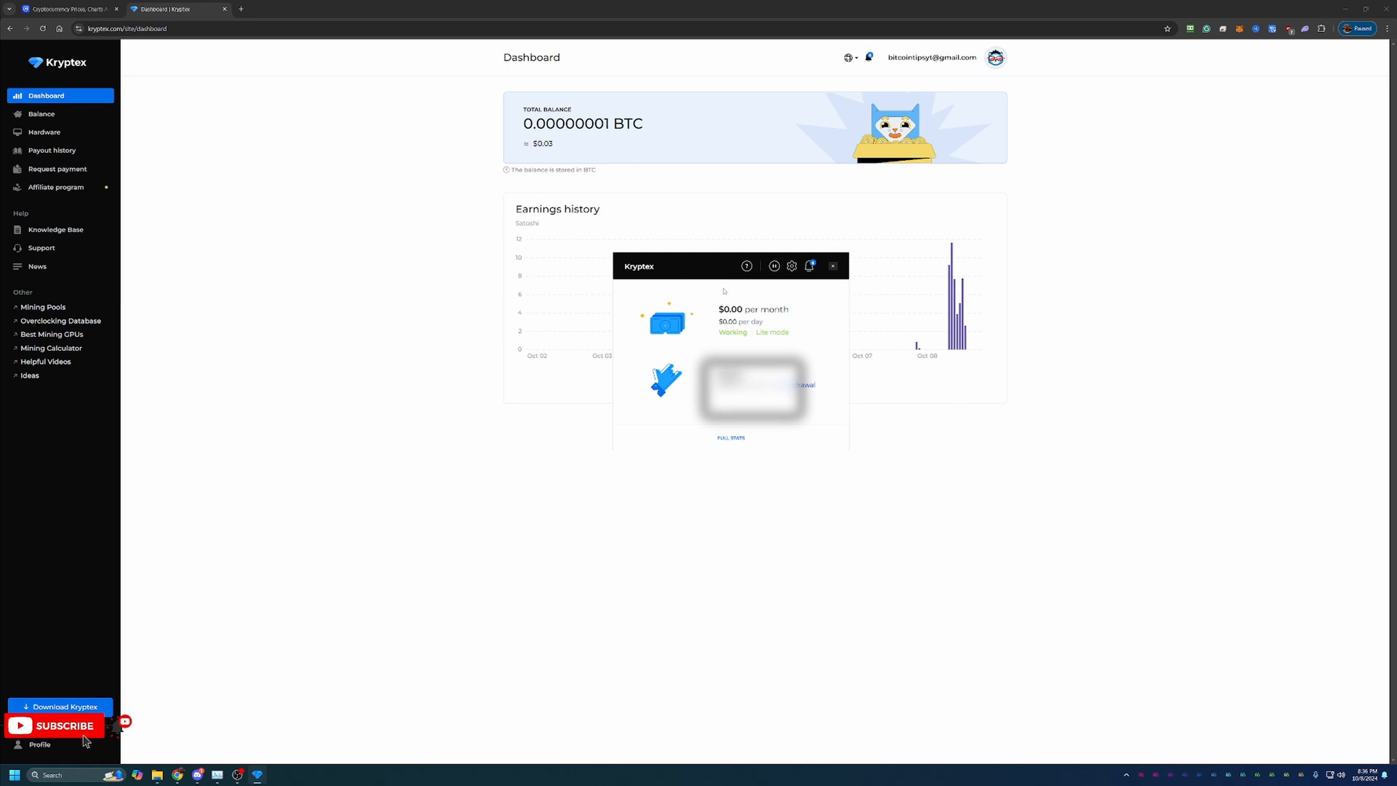
{"action": "mouse_move", "coordinate": [758, 342]}
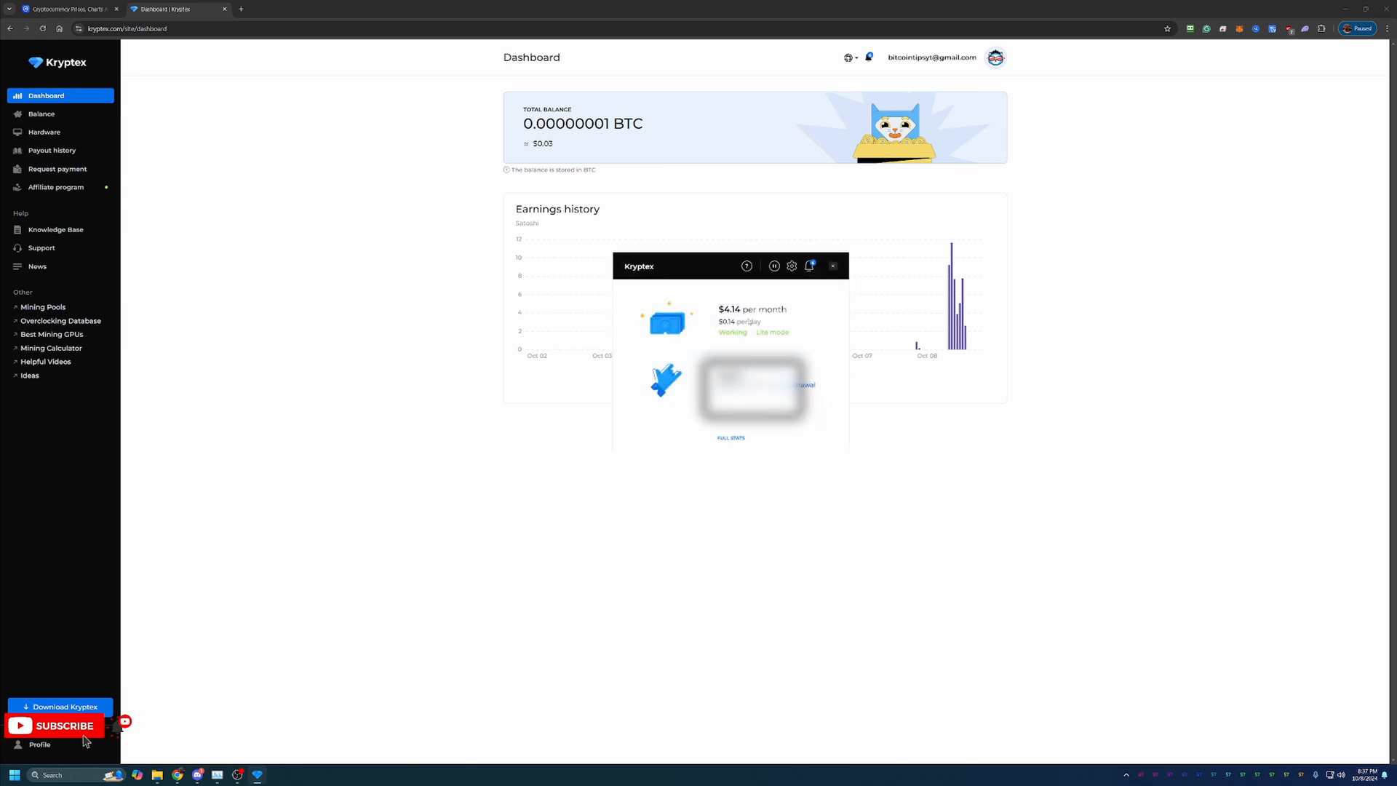
{"action": "left_click", "coordinate": [773, 266]}
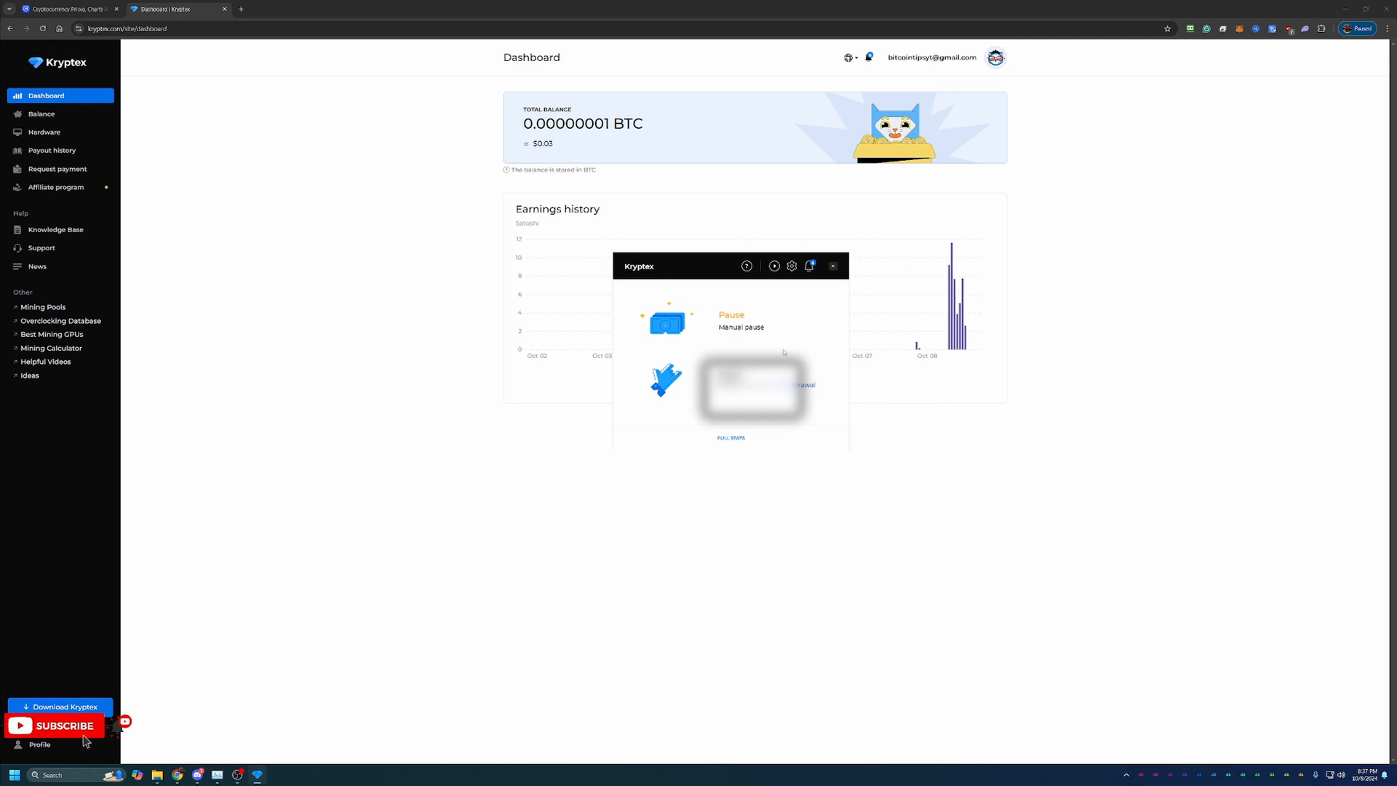
Open the taskbar's hidden tray icons overflow to find the Kryptex miner icon.
{"action": "left_click", "coordinate": [1128, 774]}
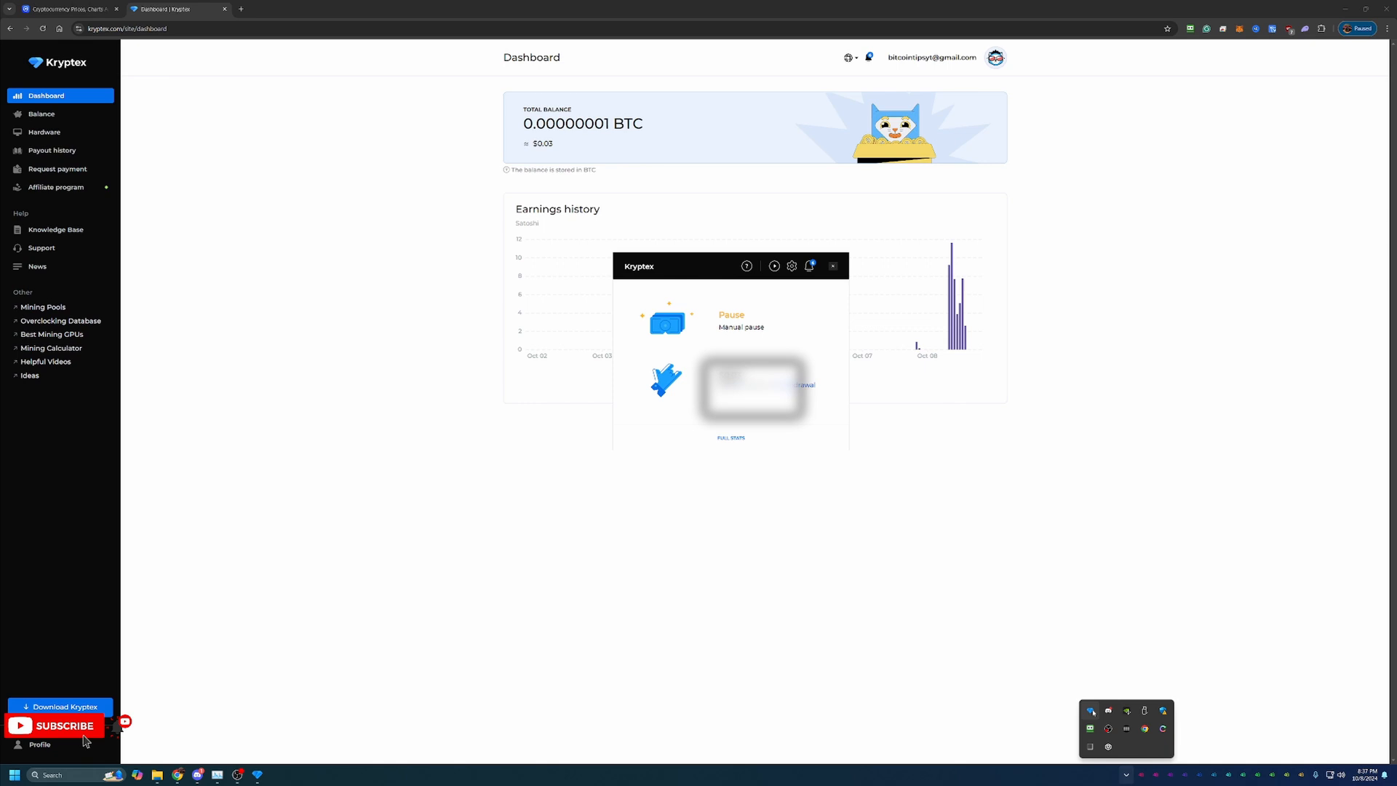
{"action": "mouse_move", "coordinate": [901, 524]}
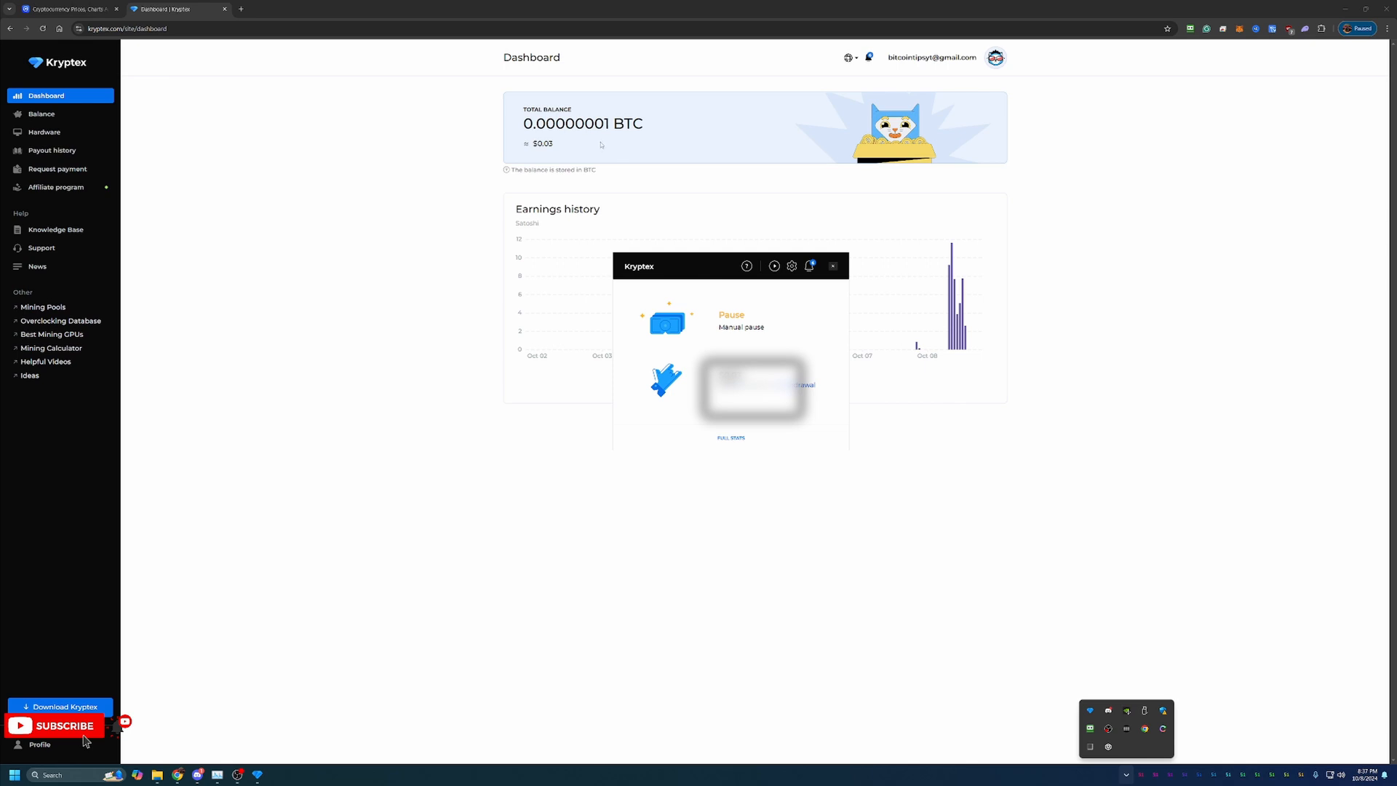
{"action": "mouse_move", "coordinate": [575, 159]}
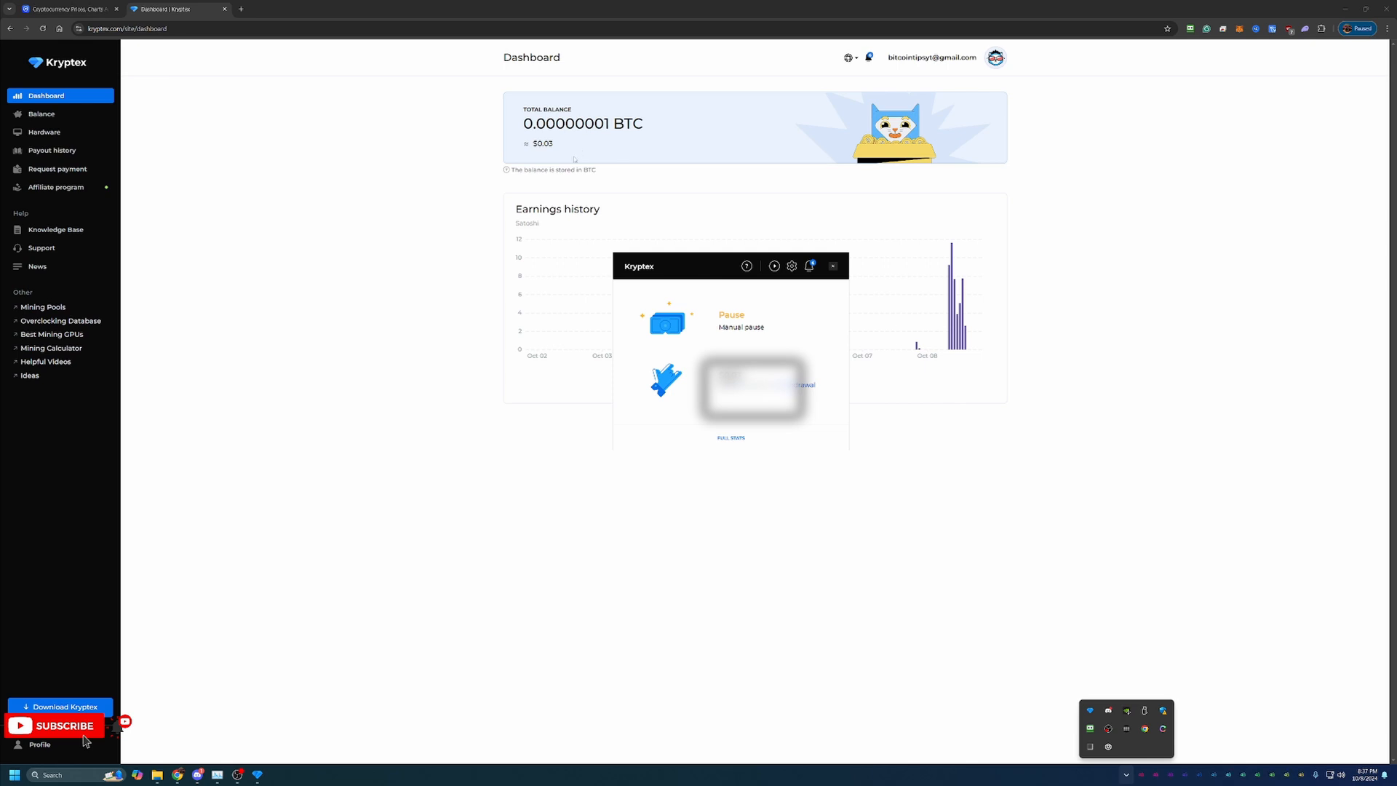
{"action": "mouse_move", "coordinate": [506, 171]}
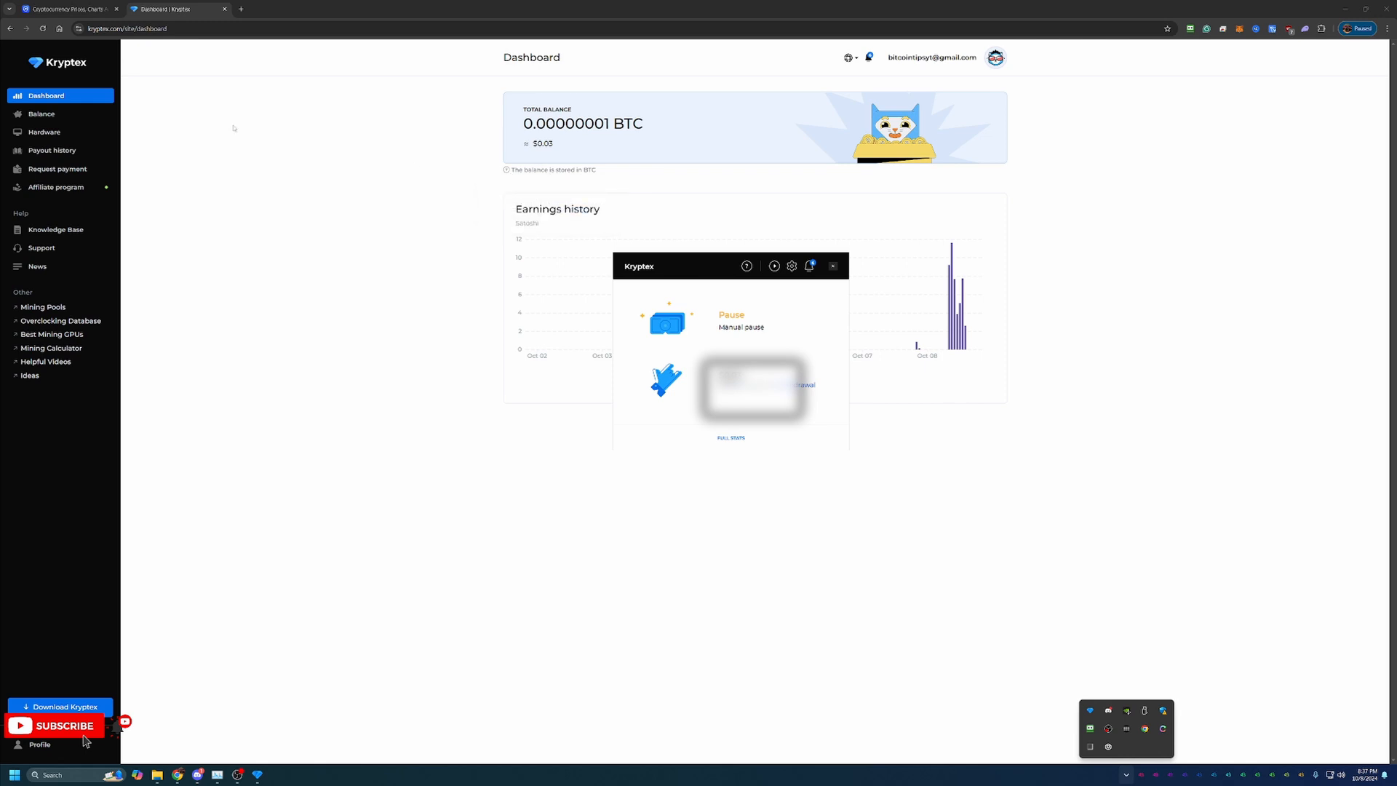
{"action": "mouse_move", "coordinate": [52, 150]}
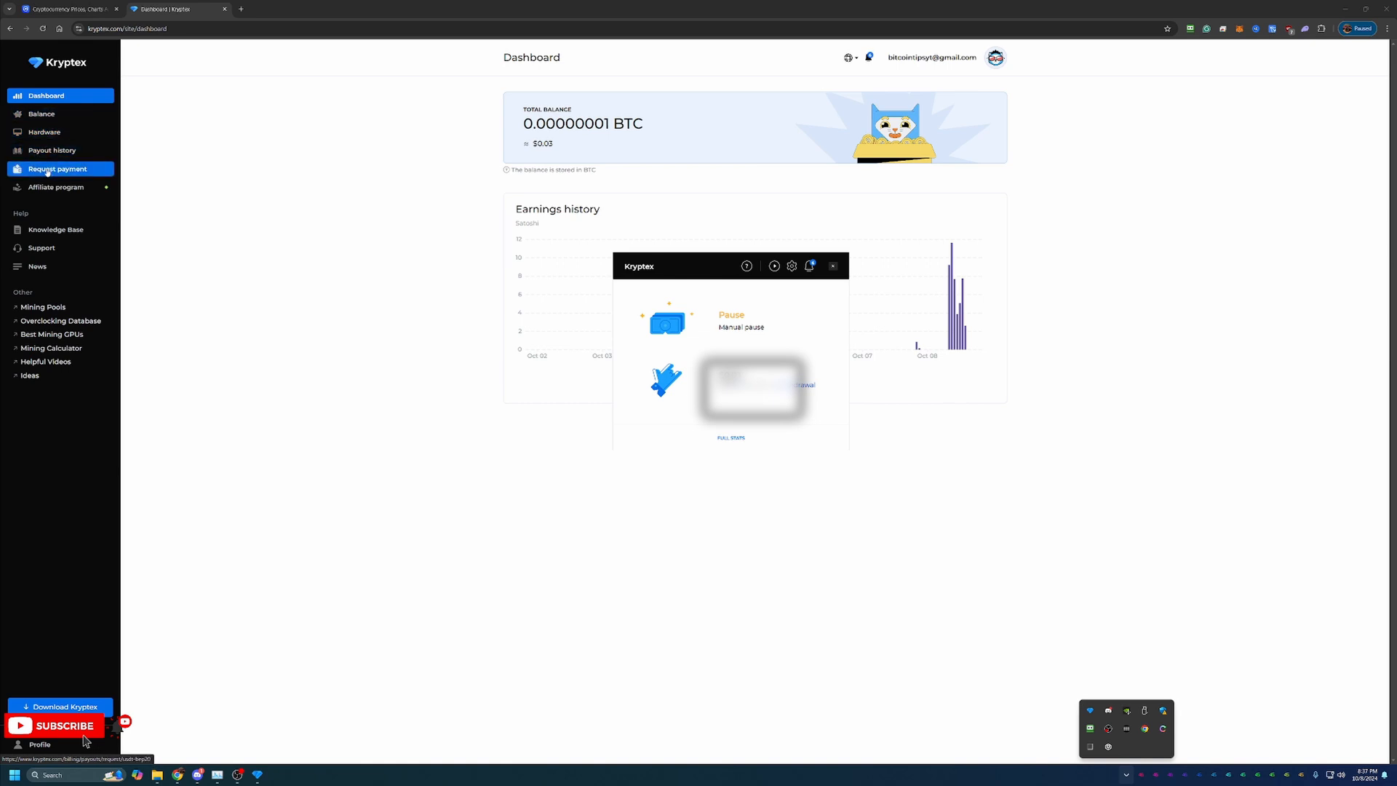
Open Request payment to see payout methods, including USDT BEP20 with 1.5 USDT minimum.
{"action": "left_click", "coordinate": [56, 168]}
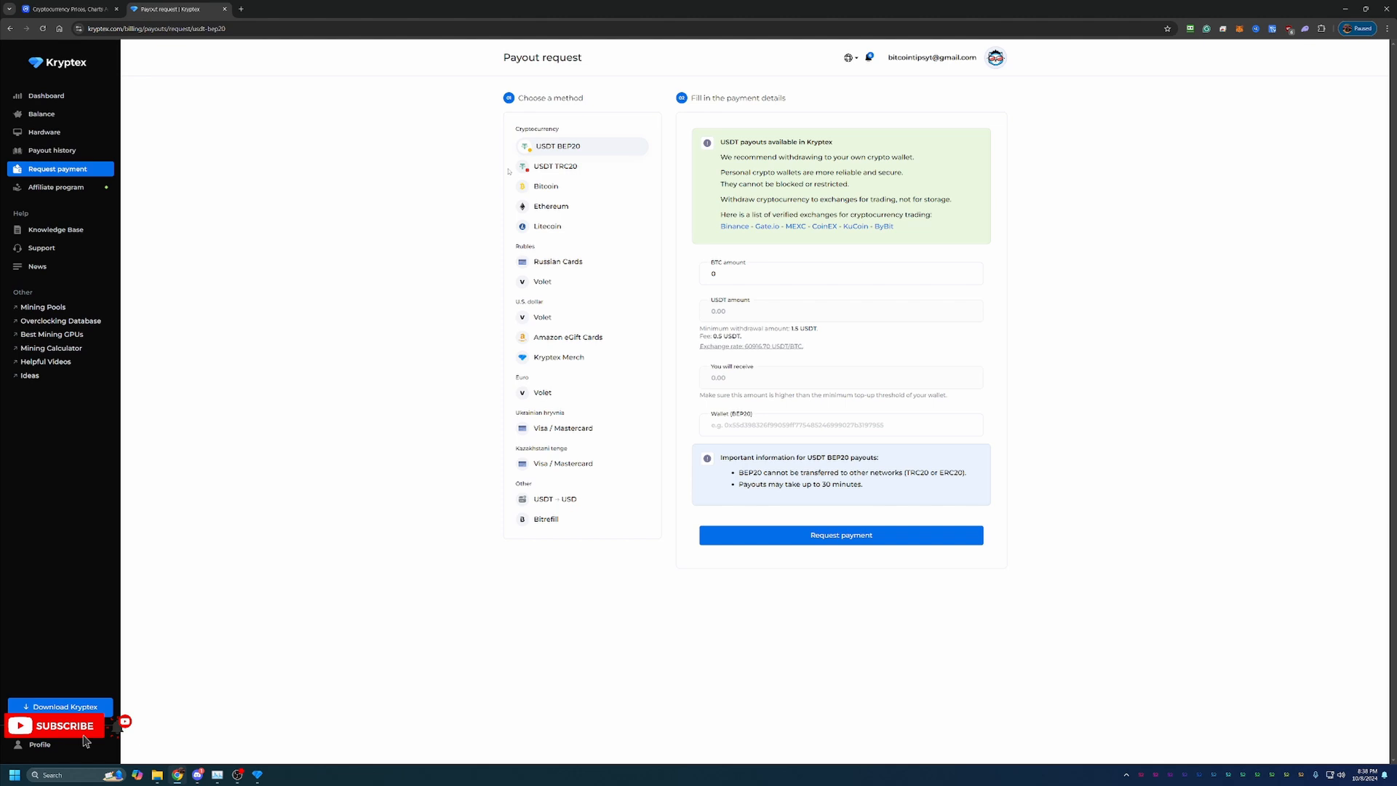
{"action": "mouse_move", "coordinate": [505, 209]}
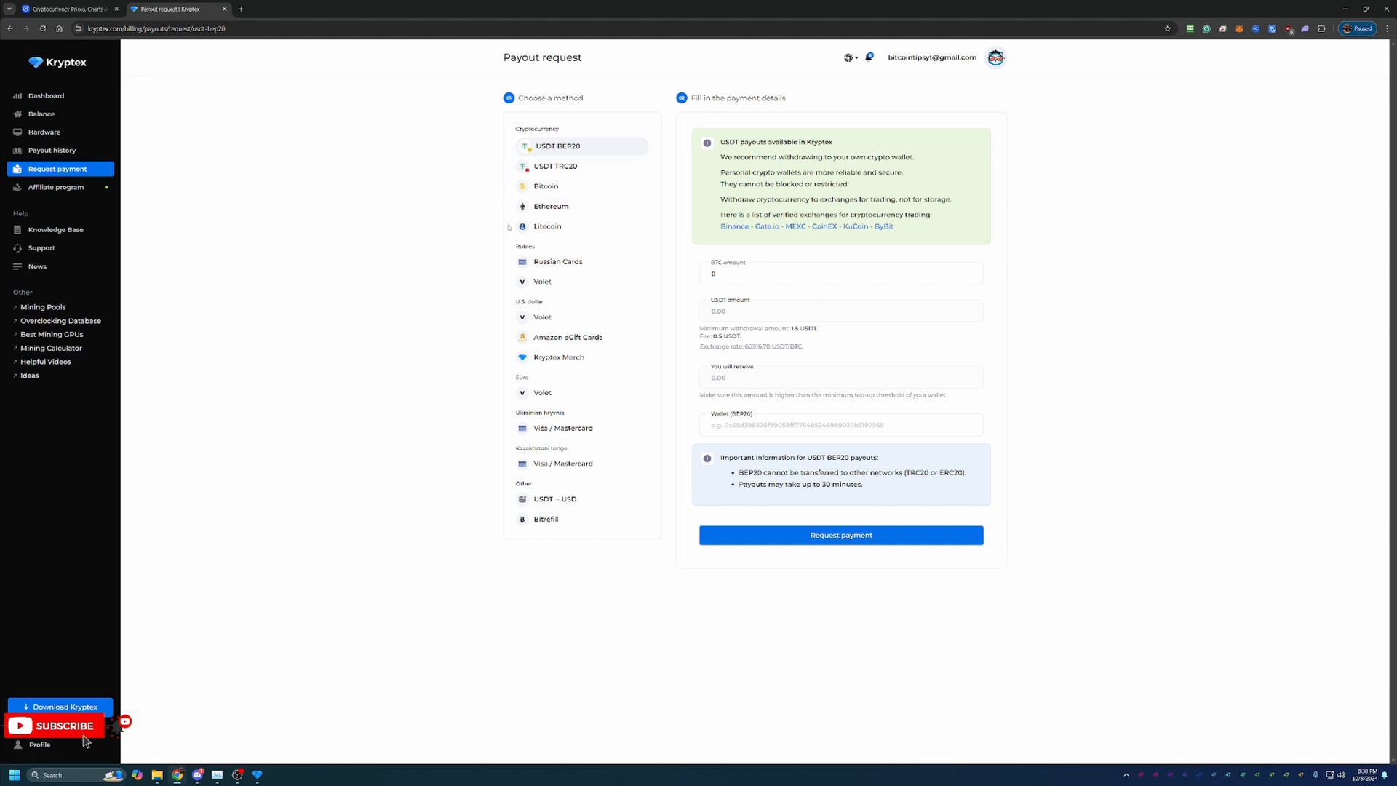
{"action": "mouse_move", "coordinate": [465, 289]}
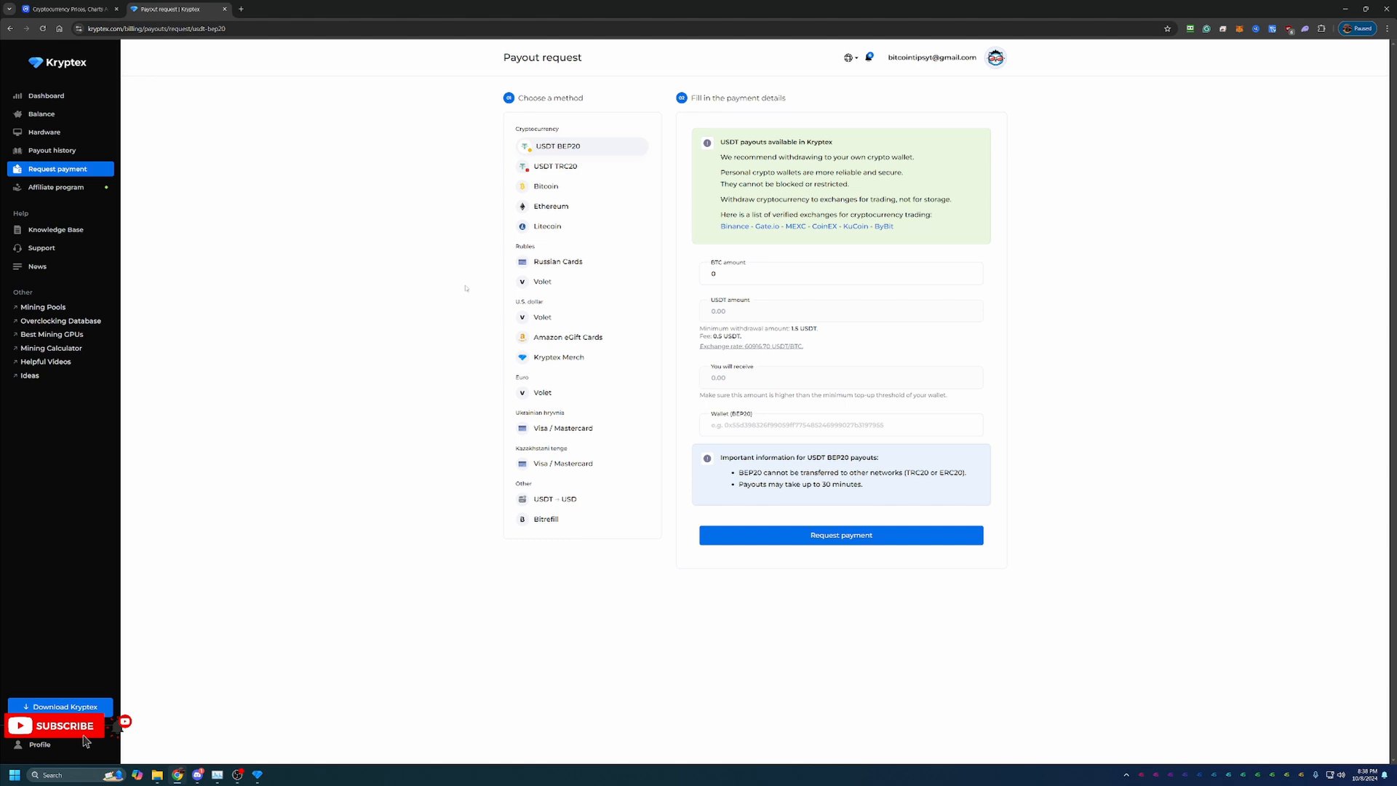
{"action": "mouse_move", "coordinate": [441, 260]}
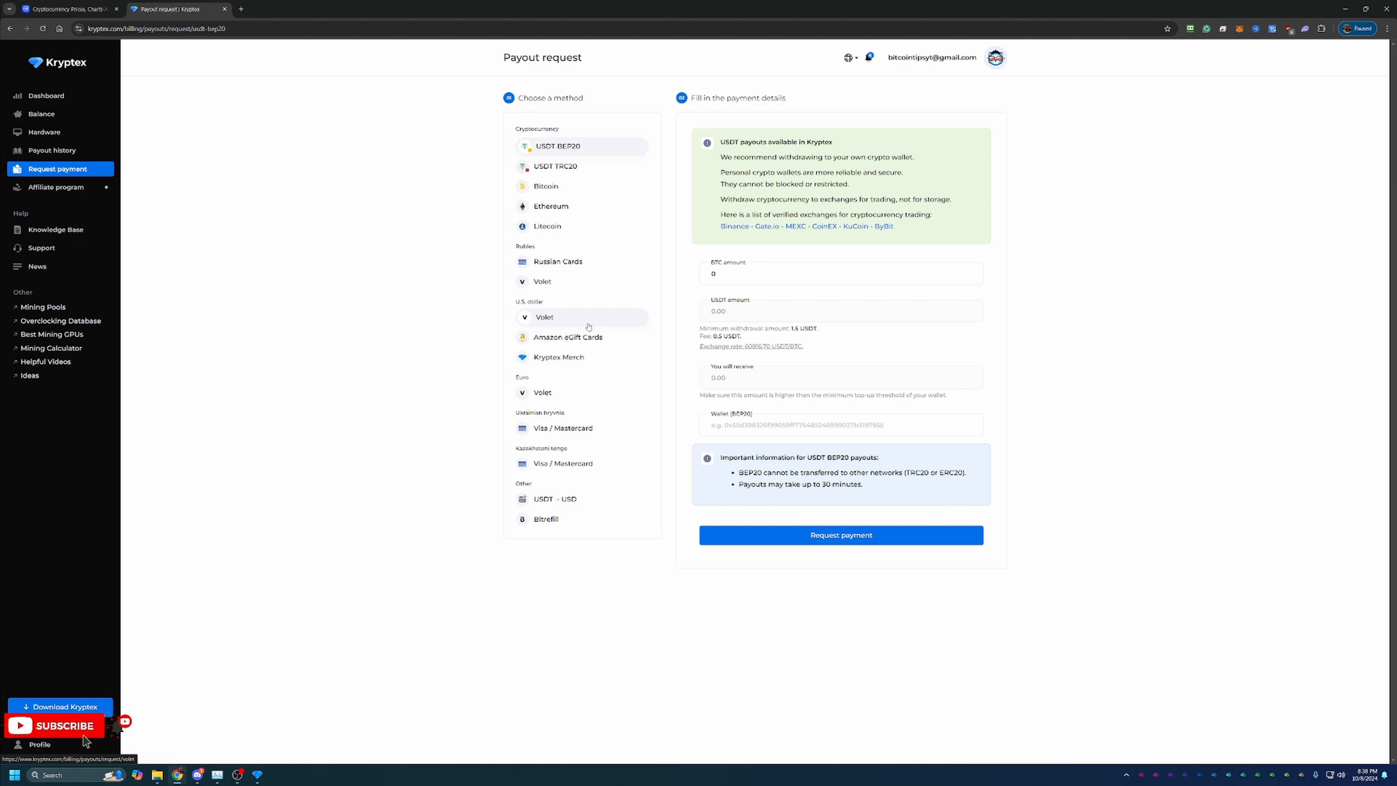
{"action": "mouse_move", "coordinate": [559, 357]}
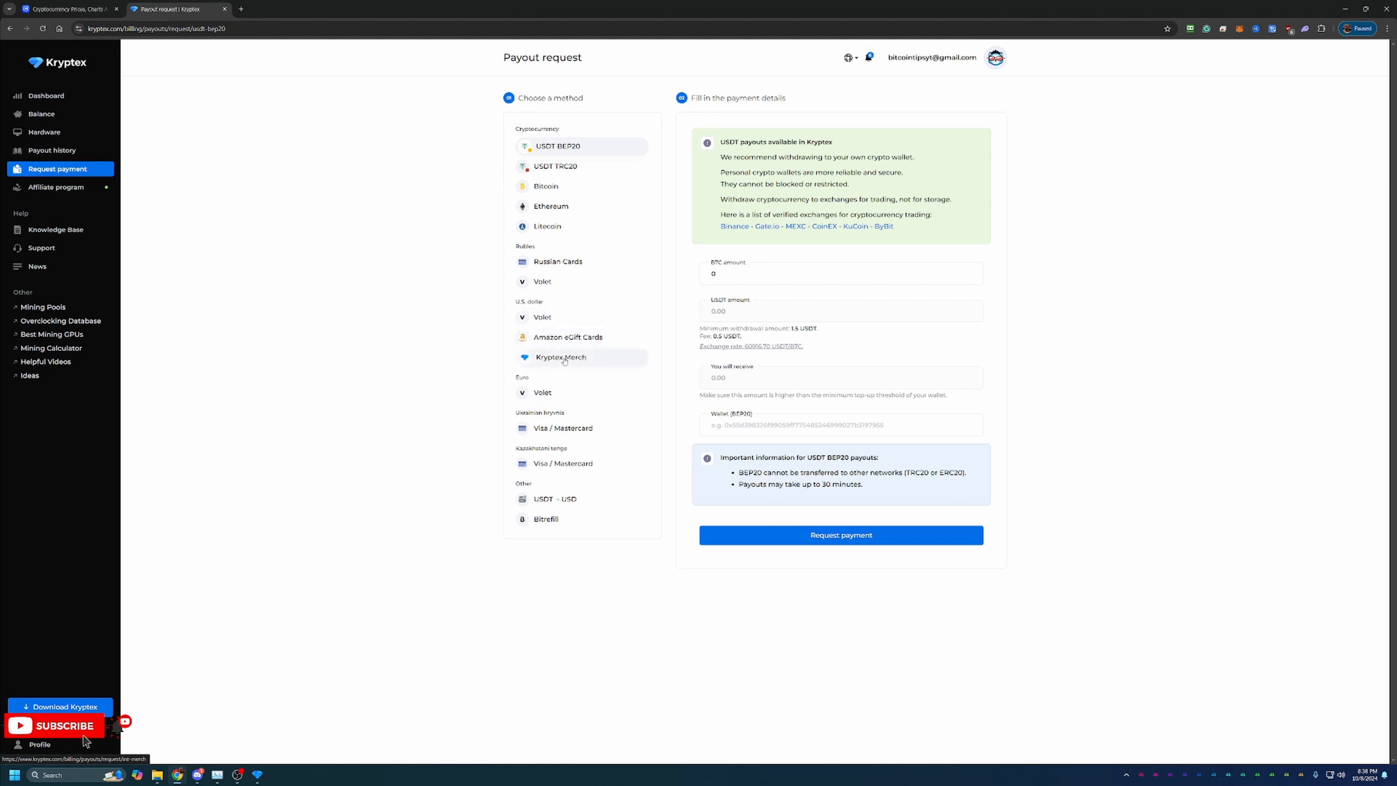
{"action": "mouse_move", "coordinate": [390, 290]}
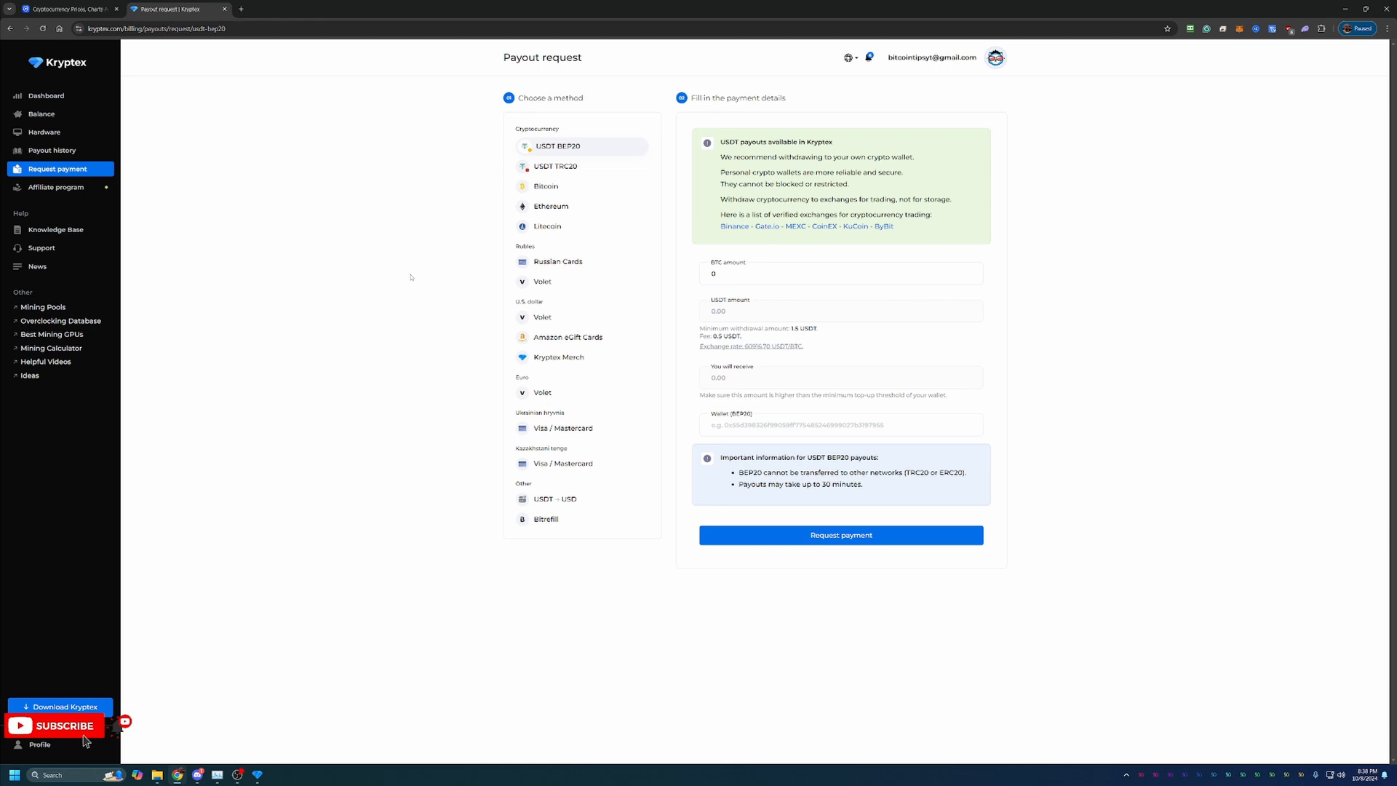
{"action": "mouse_move", "coordinate": [319, 264]}
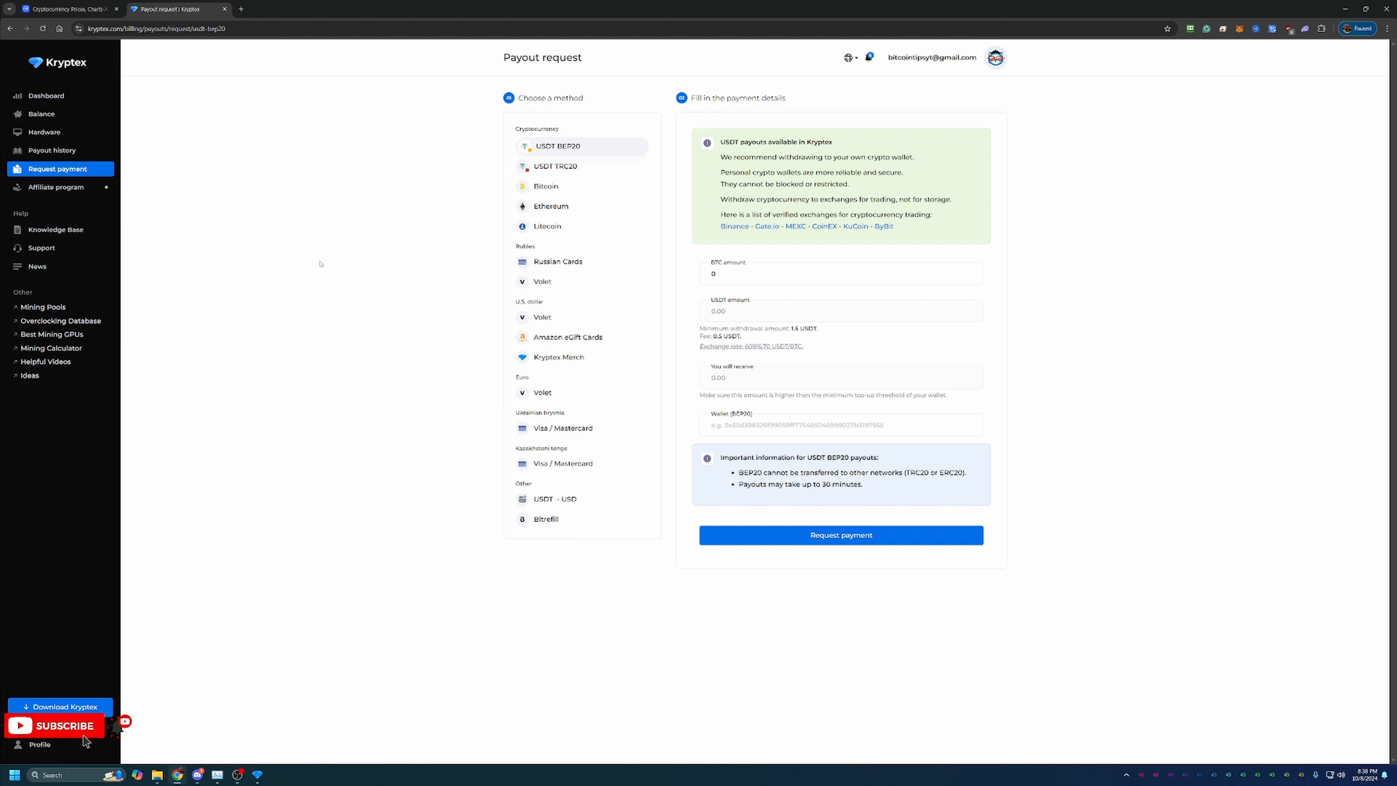
{"action": "mouse_move", "coordinate": [144, 187]}
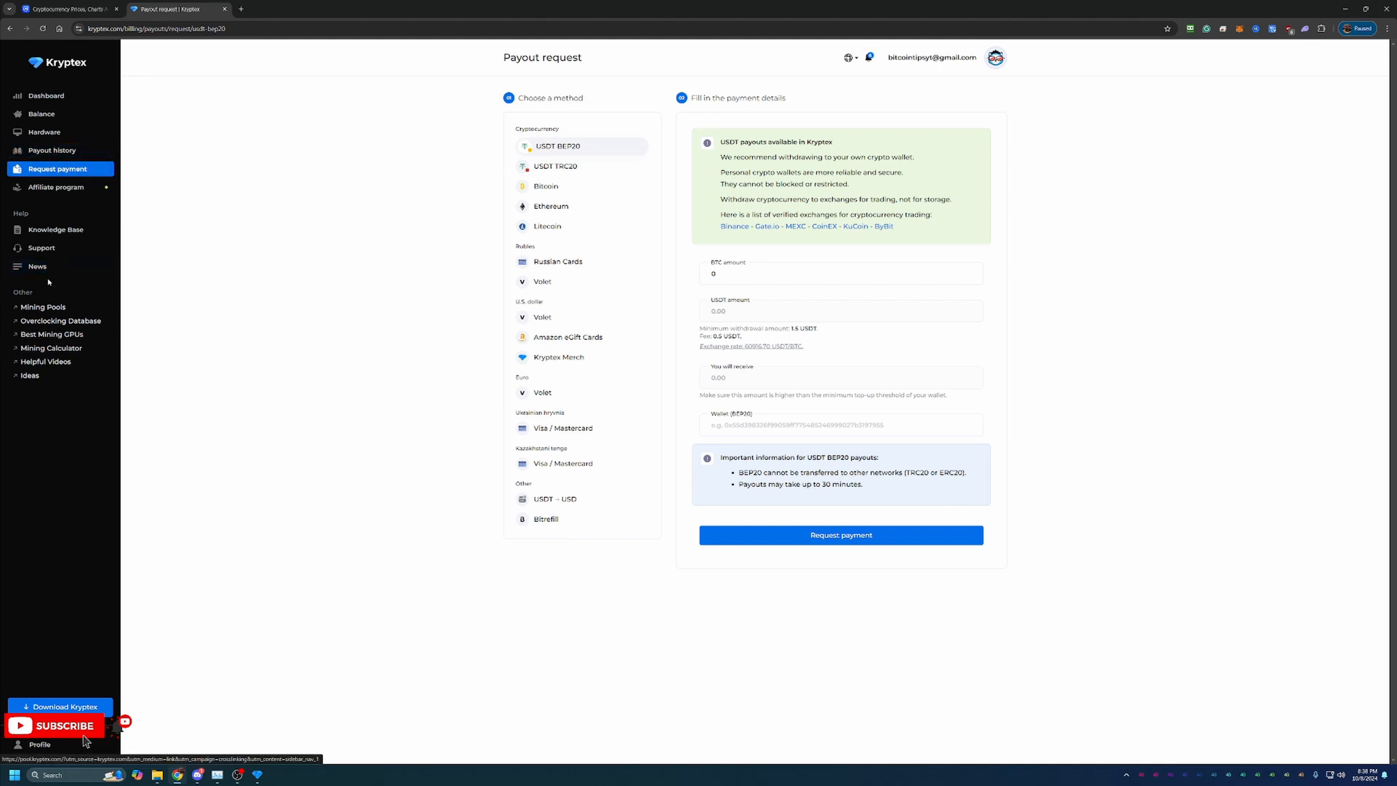
{"action": "mouse_move", "coordinate": [43, 306]}
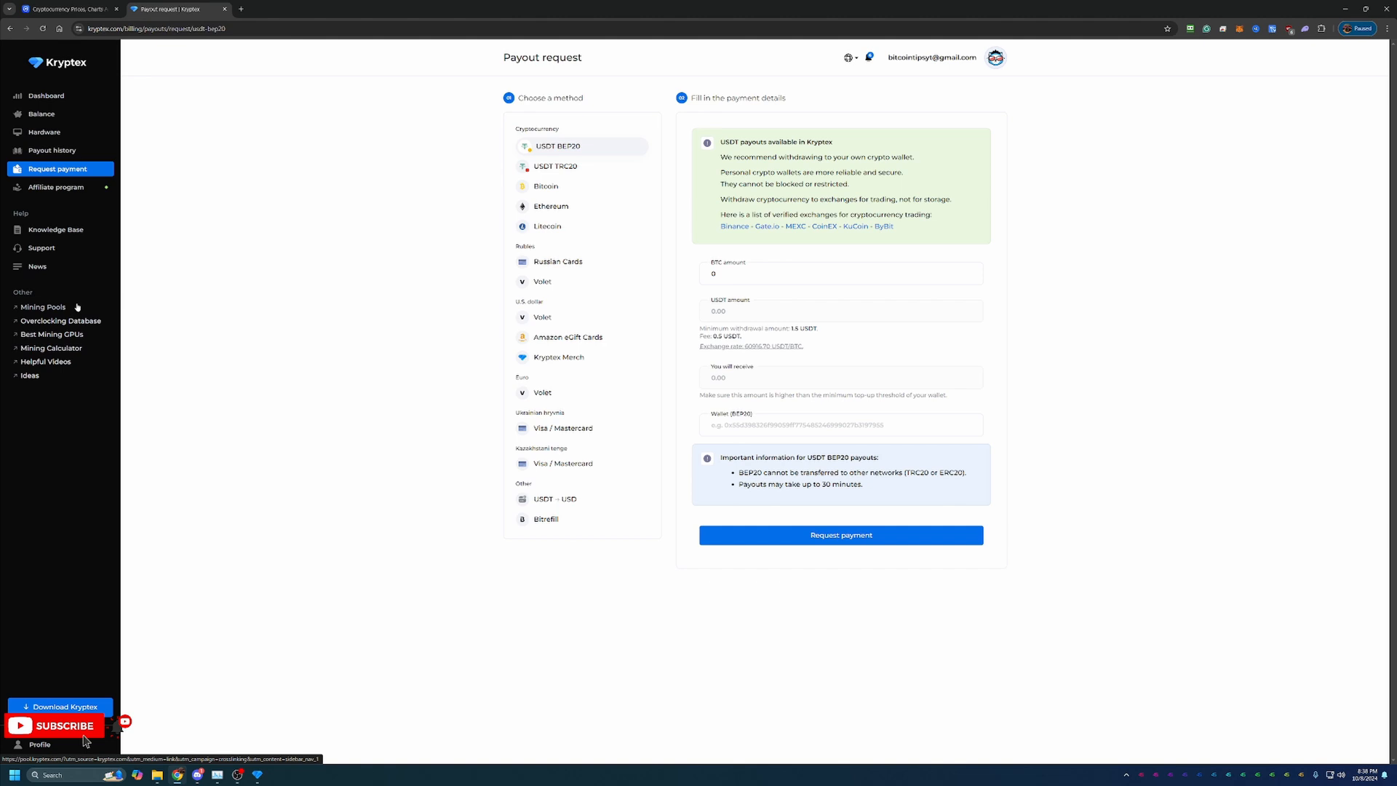
{"action": "mouse_move", "coordinate": [52, 334]}
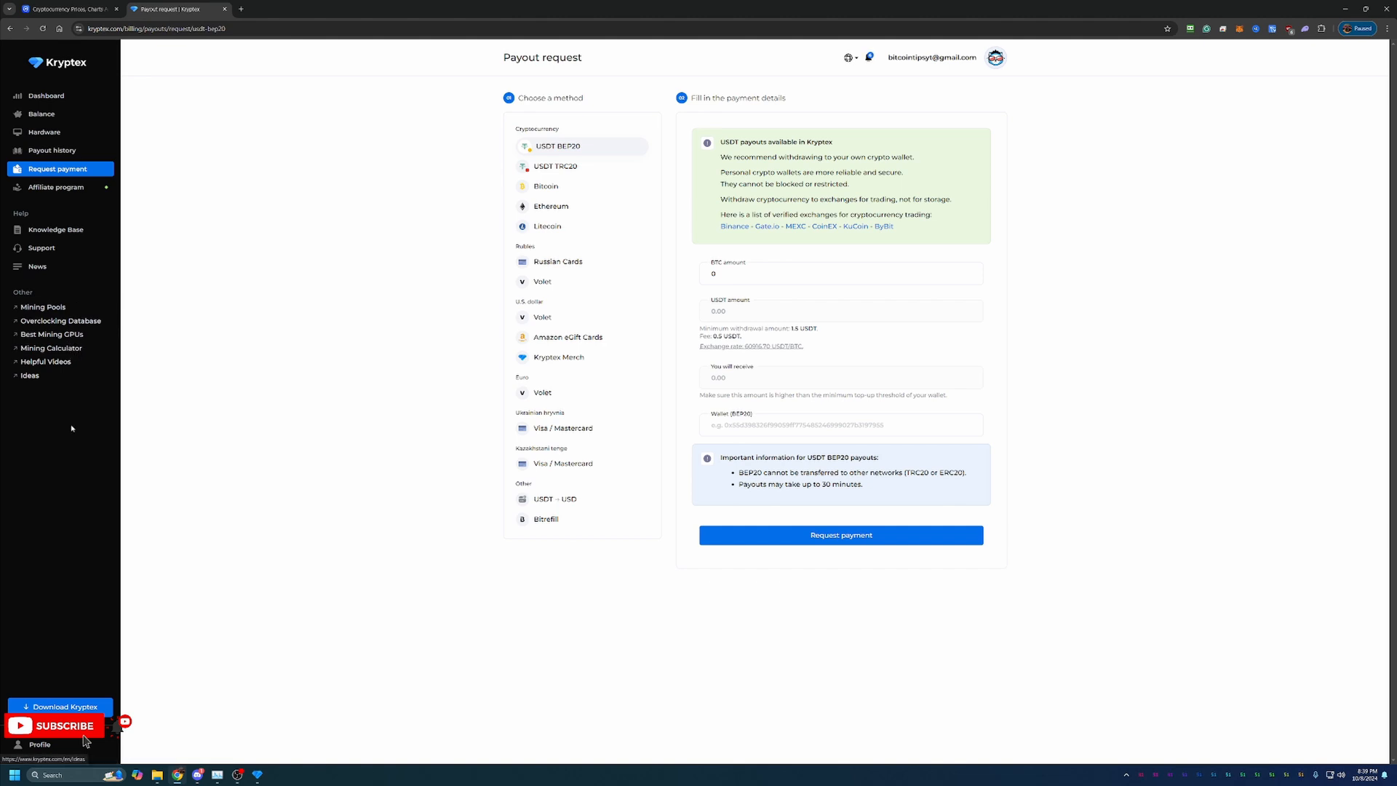
{"action": "mouse_move", "coordinate": [66, 389]}
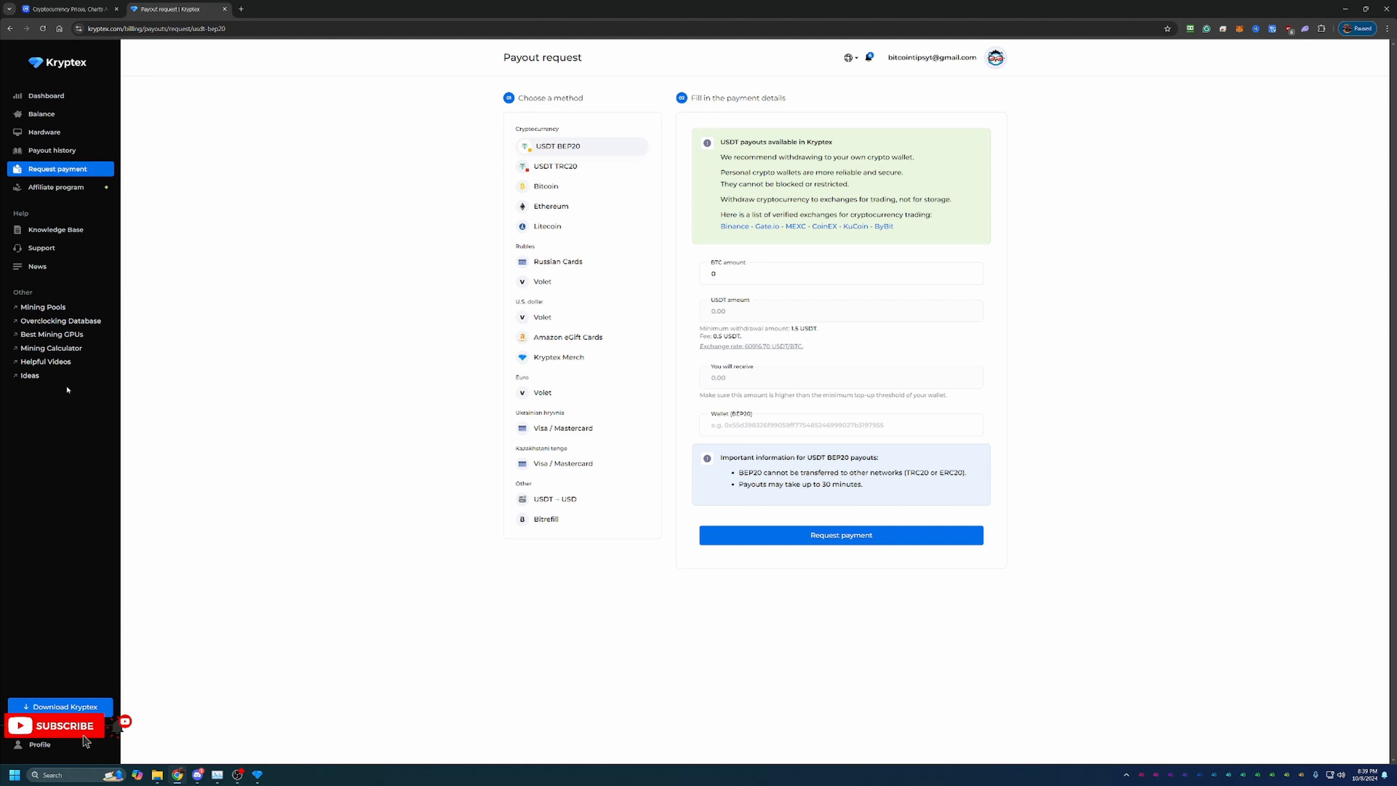
{"action": "mouse_move", "coordinate": [102, 354]}
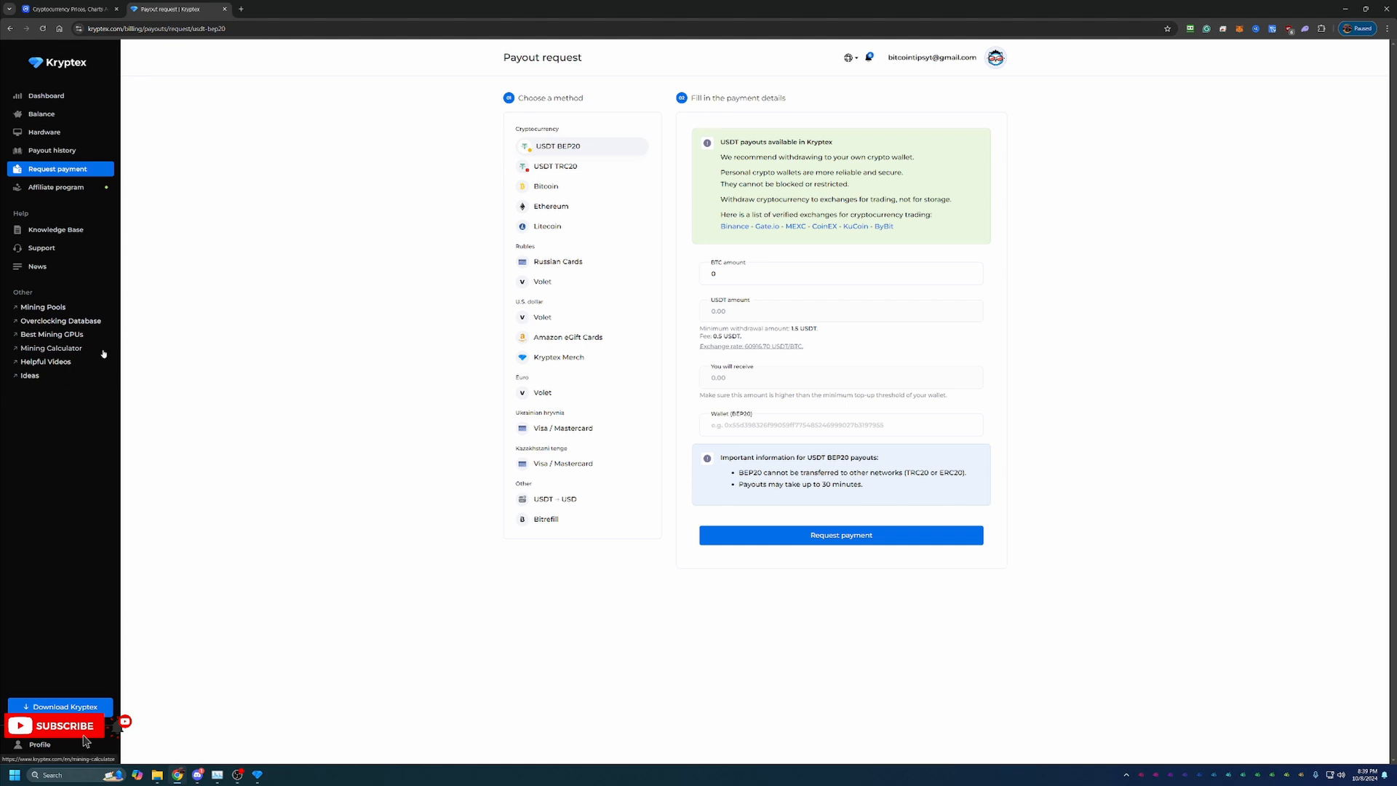
{"action": "mouse_move", "coordinate": [131, 276]}
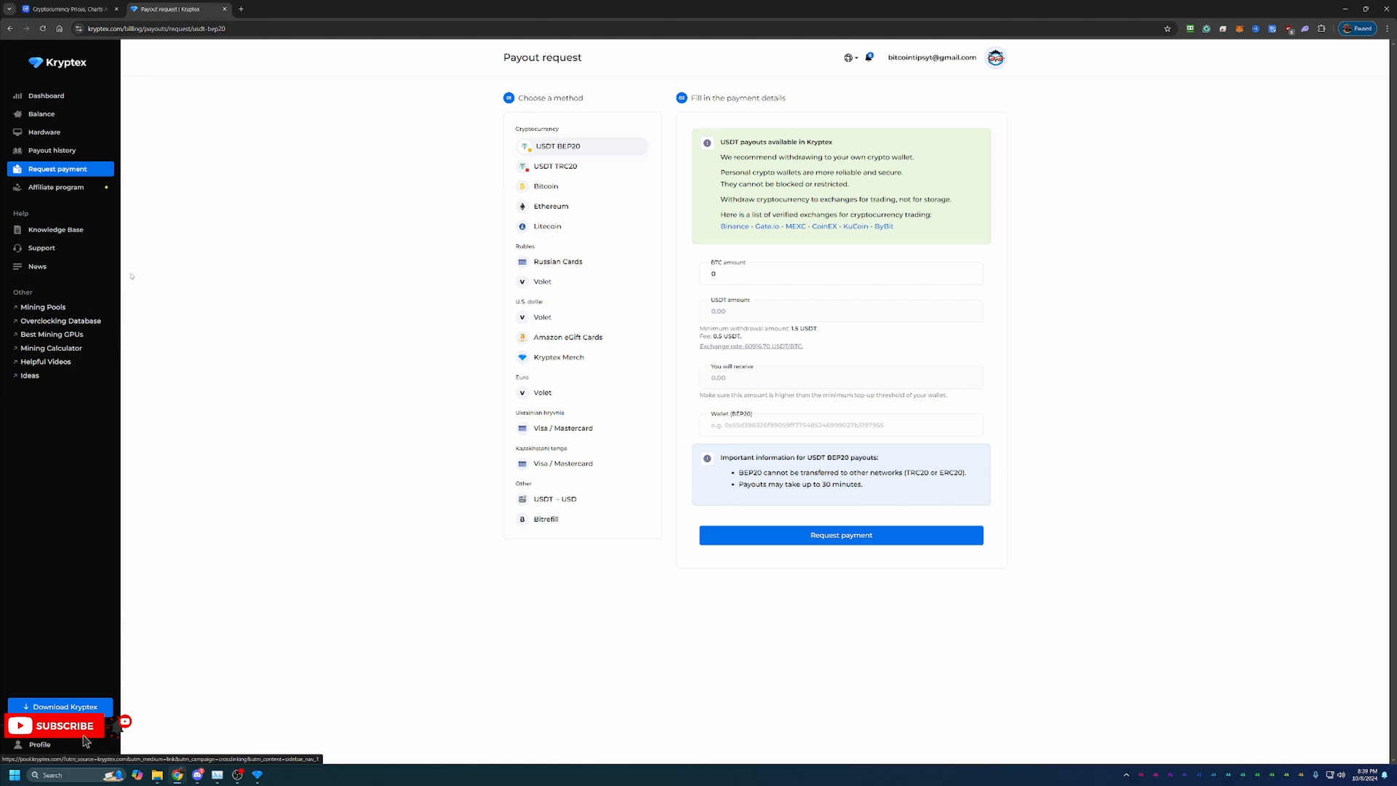
{"action": "mouse_move", "coordinate": [288, 332]}
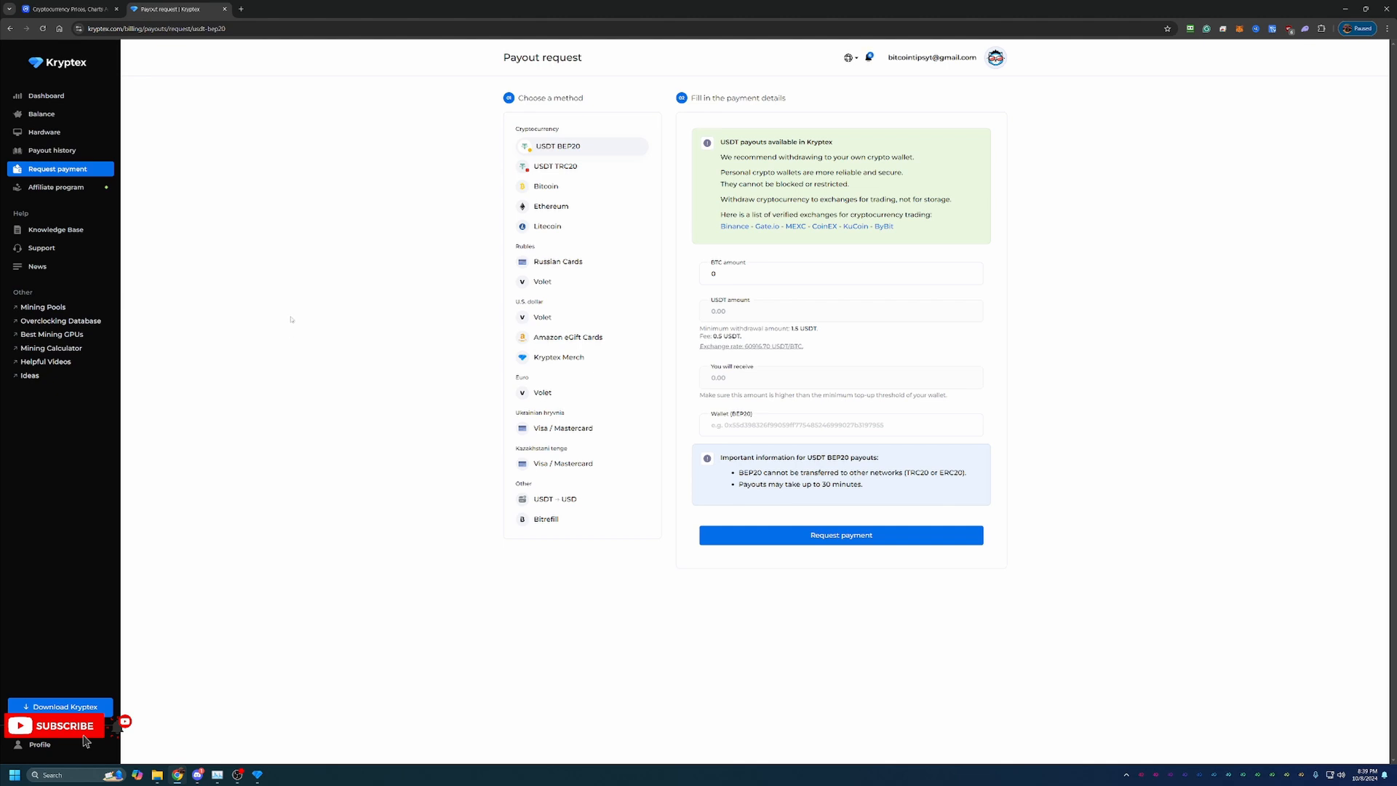
{"action": "mouse_move", "coordinate": [43, 306]}
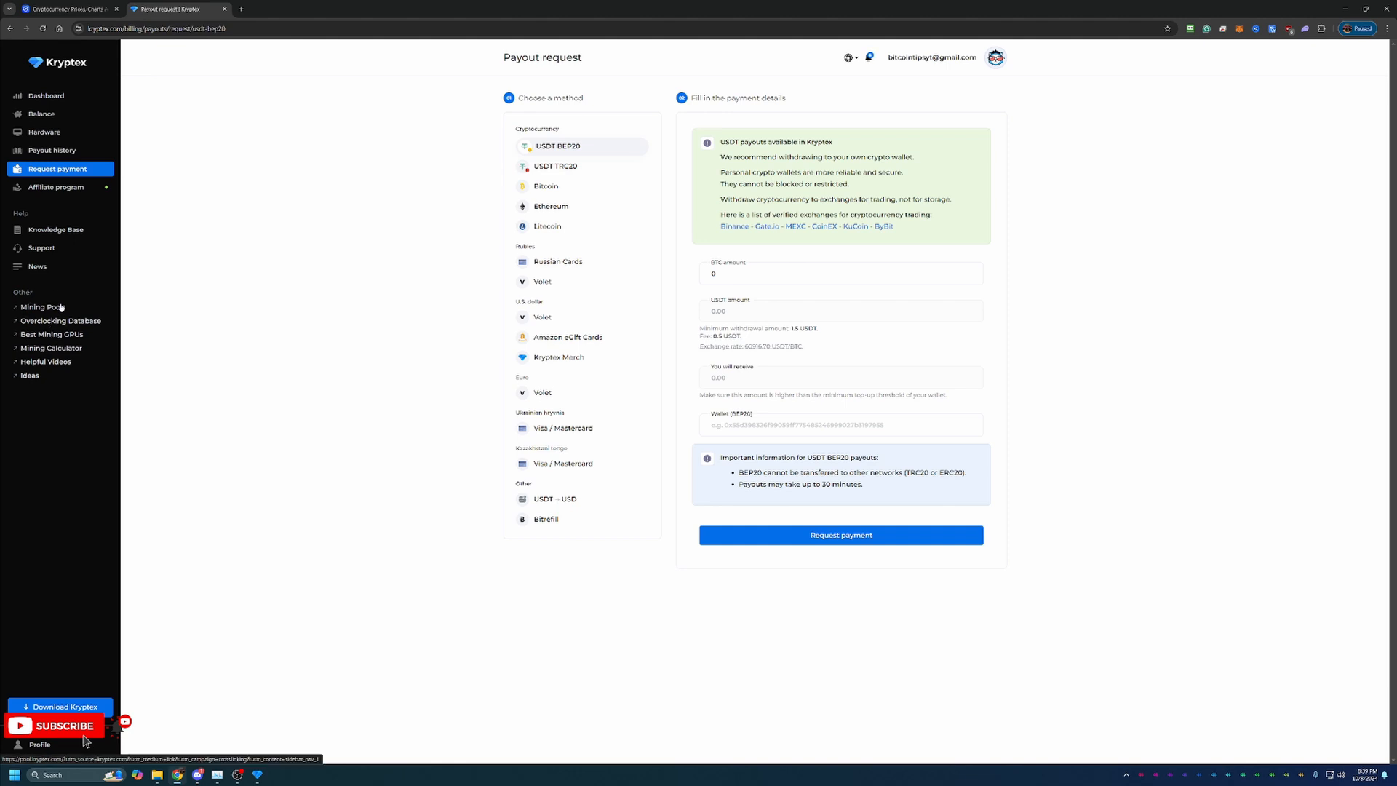
{"action": "mouse_move", "coordinate": [51, 334]}
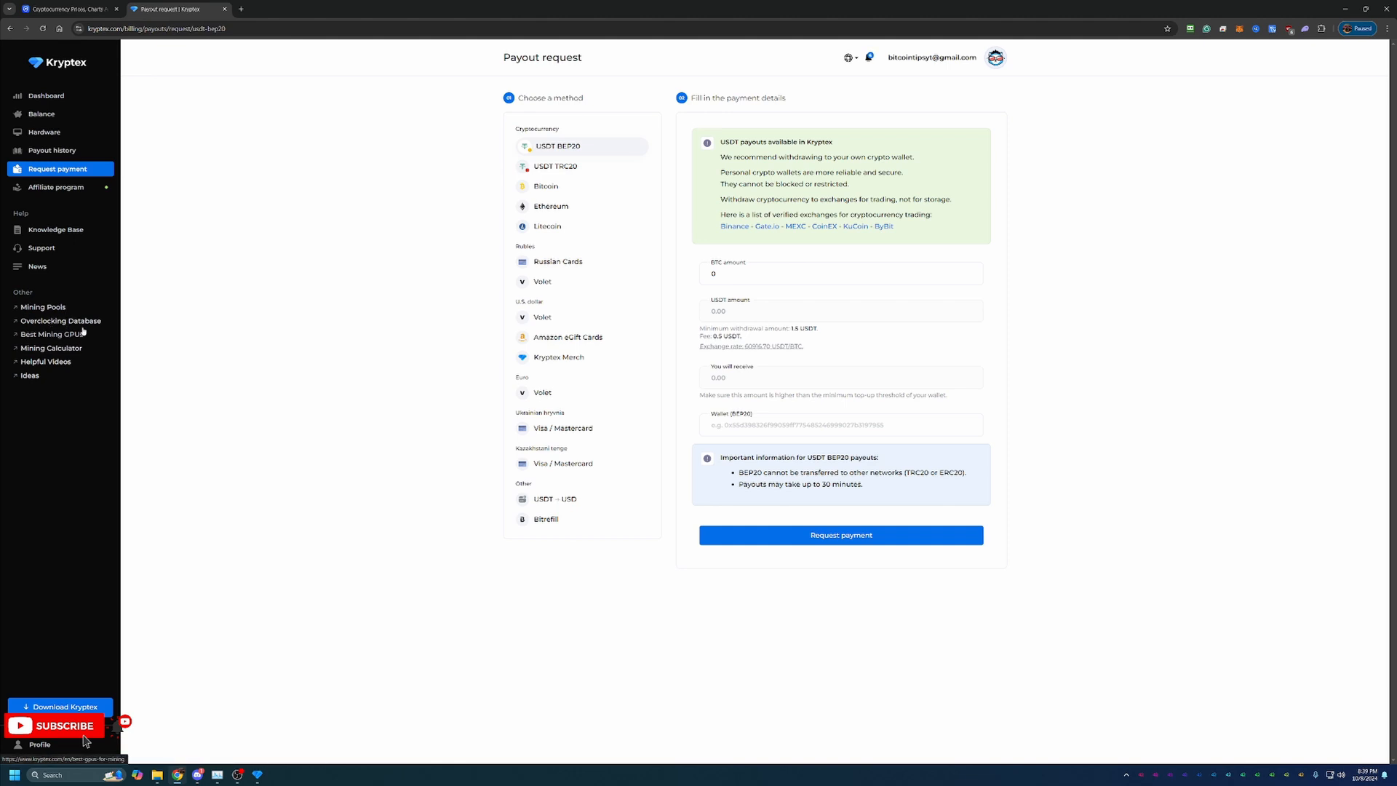
{"action": "mouse_move", "coordinate": [51, 348]}
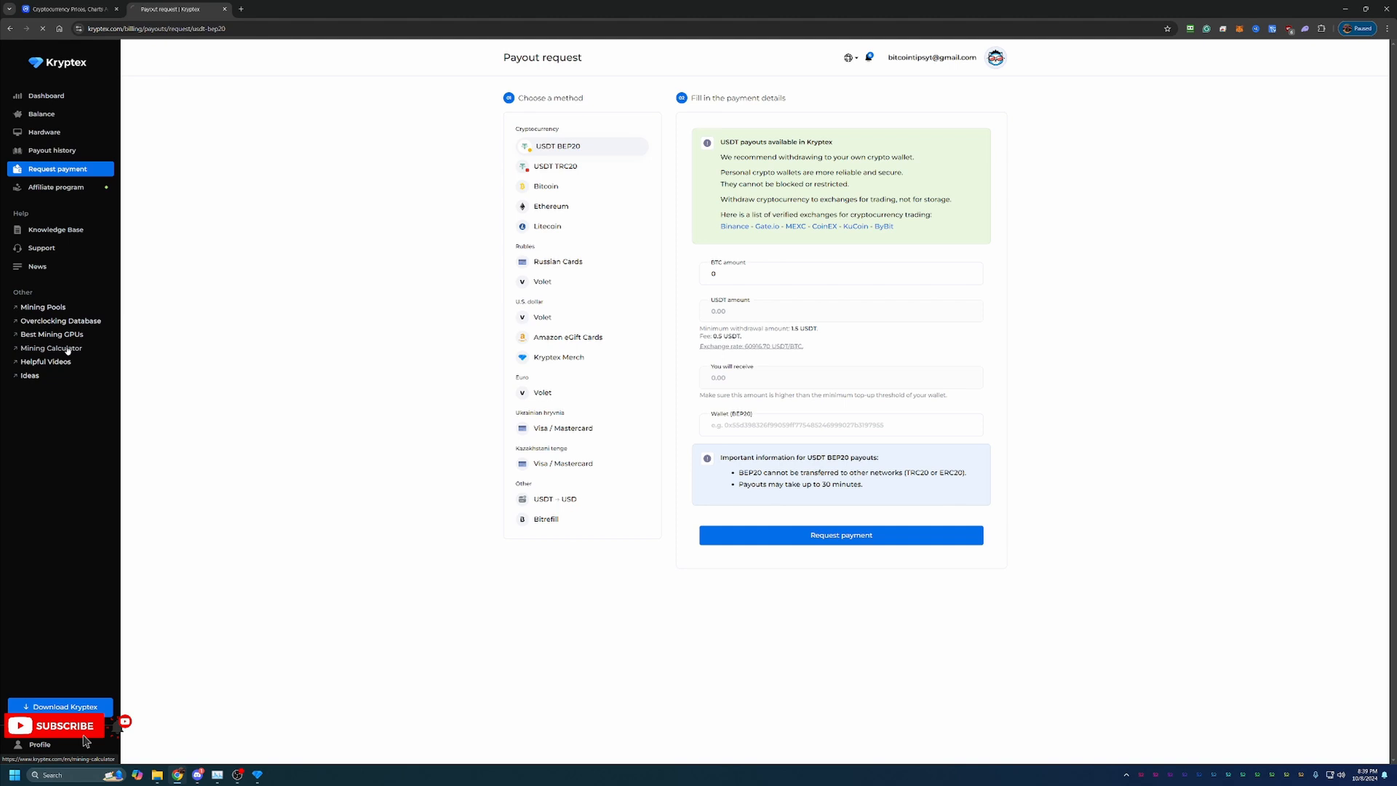
Recalculate profits for one 3070 and select the top coin's revenue, Xelis about $0.12/day.
{"action": "left_click", "coordinate": [51, 349]}
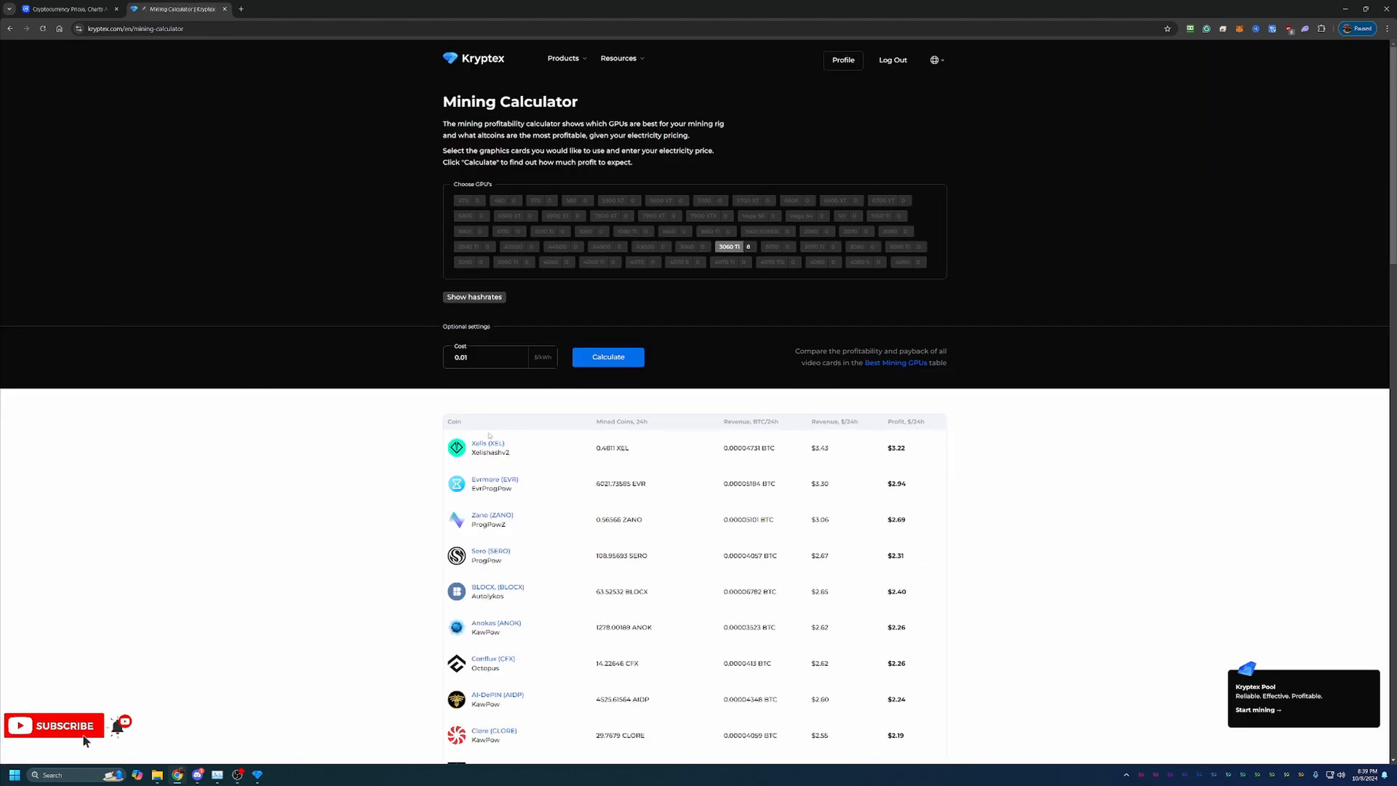
{"action": "scroll", "scroll_direction": "down", "scroll_amount": 3}
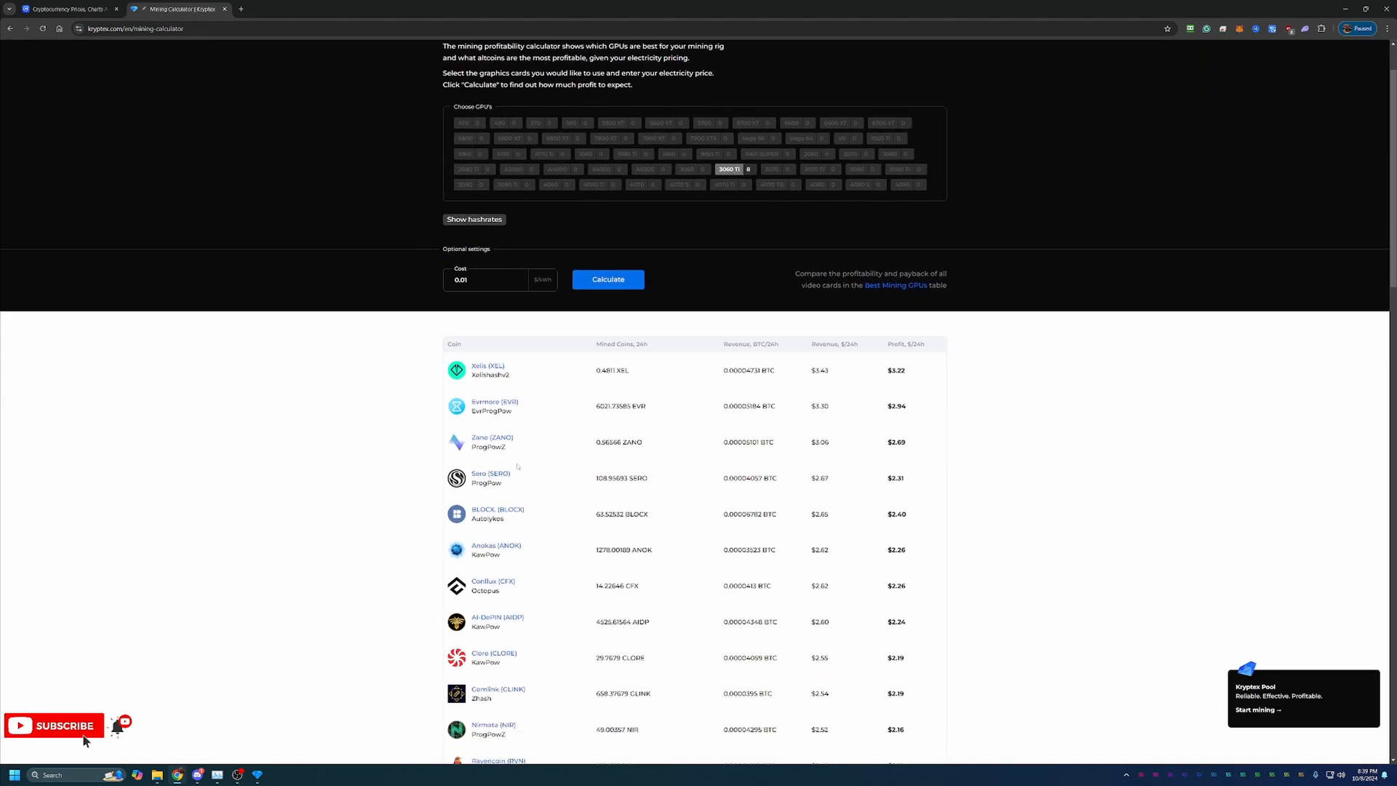
{"action": "scroll", "scroll_direction": "up", "scroll_amount": 3}
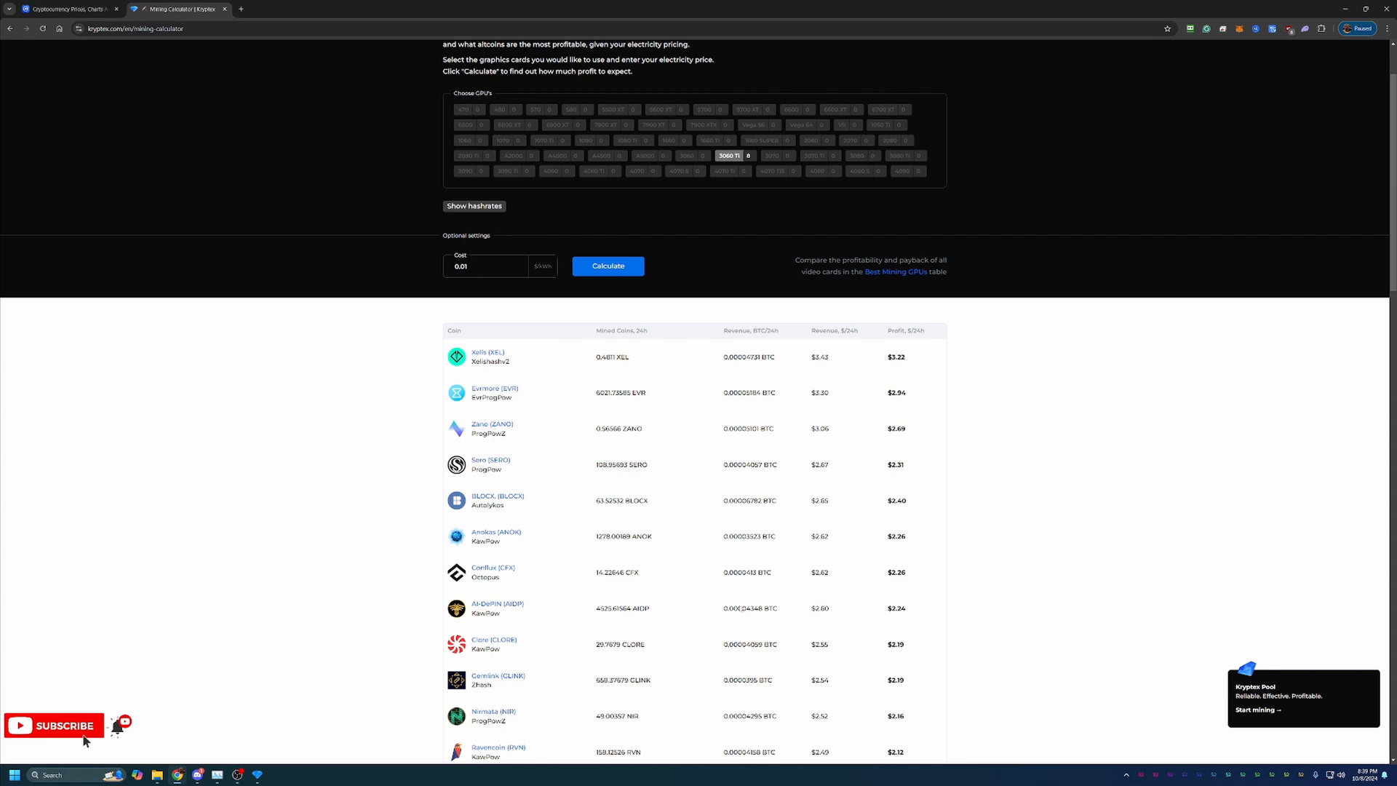
{"action": "scroll", "scroll_direction": "up", "scroll_amount": 3}
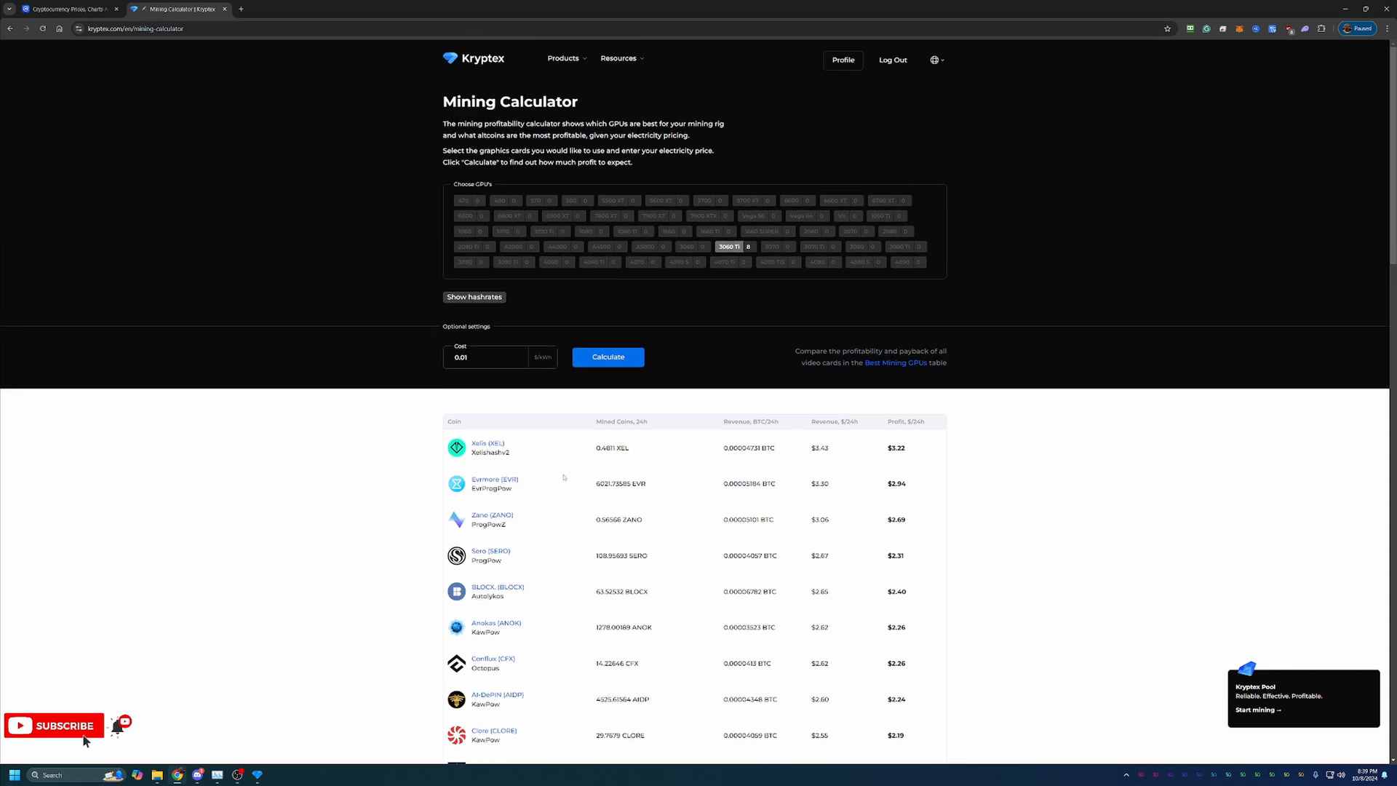
{"action": "mouse_move", "coordinate": [654, 215]}
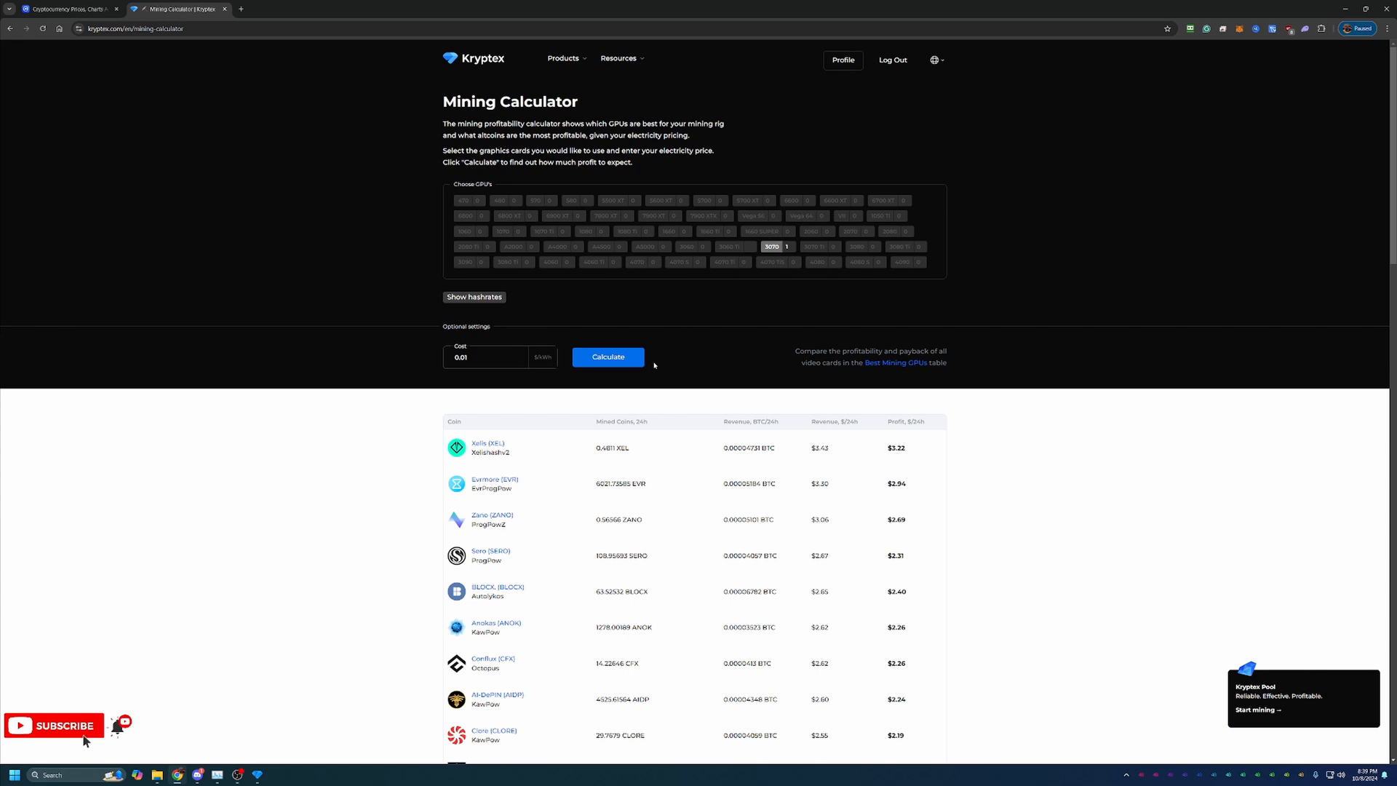
{"action": "mouse_move", "coordinate": [723, 472]}
{"action": "type", "text": "0.1"}
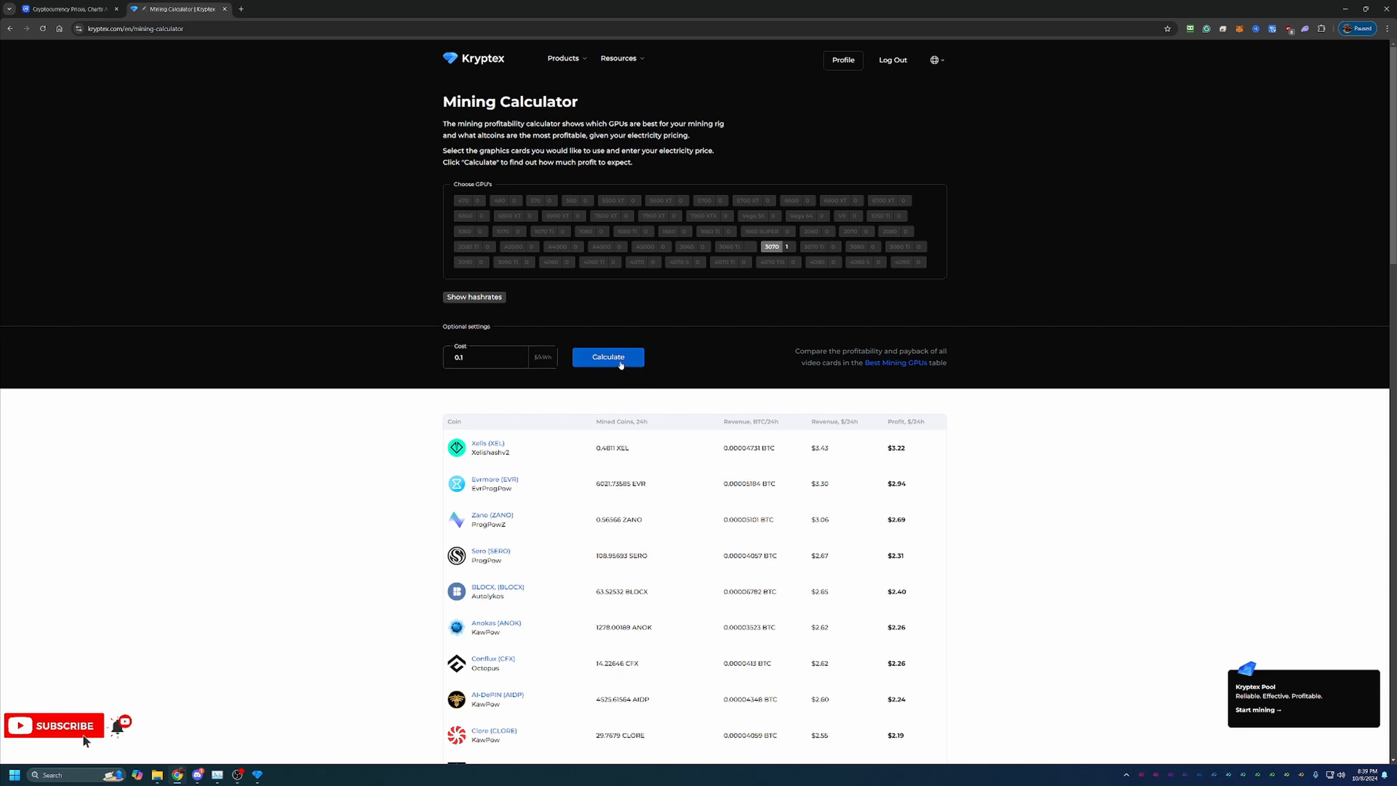
{"action": "left_click", "coordinate": [608, 357]}
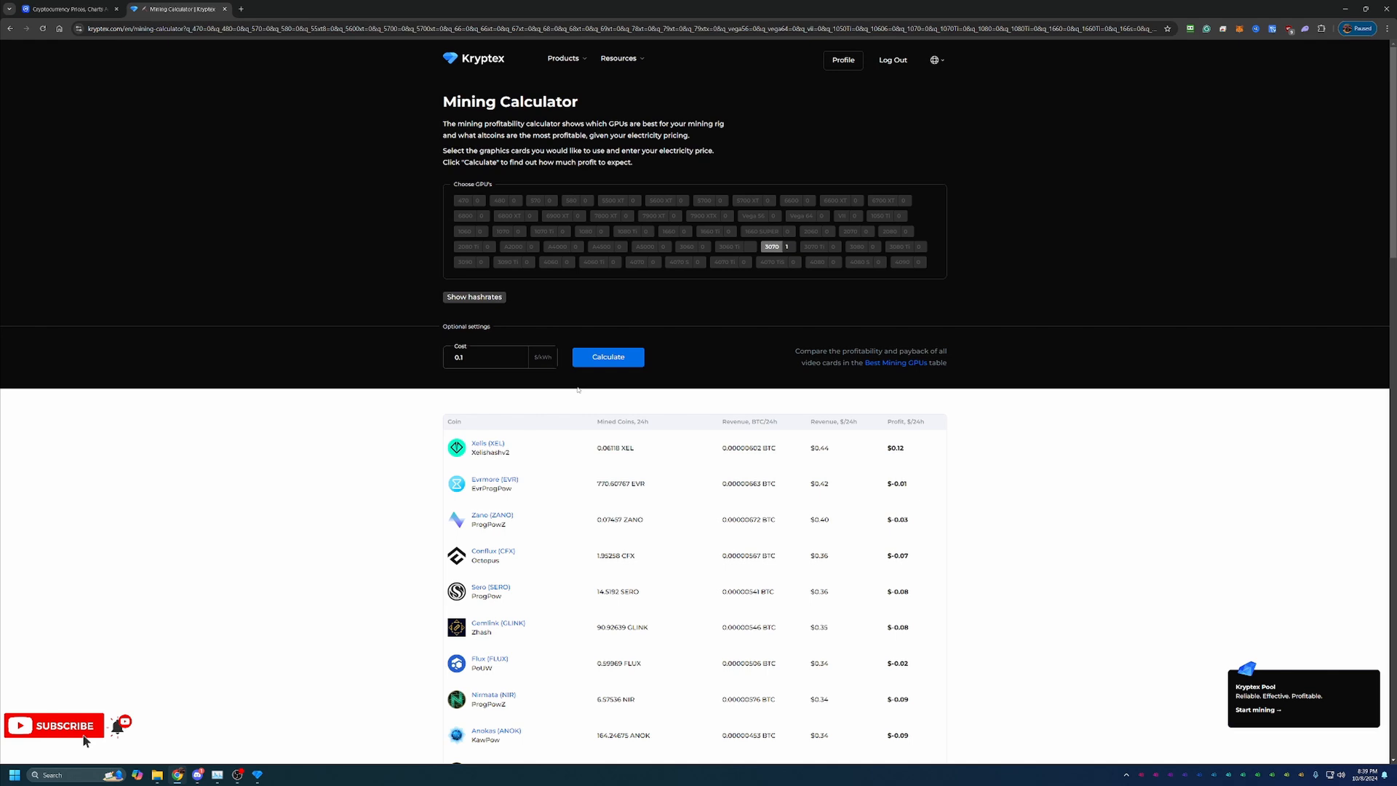
{"action": "mouse_move", "coordinate": [429, 473]}
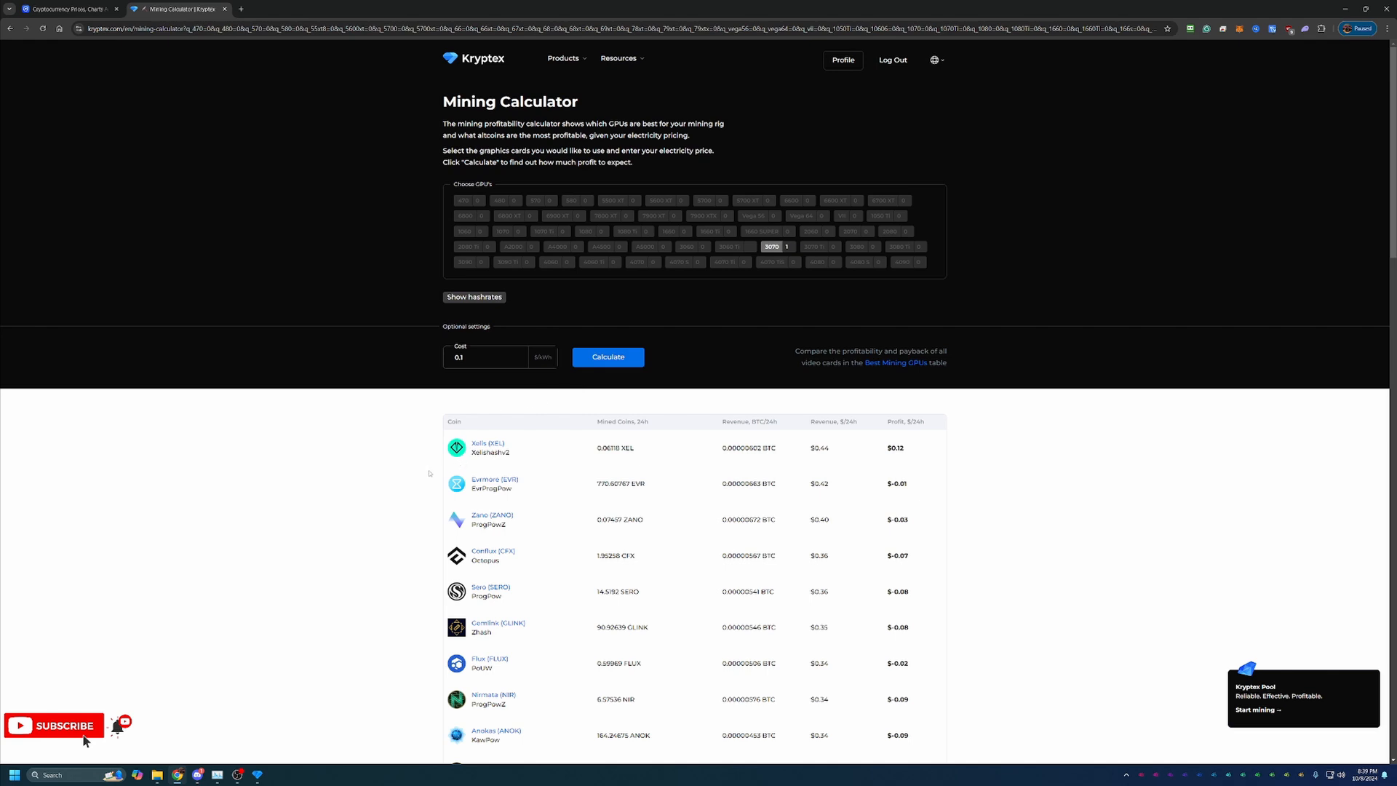
{"action": "mouse_move", "coordinate": [428, 457]}
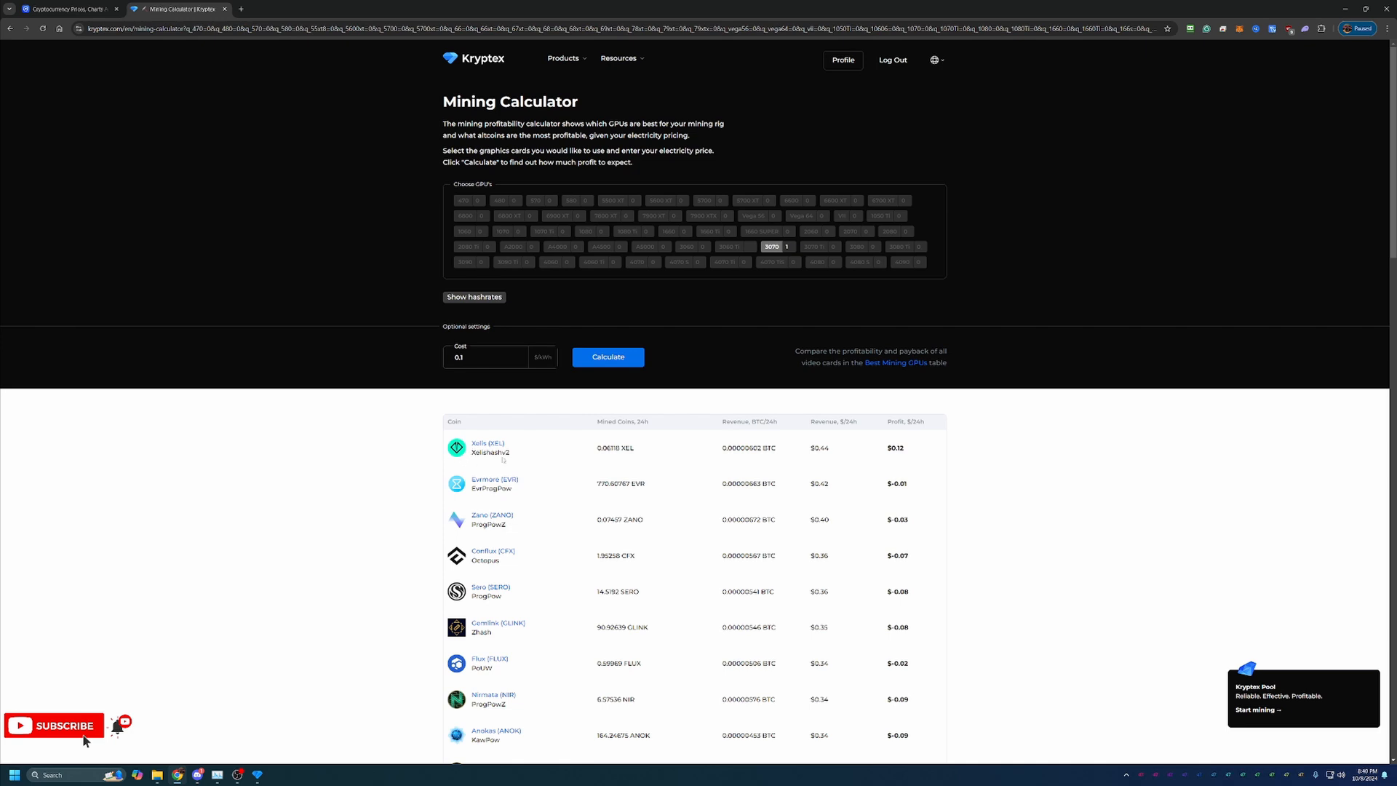
{"action": "mouse_move", "coordinate": [591, 463]}
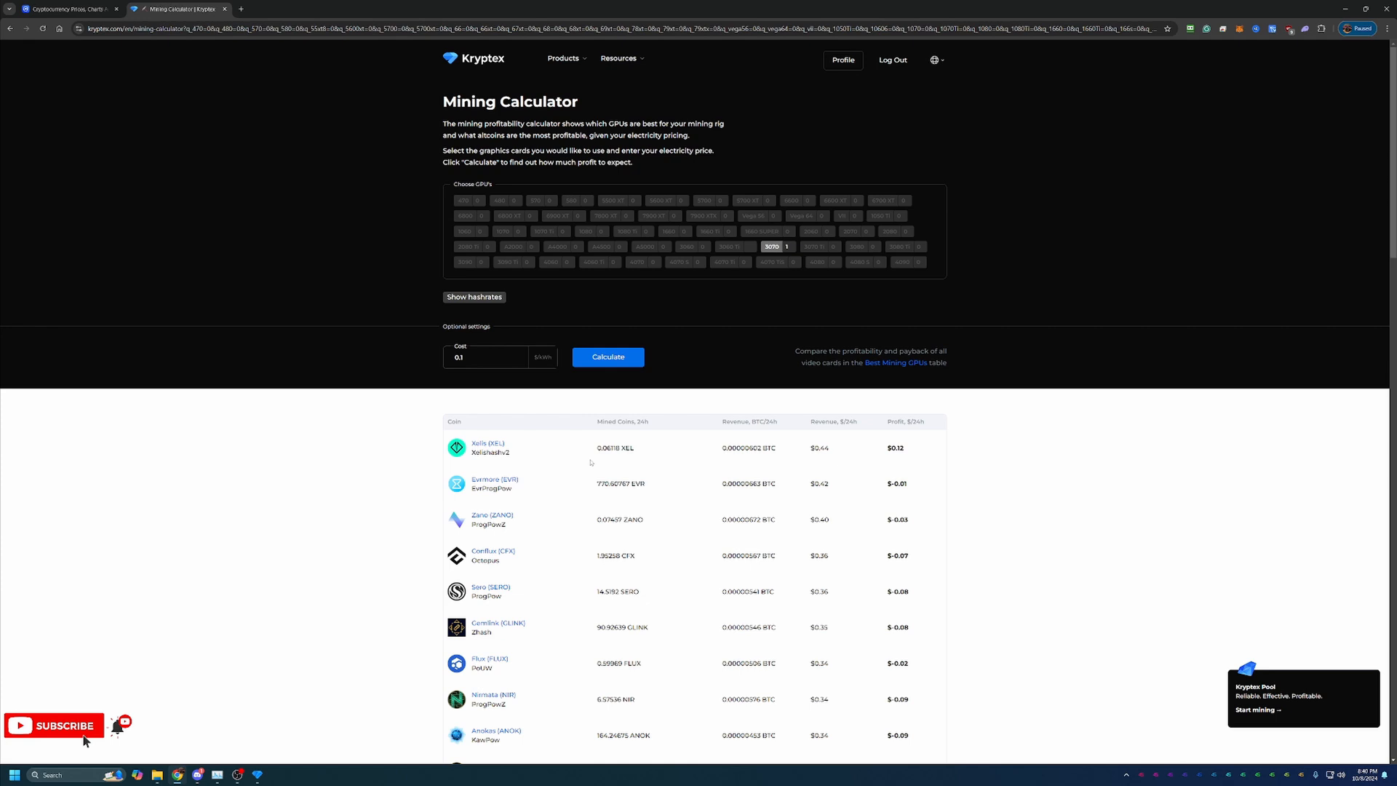
{"action": "mouse_move", "coordinate": [763, 444]}
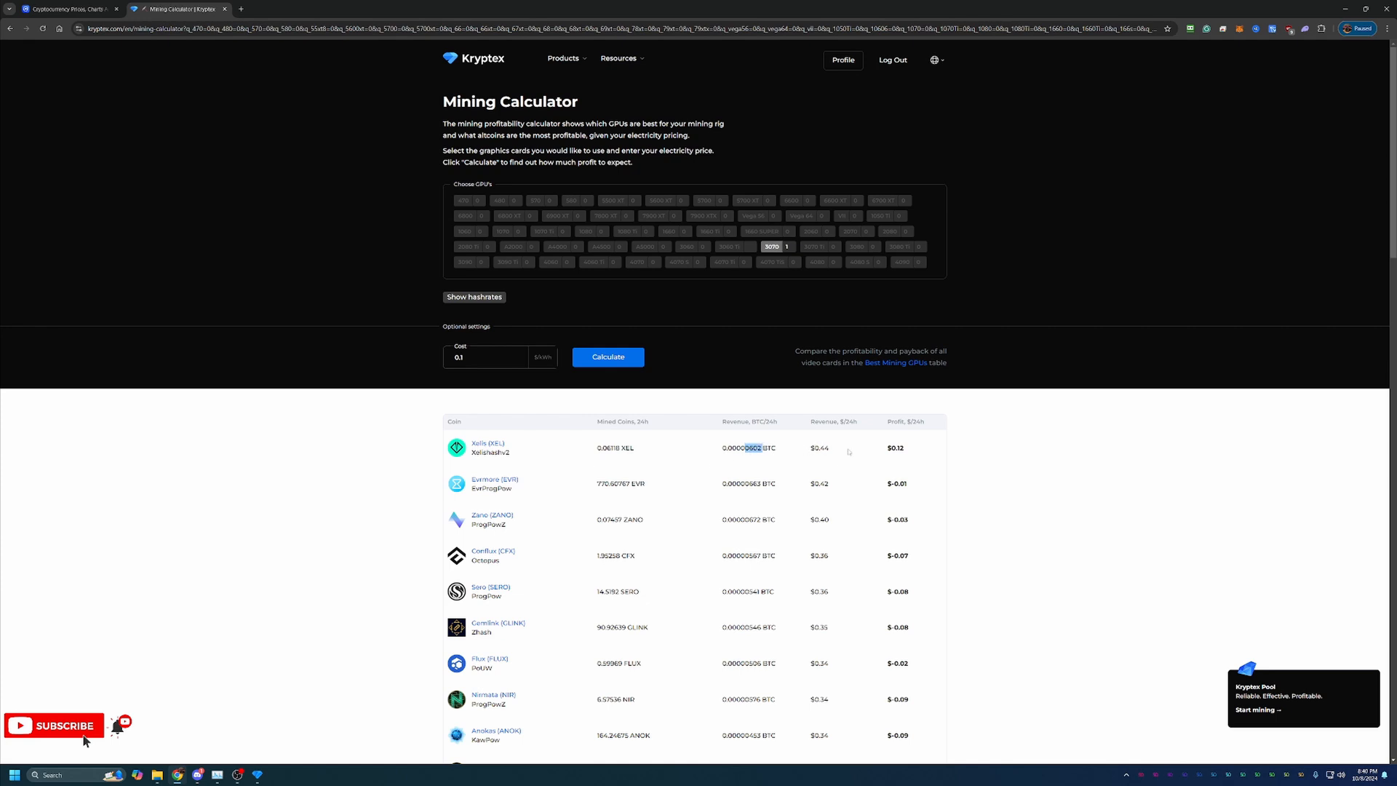
{"action": "double_click", "coordinate": [818, 448]}
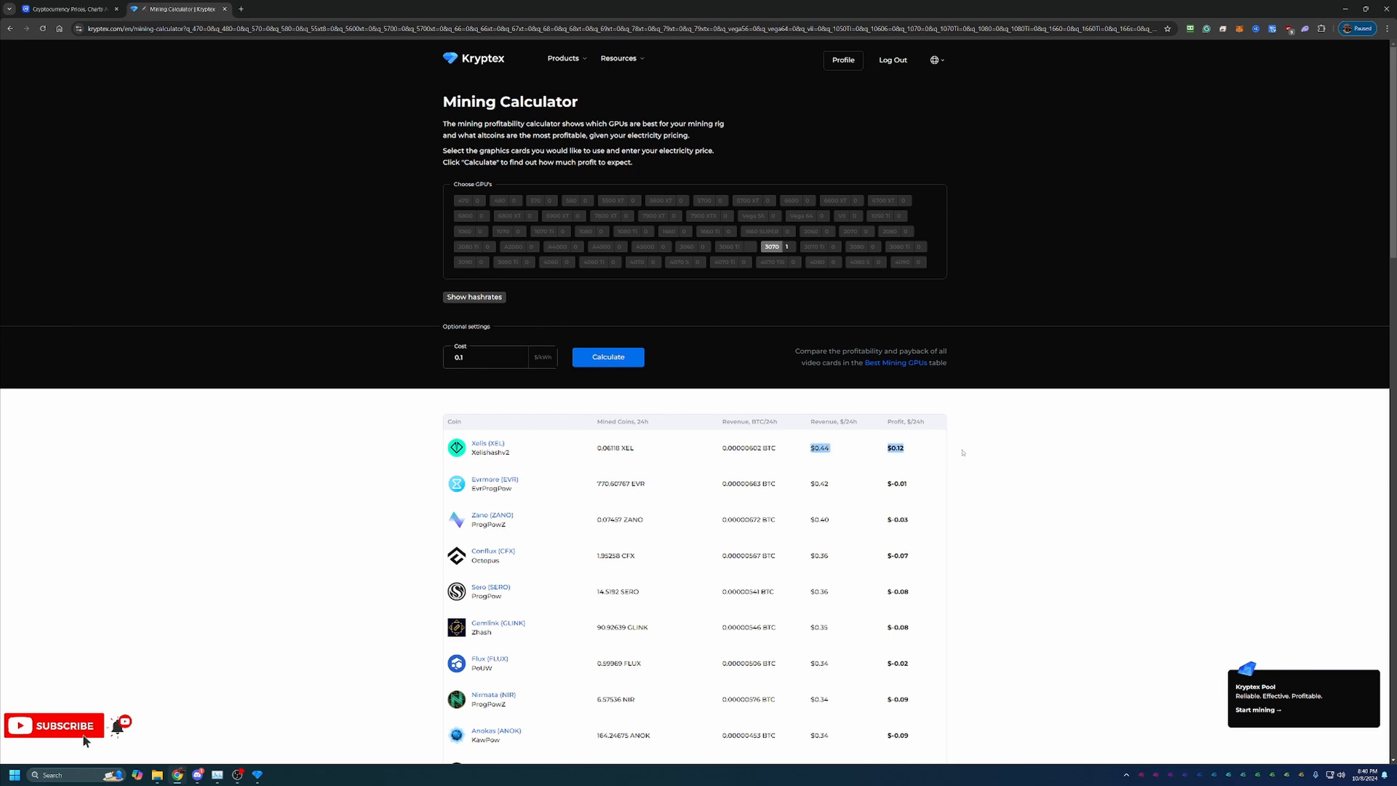
{"action": "mouse_move", "coordinate": [920, 463]}
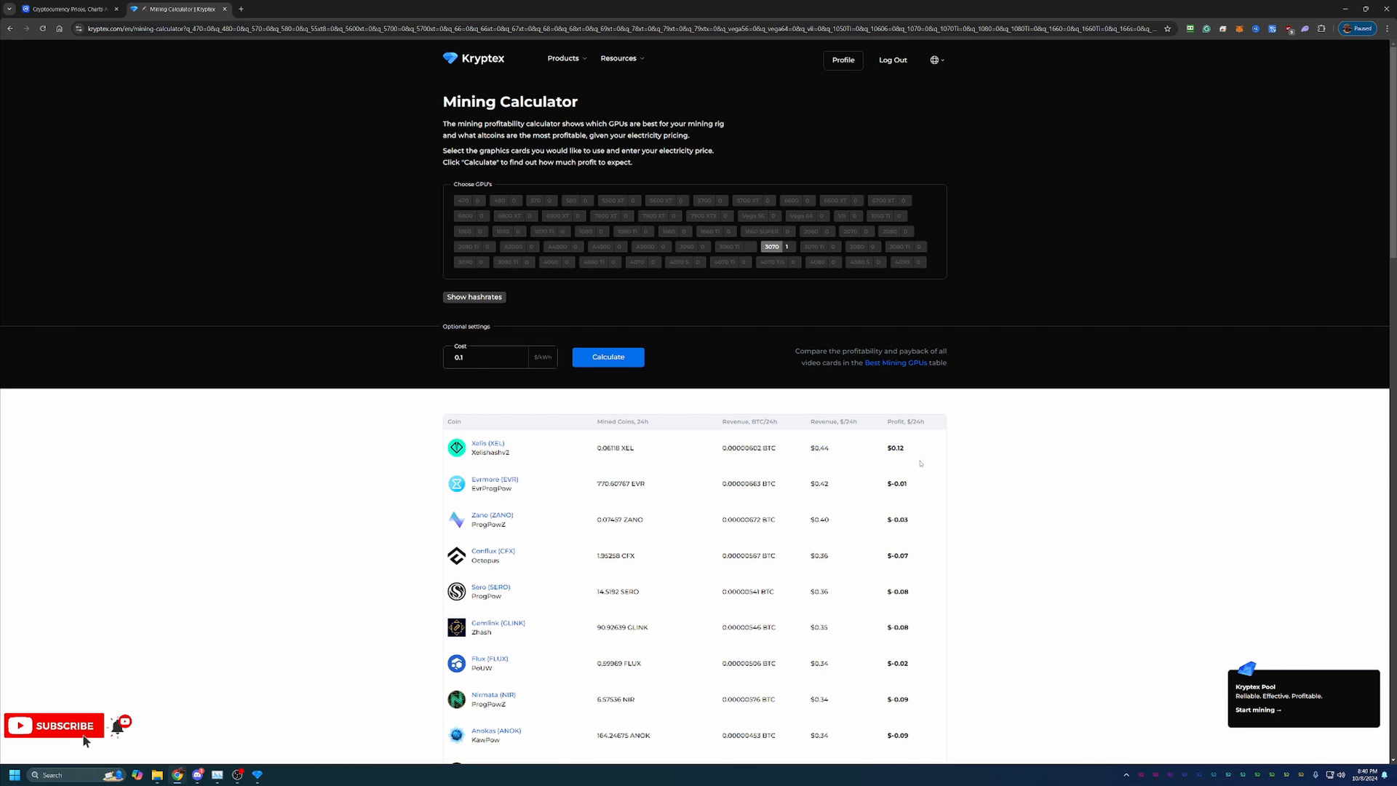
{"action": "mouse_move", "coordinate": [796, 436]}
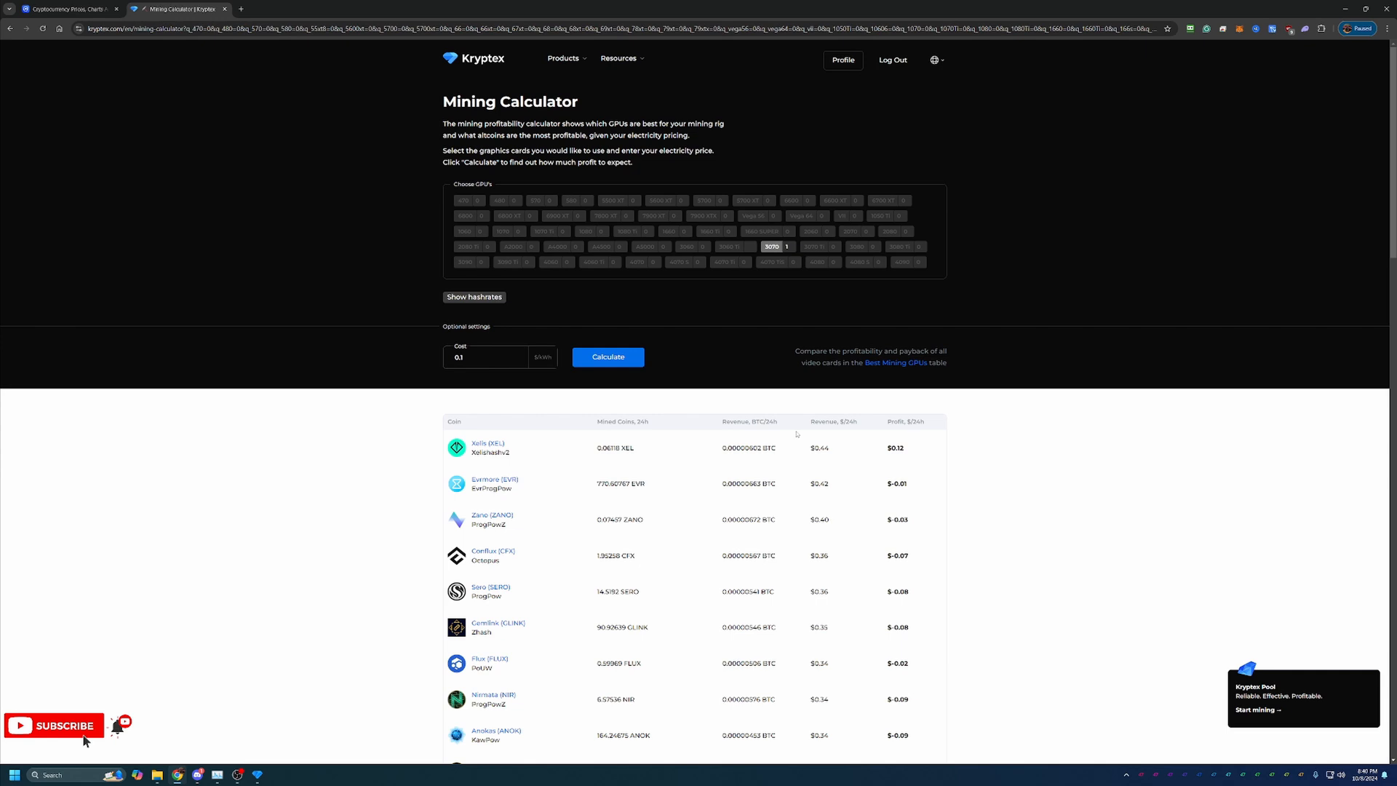
{"action": "mouse_move", "coordinate": [486, 278]}
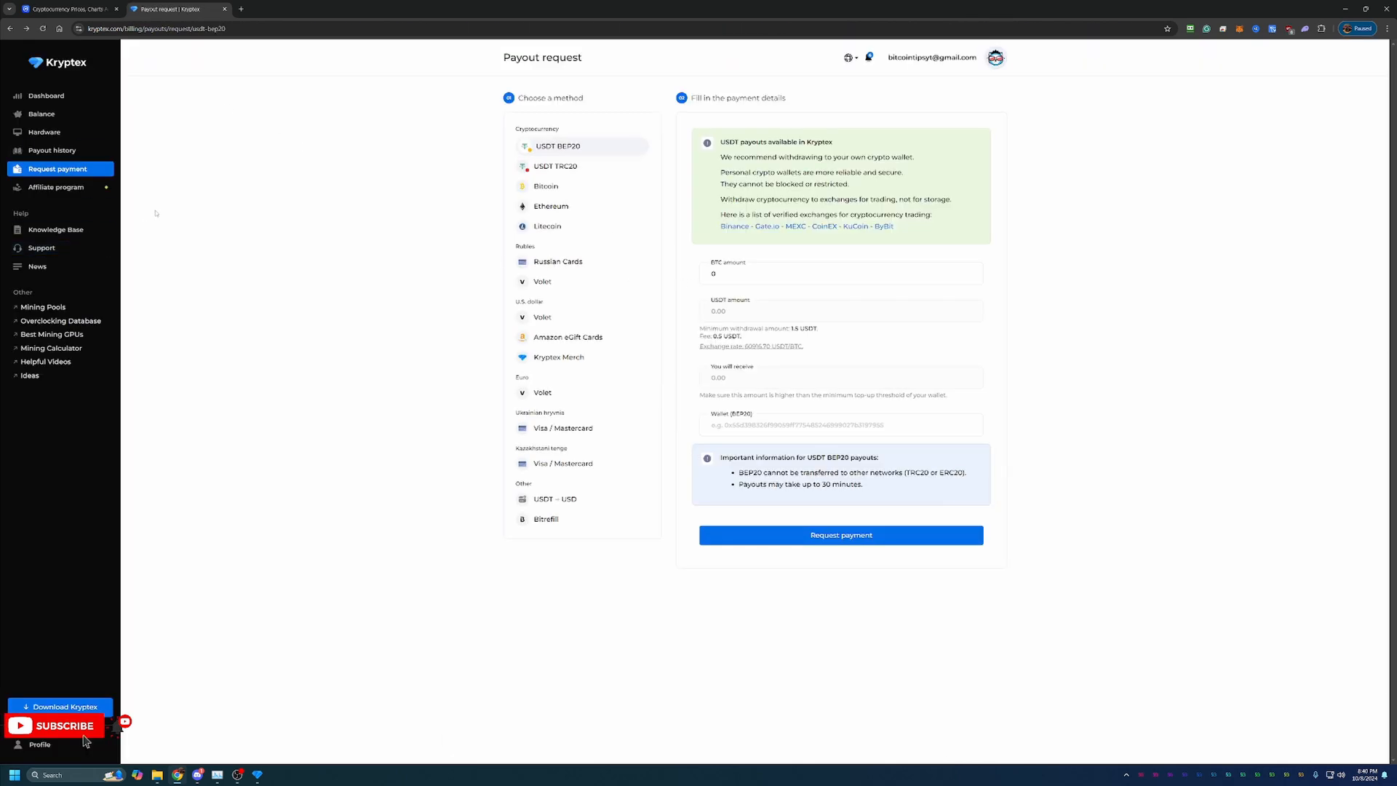
{"action": "mouse_move", "coordinate": [231, 135]}
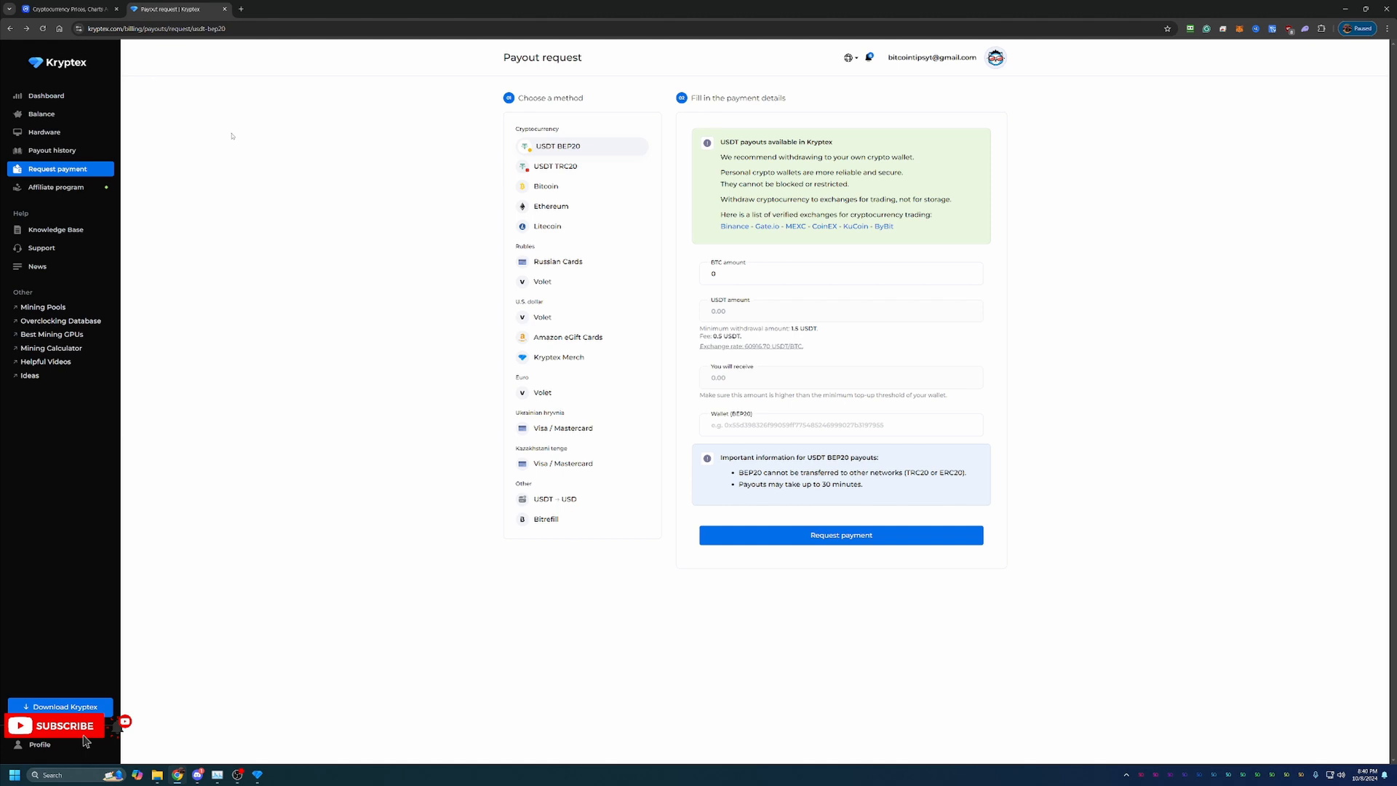
Open the Balance page showing 0.00000001 BTC total and the Bitcoin exchange-rate chart.
{"action": "left_click", "coordinate": [41, 114]}
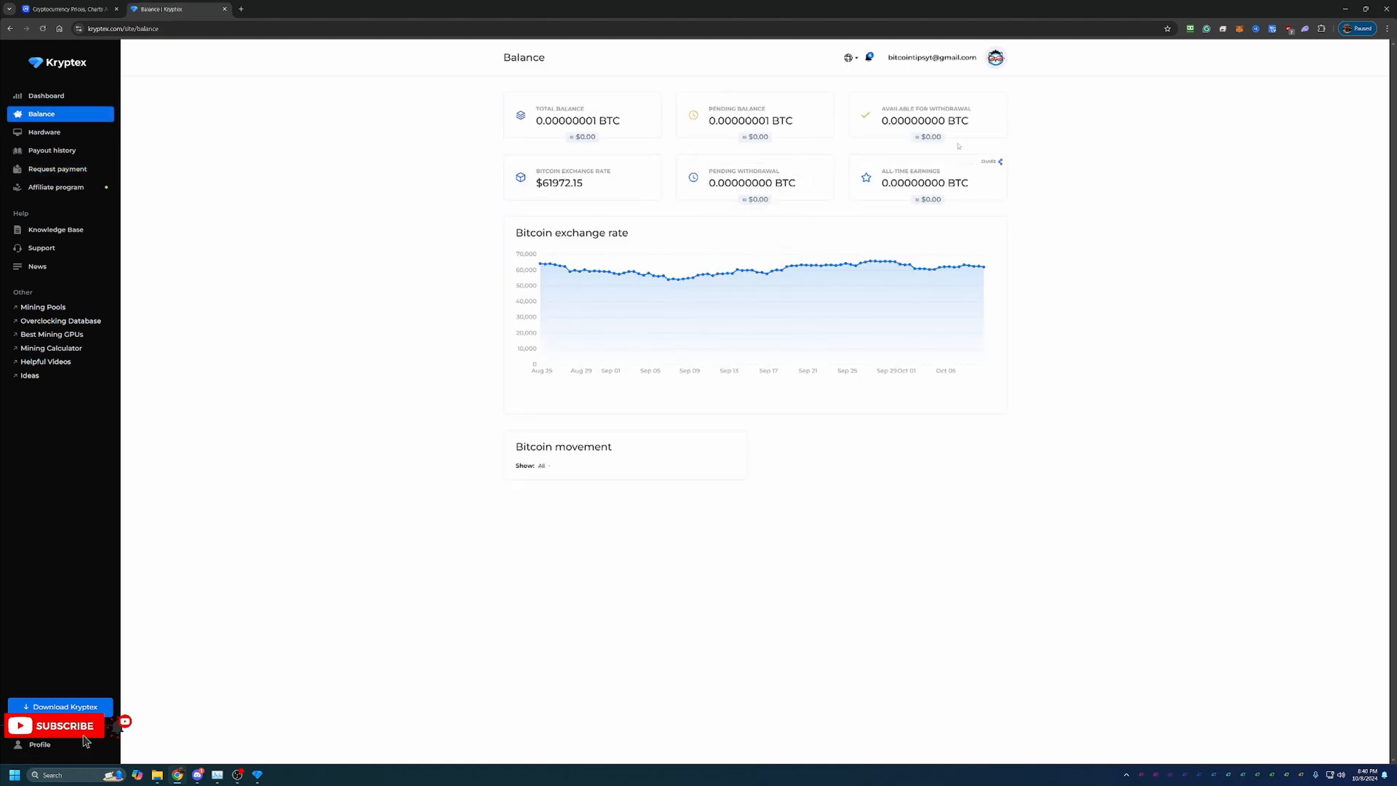
{"action": "mouse_move", "coordinate": [849, 329]}
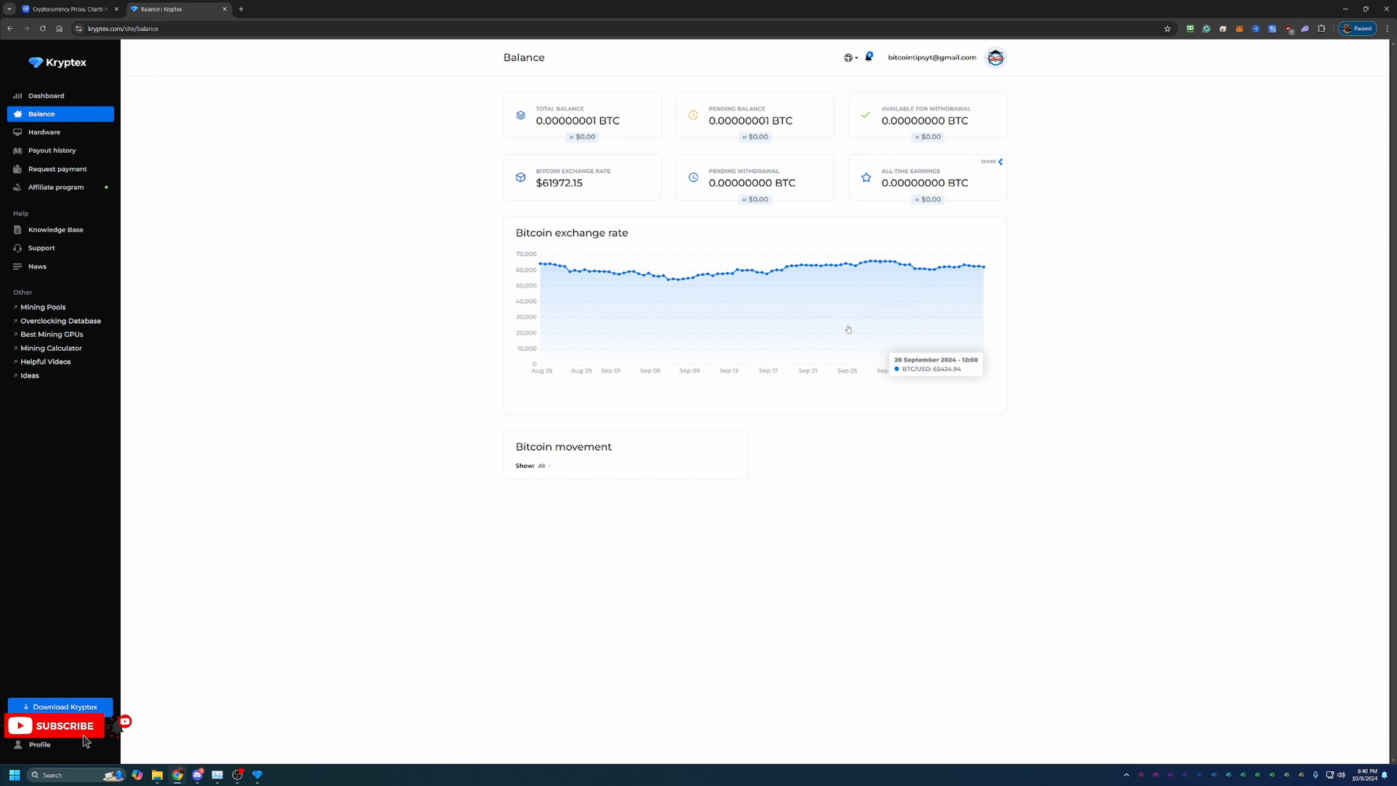
{"action": "mouse_move", "coordinate": [973, 271]}
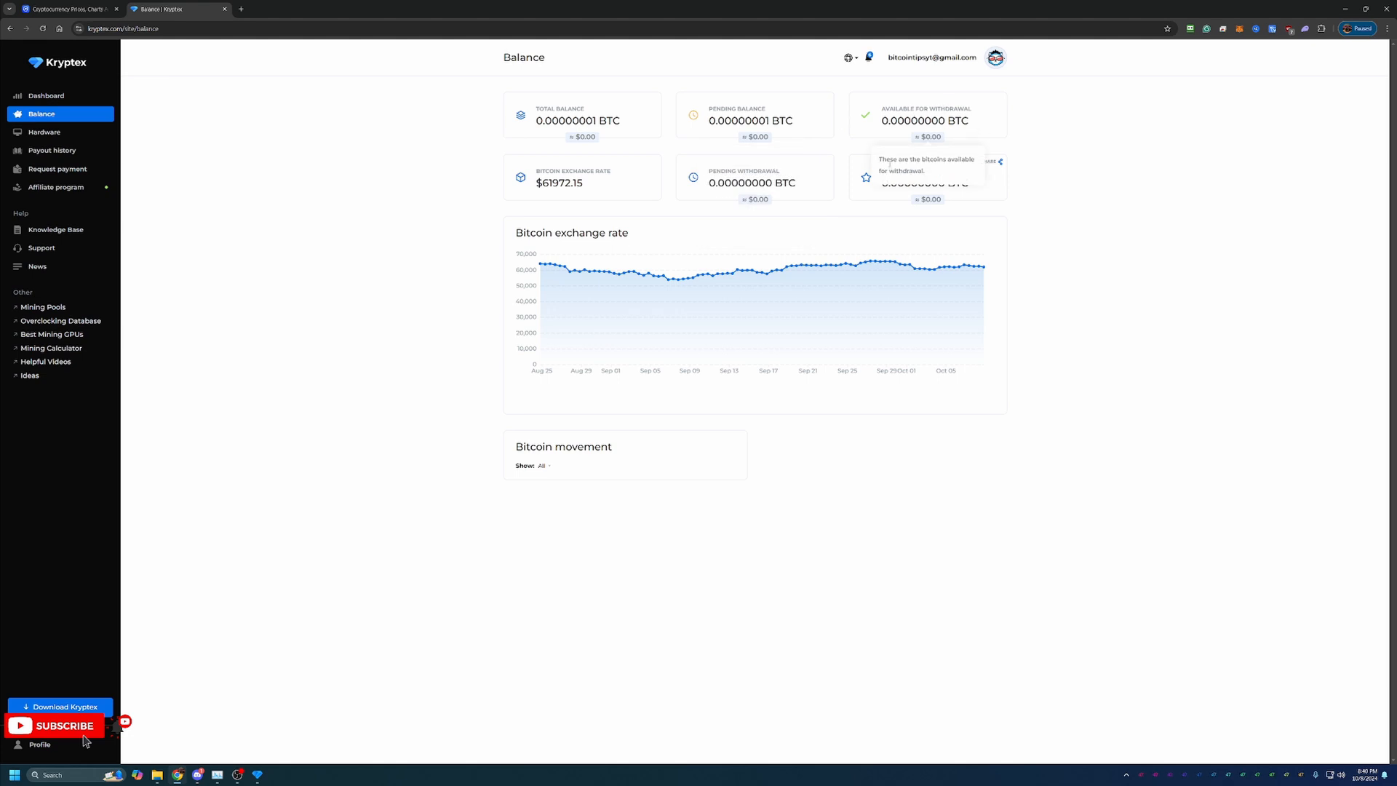
{"action": "mouse_move", "coordinate": [703, 227]}
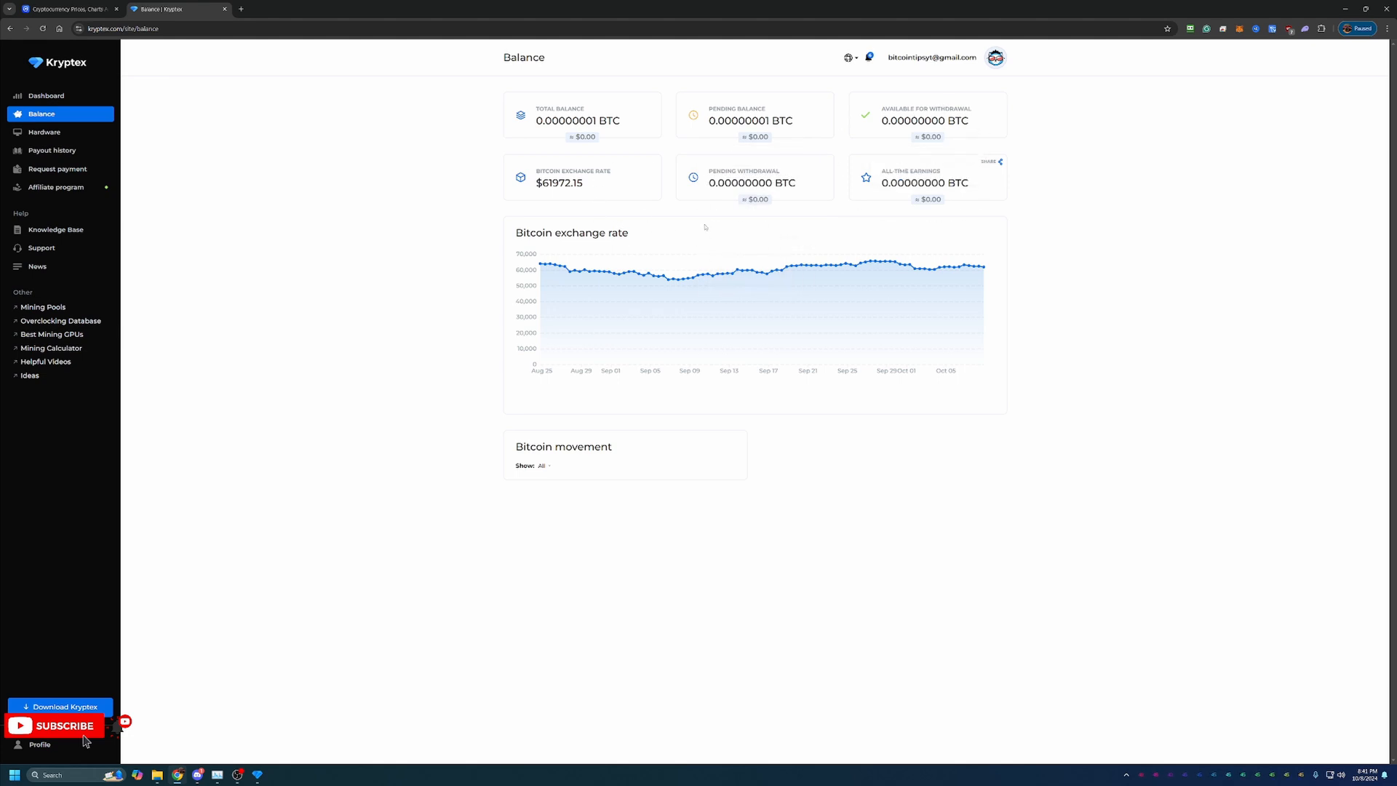
{"action": "mouse_move", "coordinate": [322, 235]}
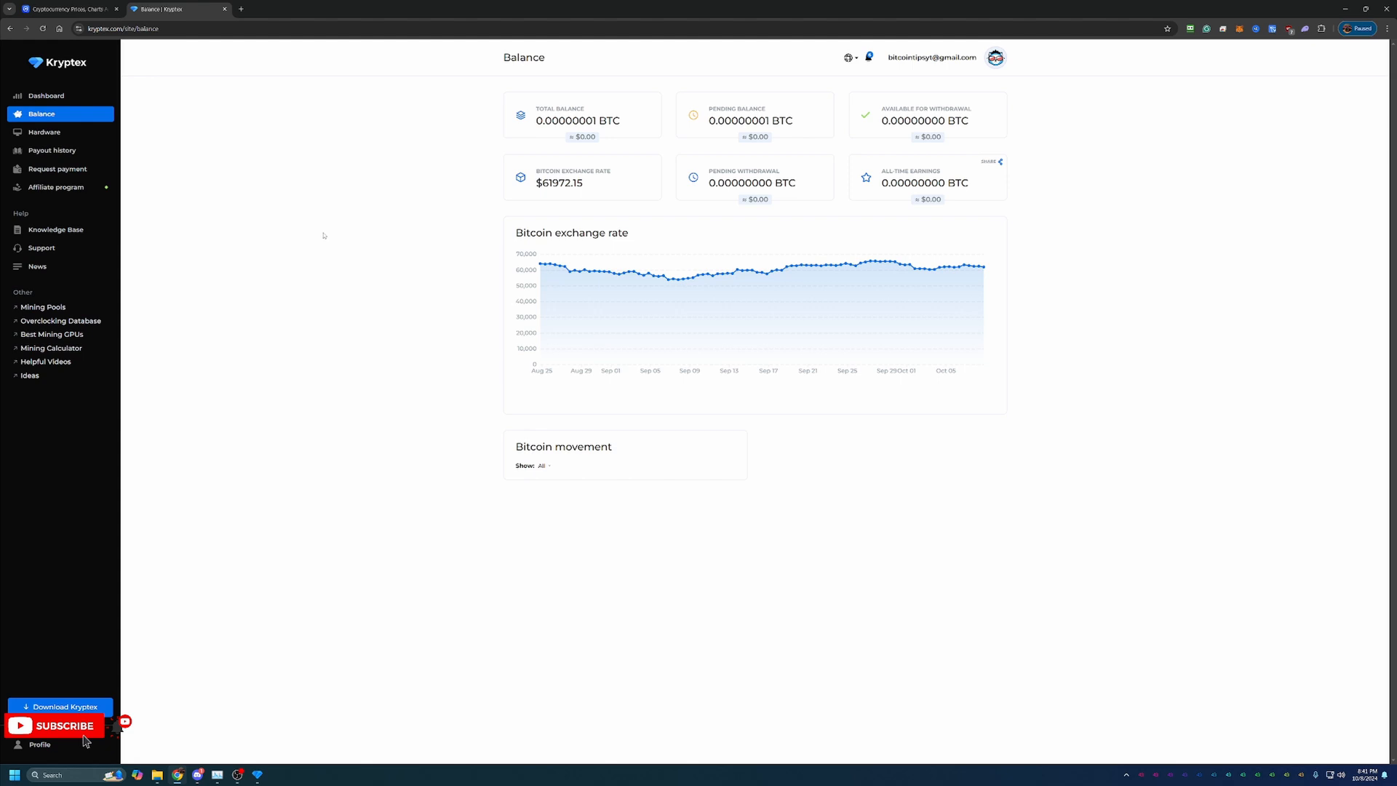
{"action": "mouse_move", "coordinate": [51, 149]}
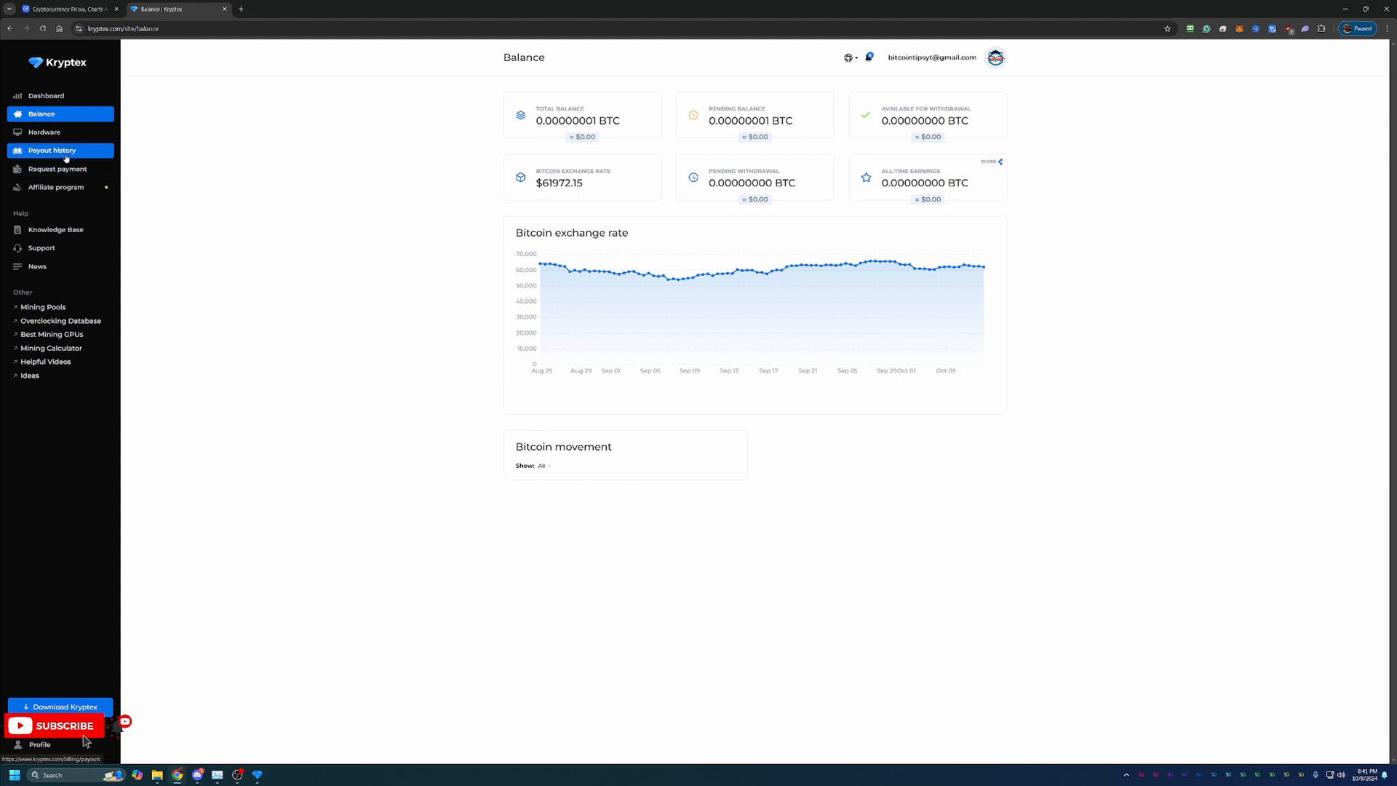
Check the empty payout history, then select the Bitcoin payout's 0.00025 BTC minimum withdrawal.
{"action": "left_click", "coordinate": [52, 150]}
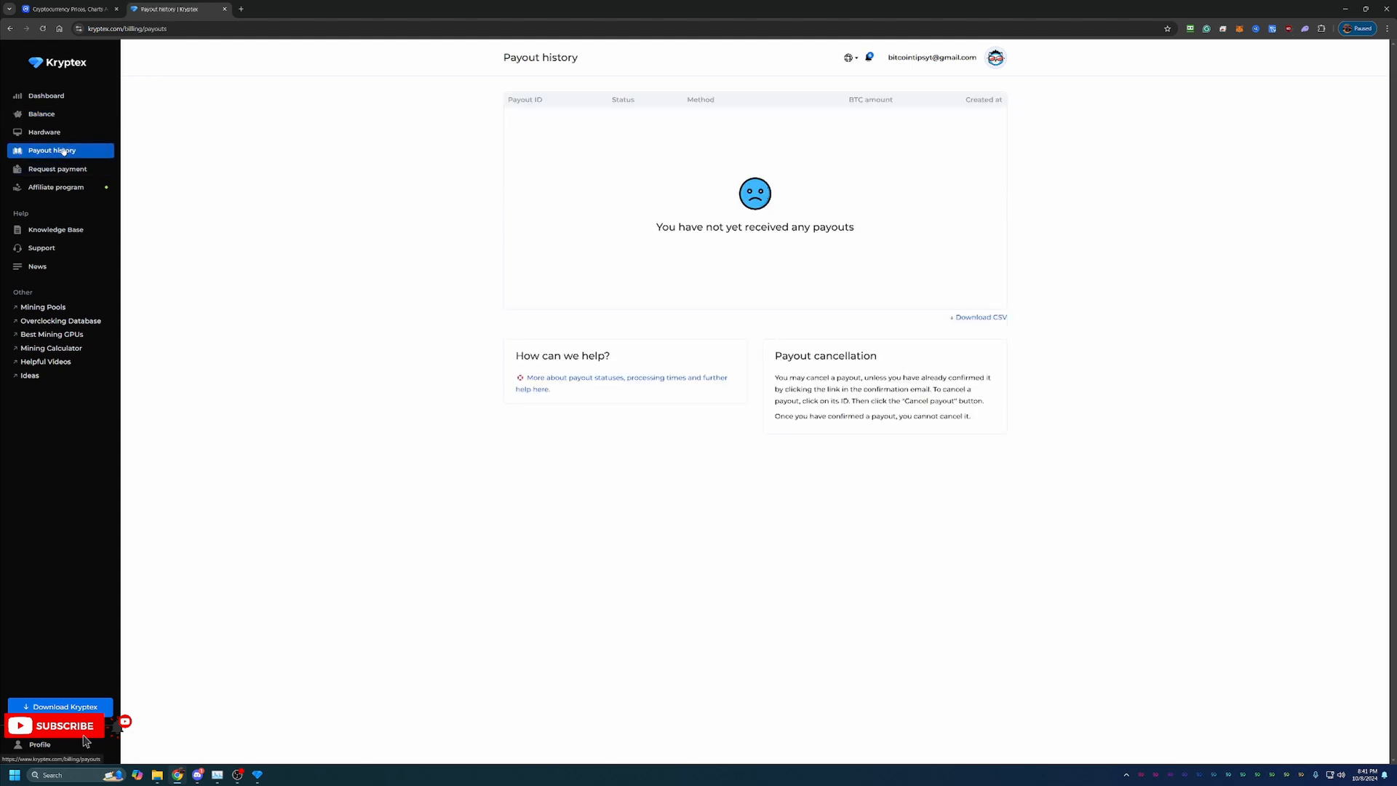
{"action": "left_click", "coordinate": [57, 168]}
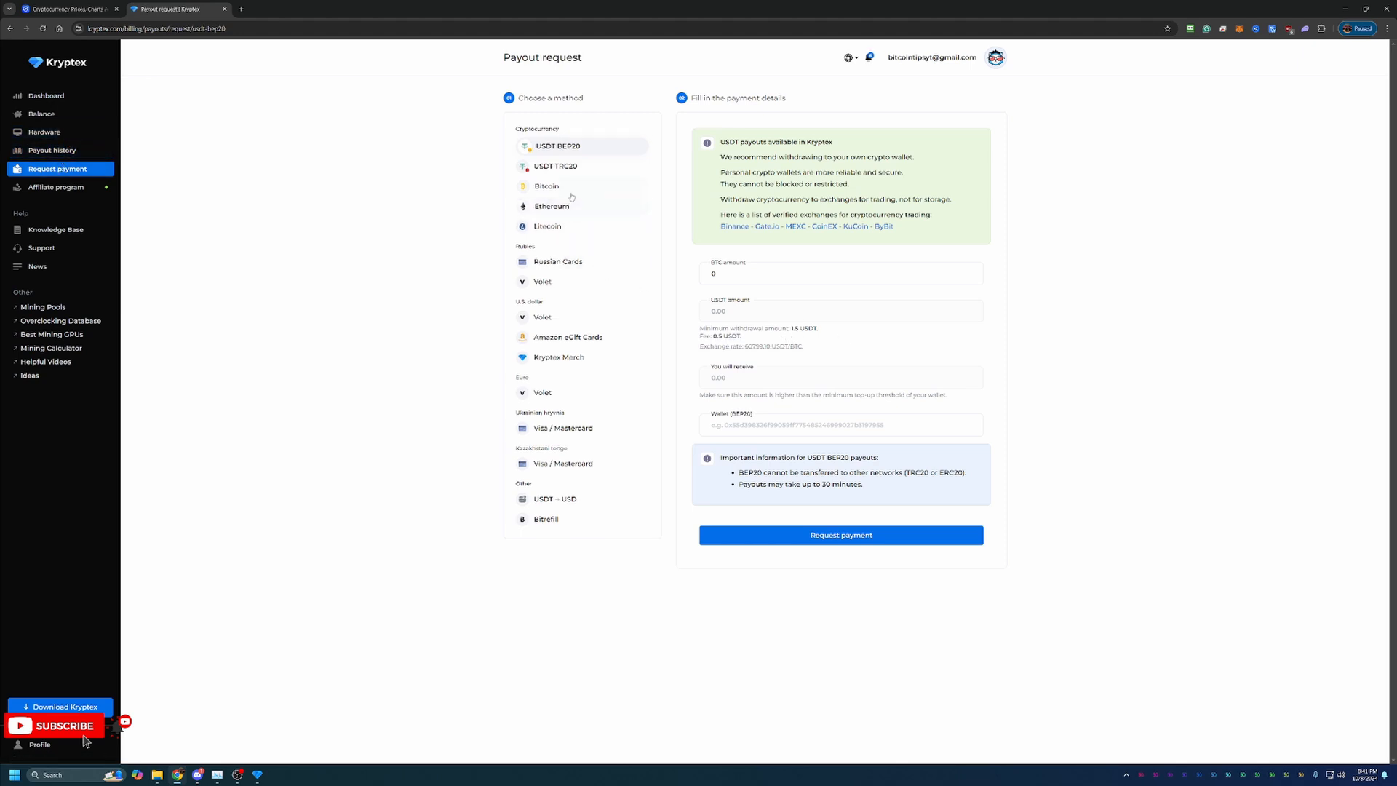
{"action": "mouse_move", "coordinate": [818, 353]}
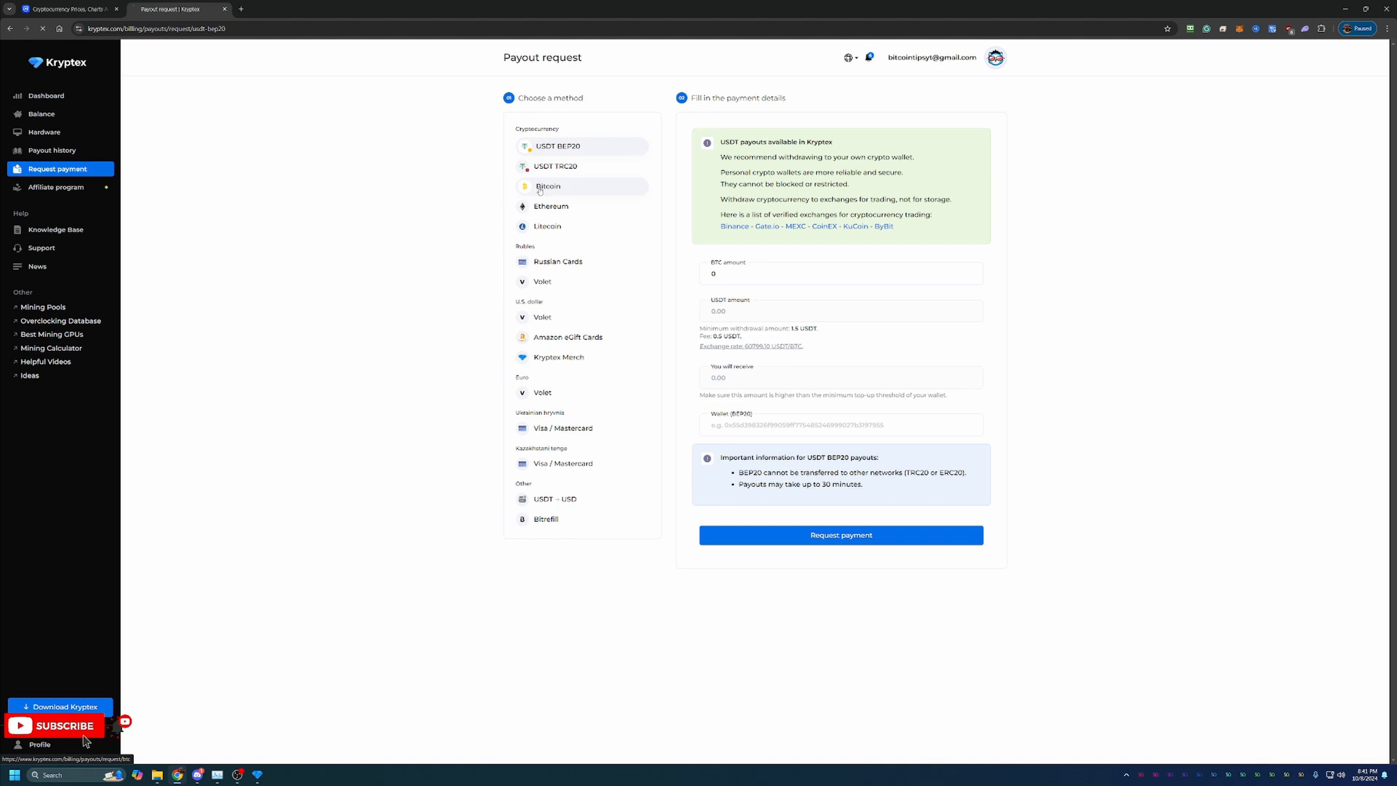
{"action": "left_click", "coordinate": [548, 186]}
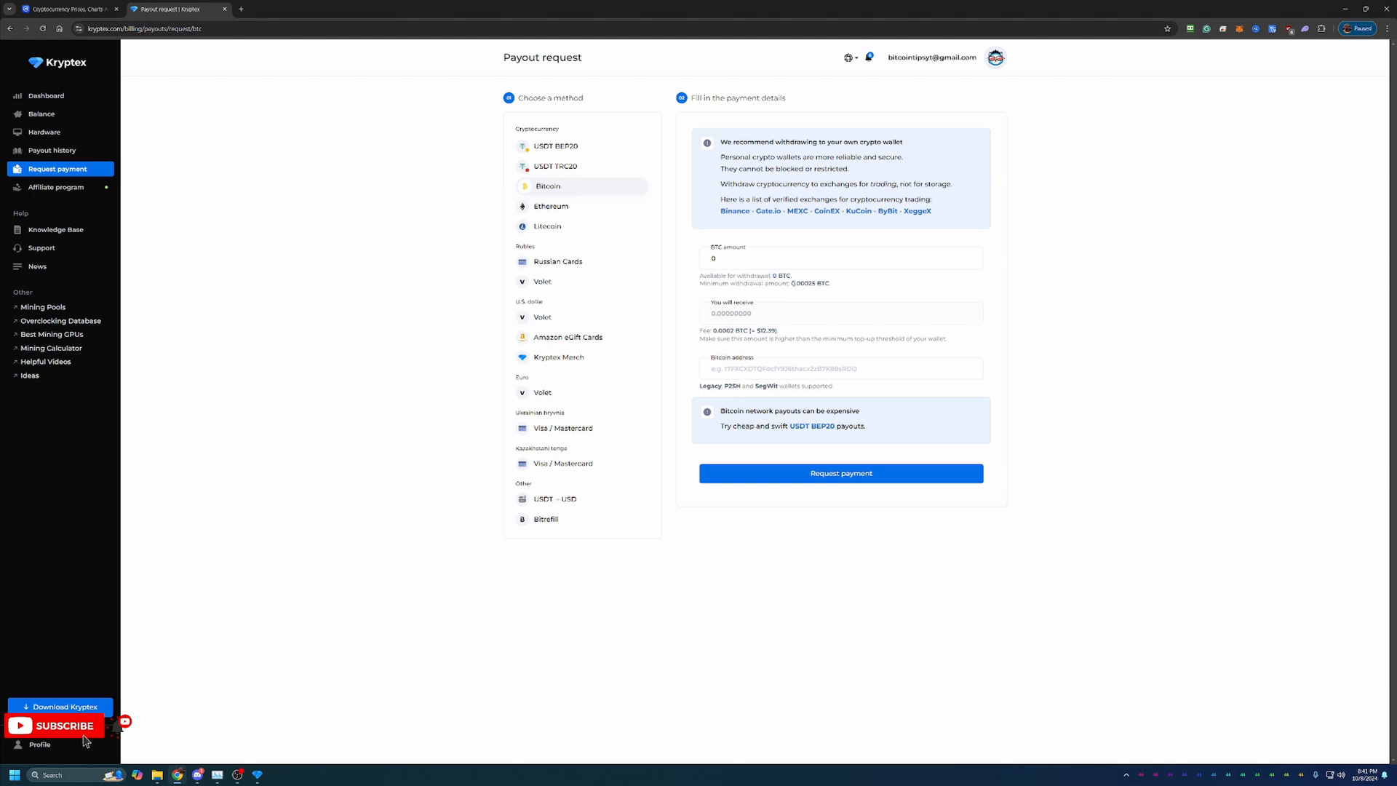
{"action": "double_click", "coordinate": [799, 283]}
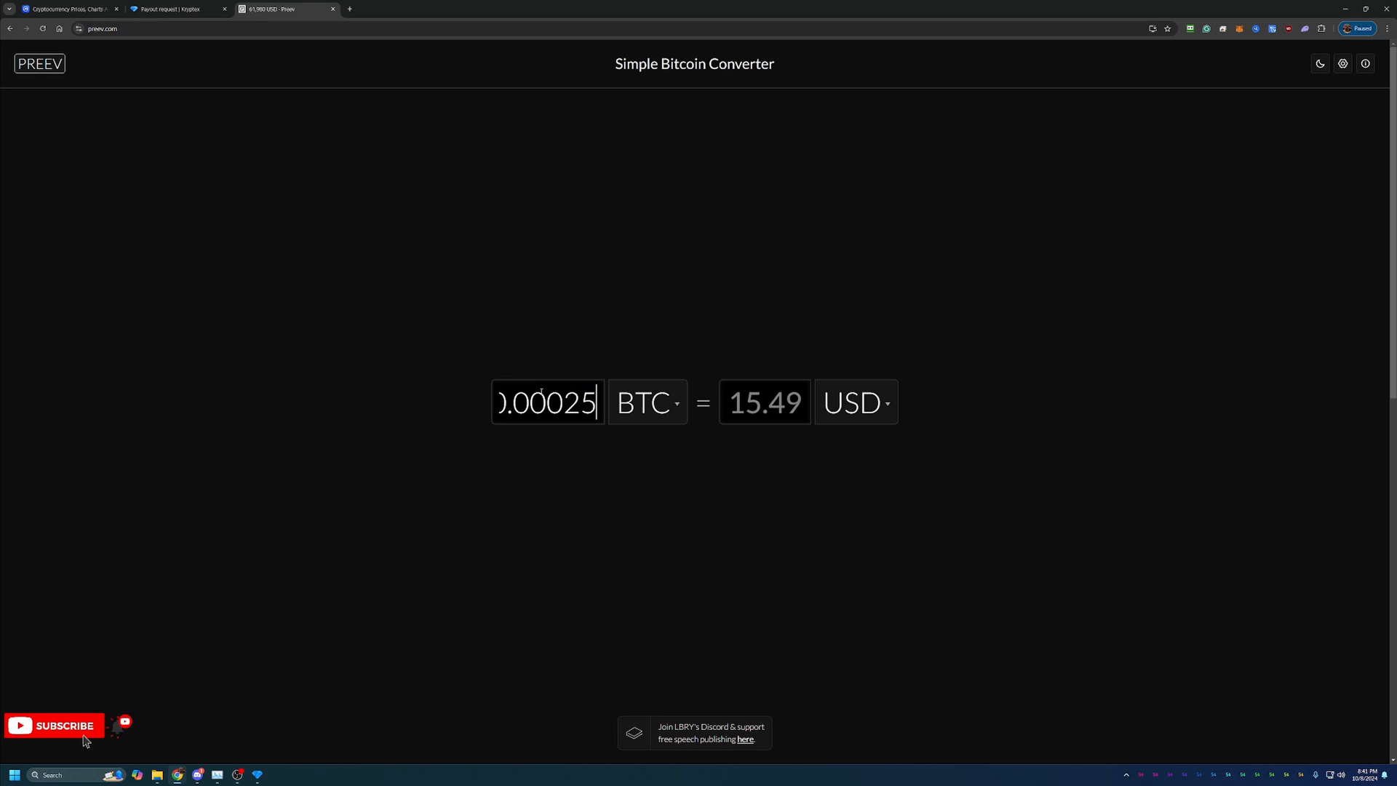
Read 0.00025 BTC as about $15.49 in Preev, then return to Kryptex.
{"action": "left_click", "coordinate": [175, 9]}
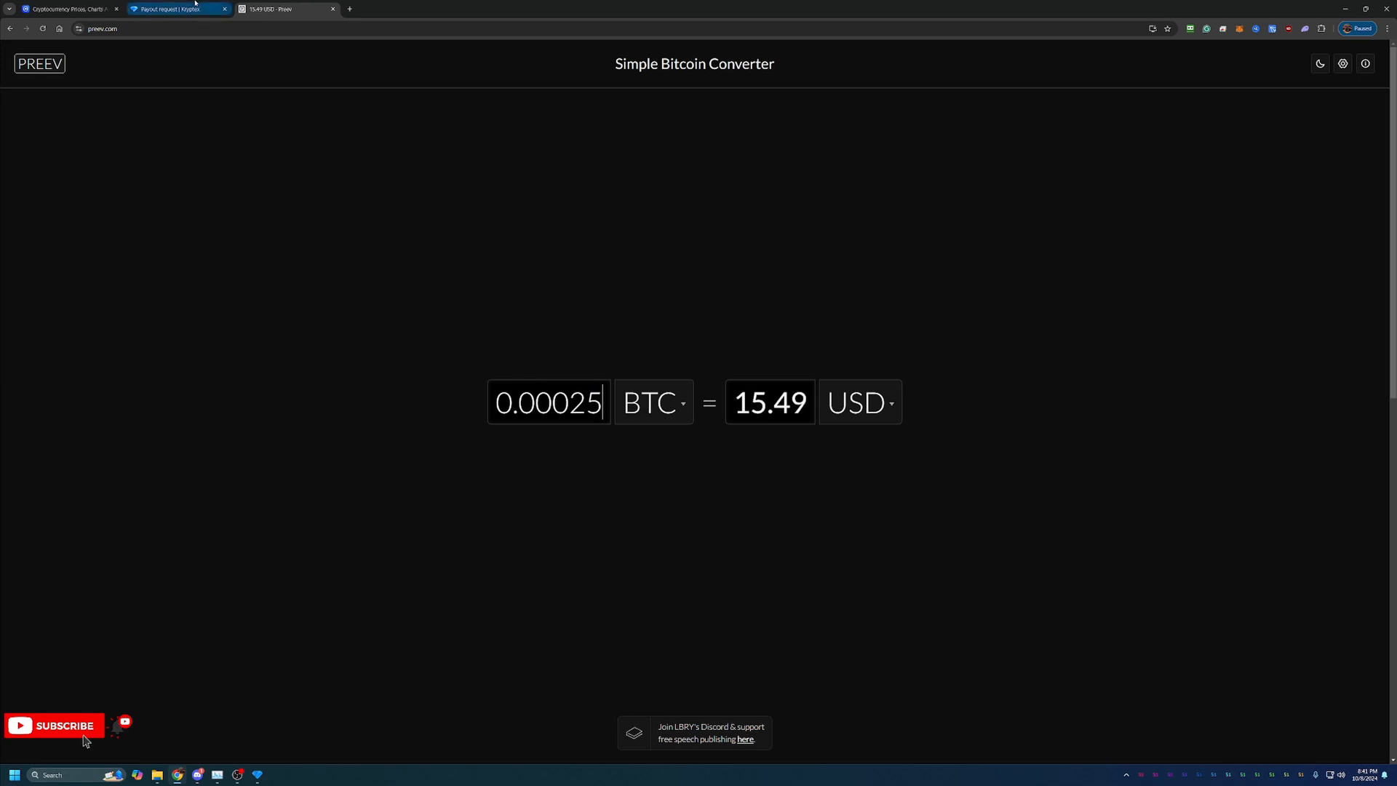
{"action": "left_click", "coordinate": [176, 9]}
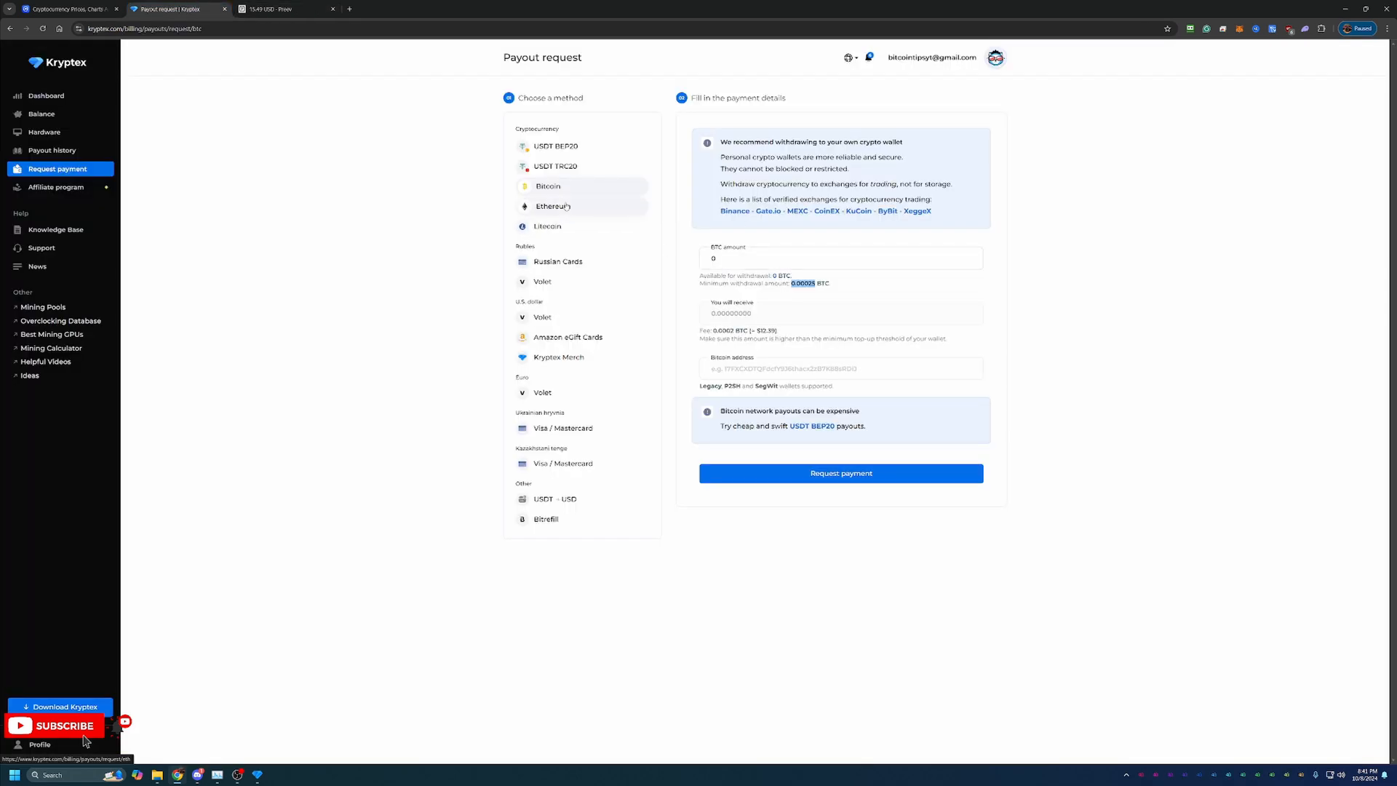
View the Ethereum and Litecoin payout minimums, then the Bitrefill gift card option.
{"action": "left_click", "coordinate": [552, 206]}
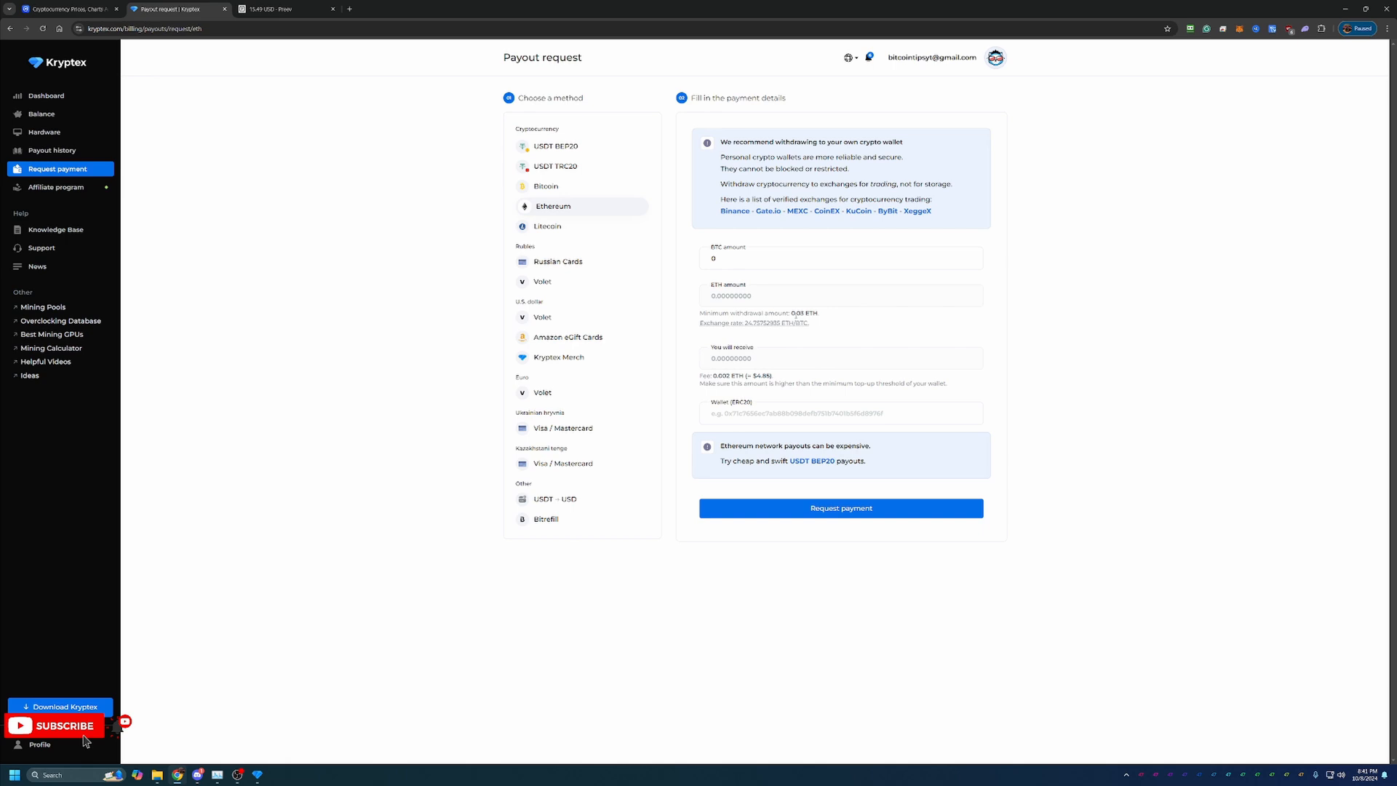
{"action": "mouse_move", "coordinate": [582, 232]}
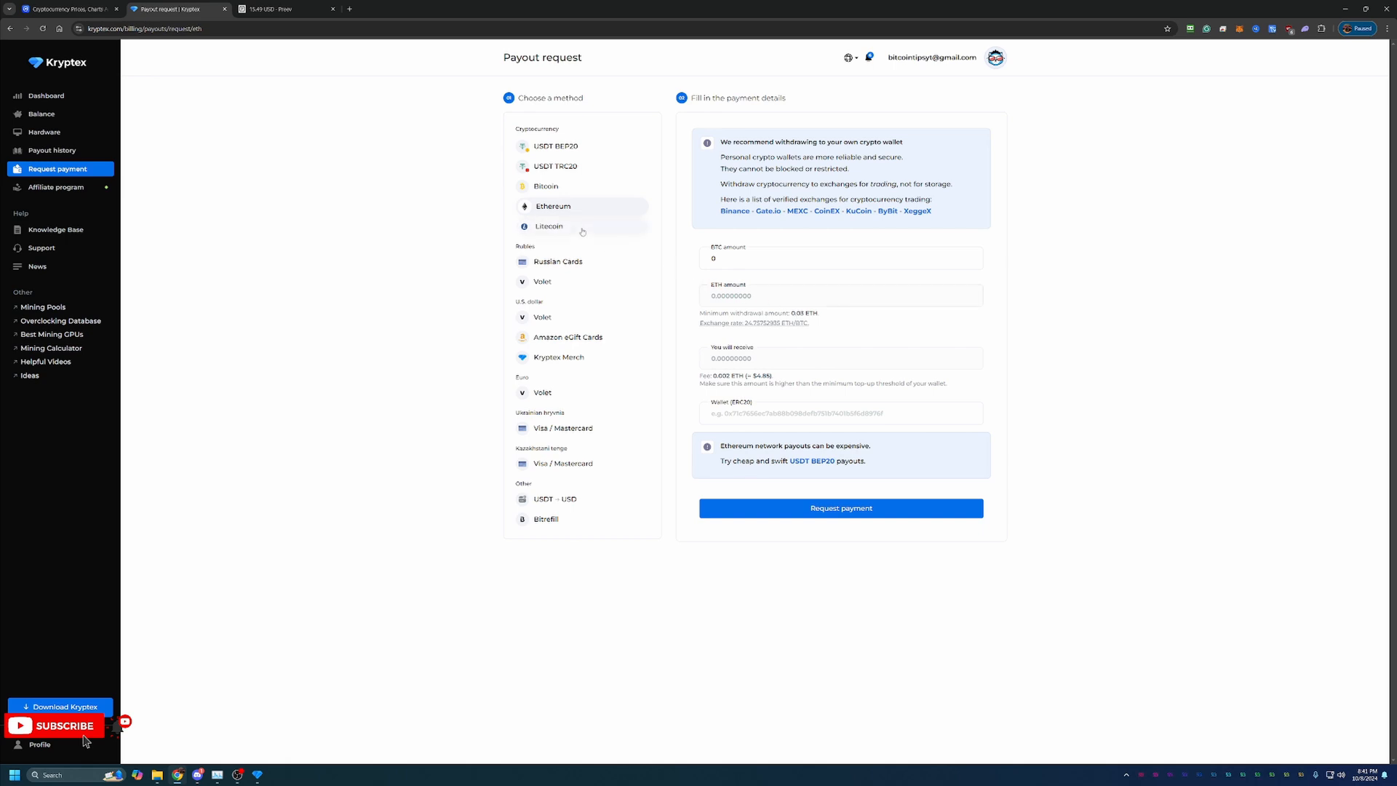
{"action": "left_click", "coordinate": [549, 225]}
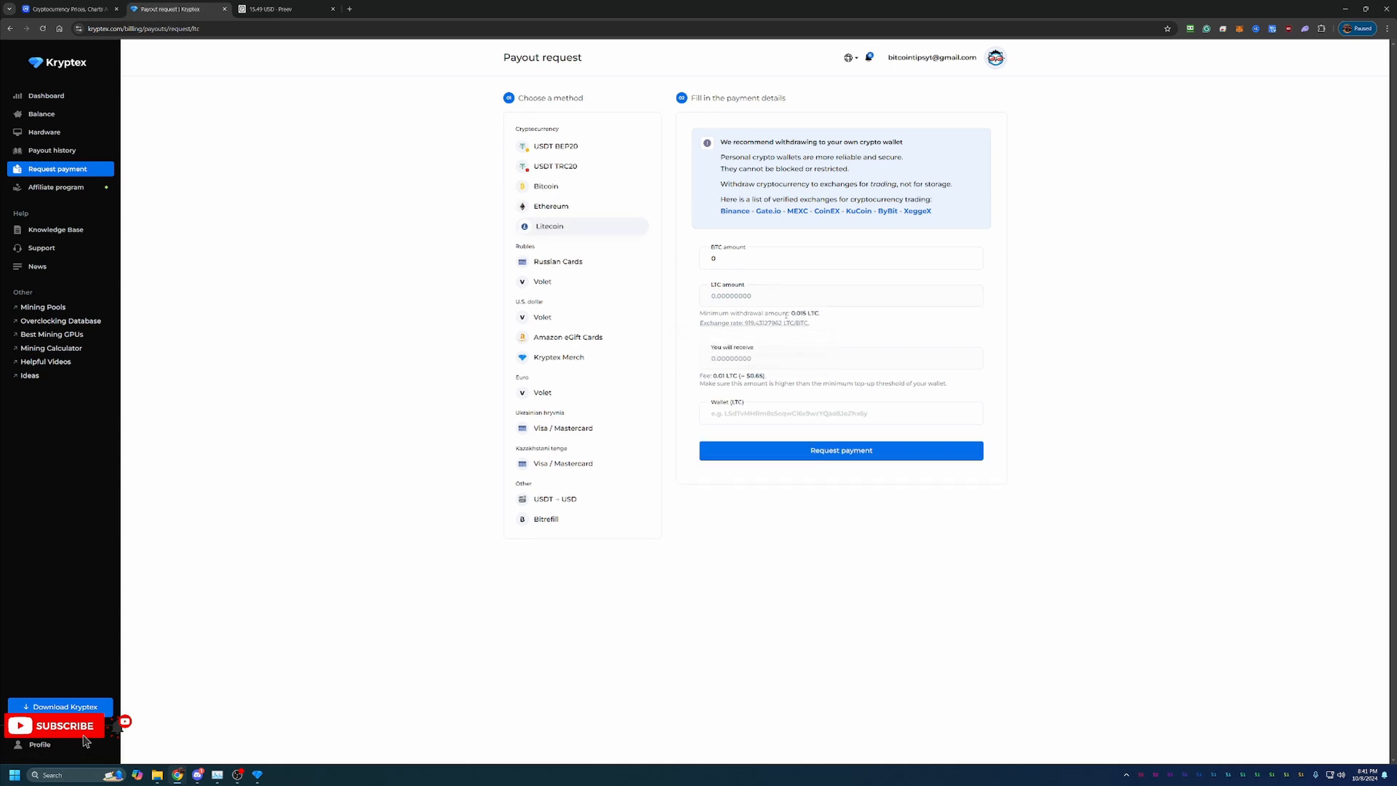
{"action": "left_click", "coordinate": [841, 258]}
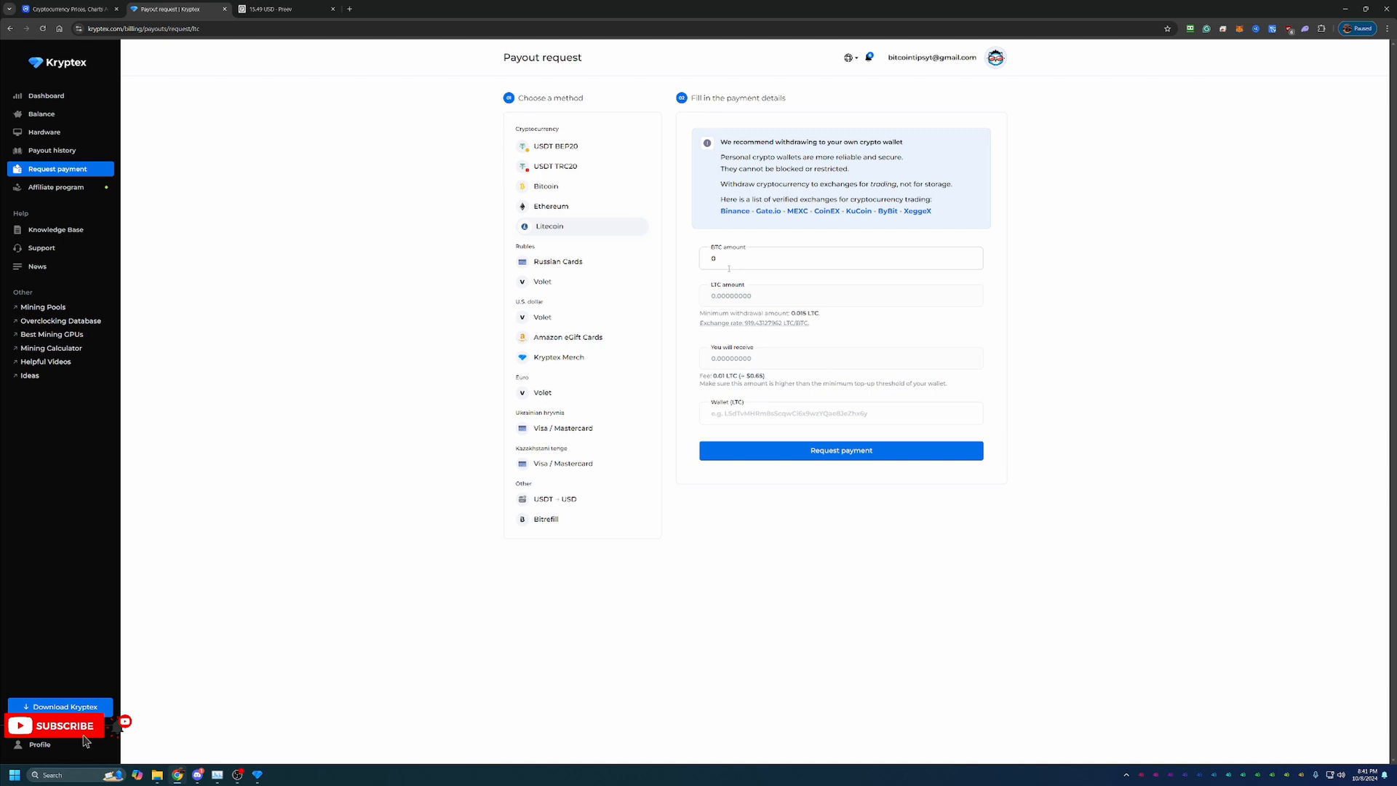
{"action": "mouse_move", "coordinate": [729, 267]}
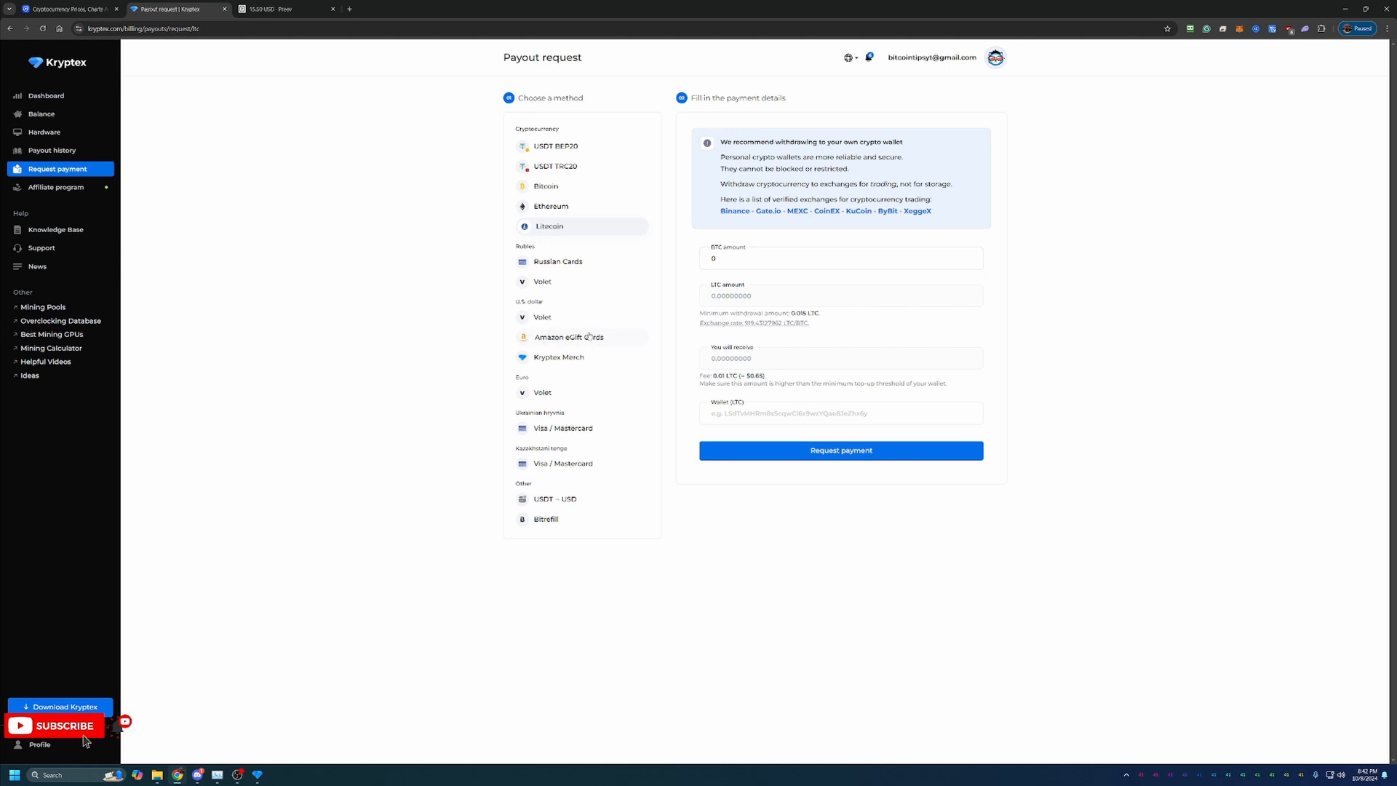
{"action": "left_click", "coordinate": [545, 519]}
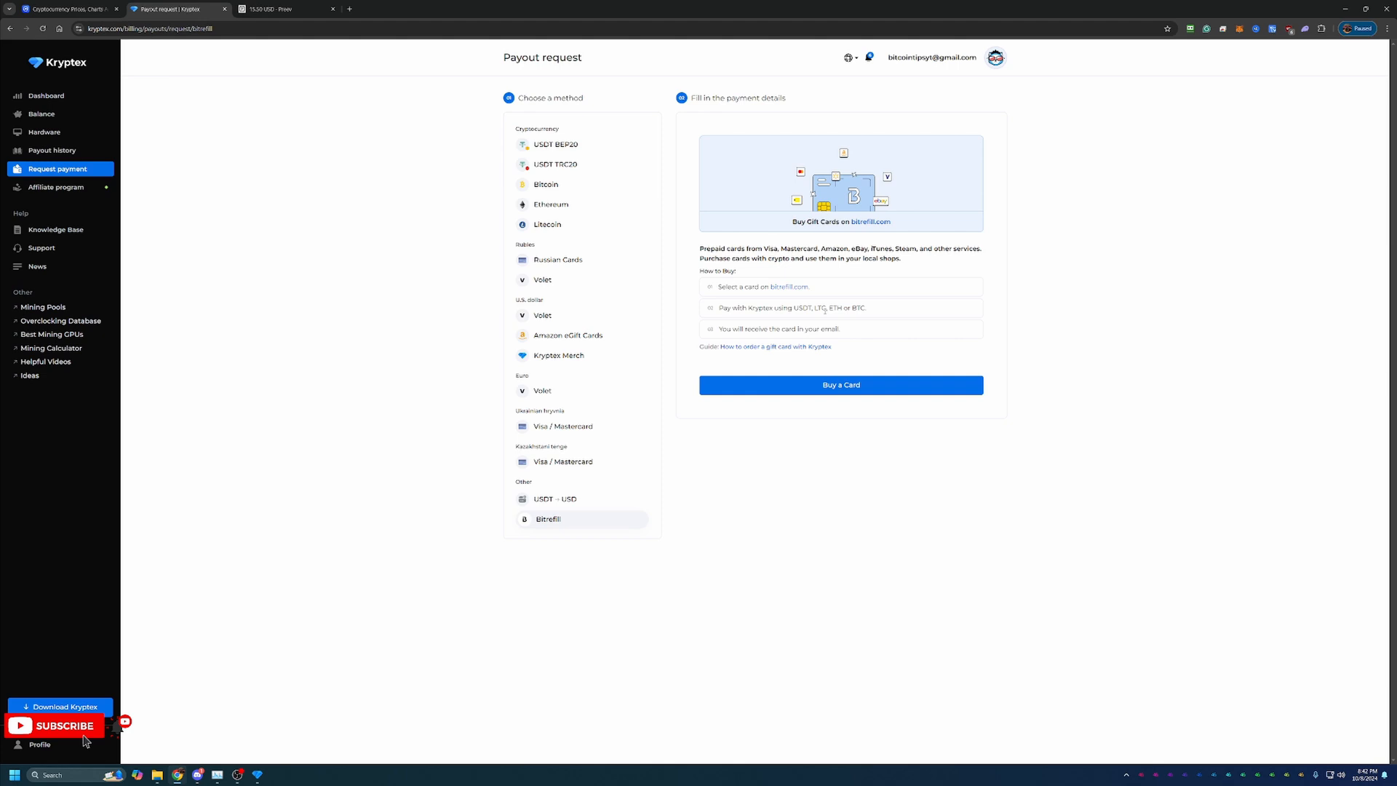
{"action": "mouse_move", "coordinate": [842, 294]}
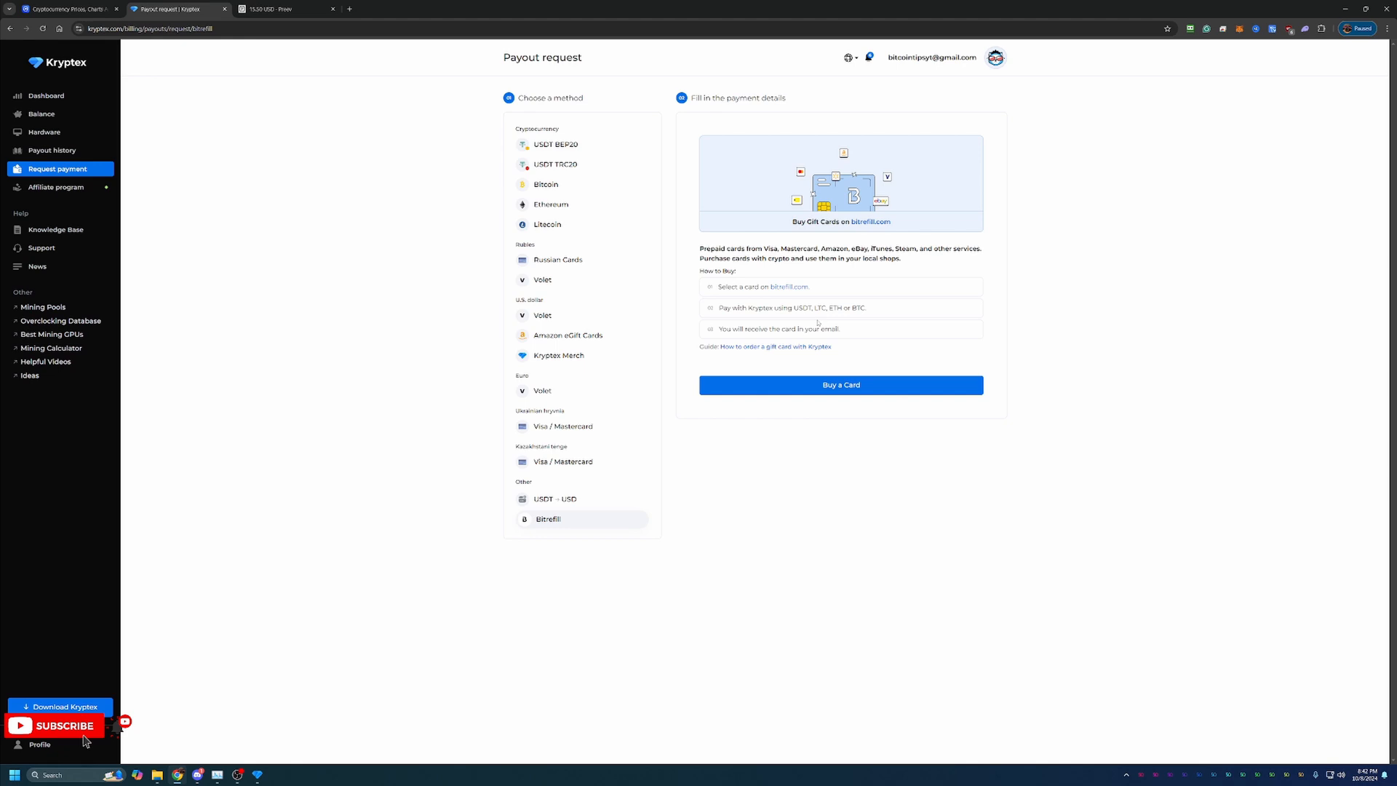
{"action": "mouse_move", "coordinate": [738, 360]}
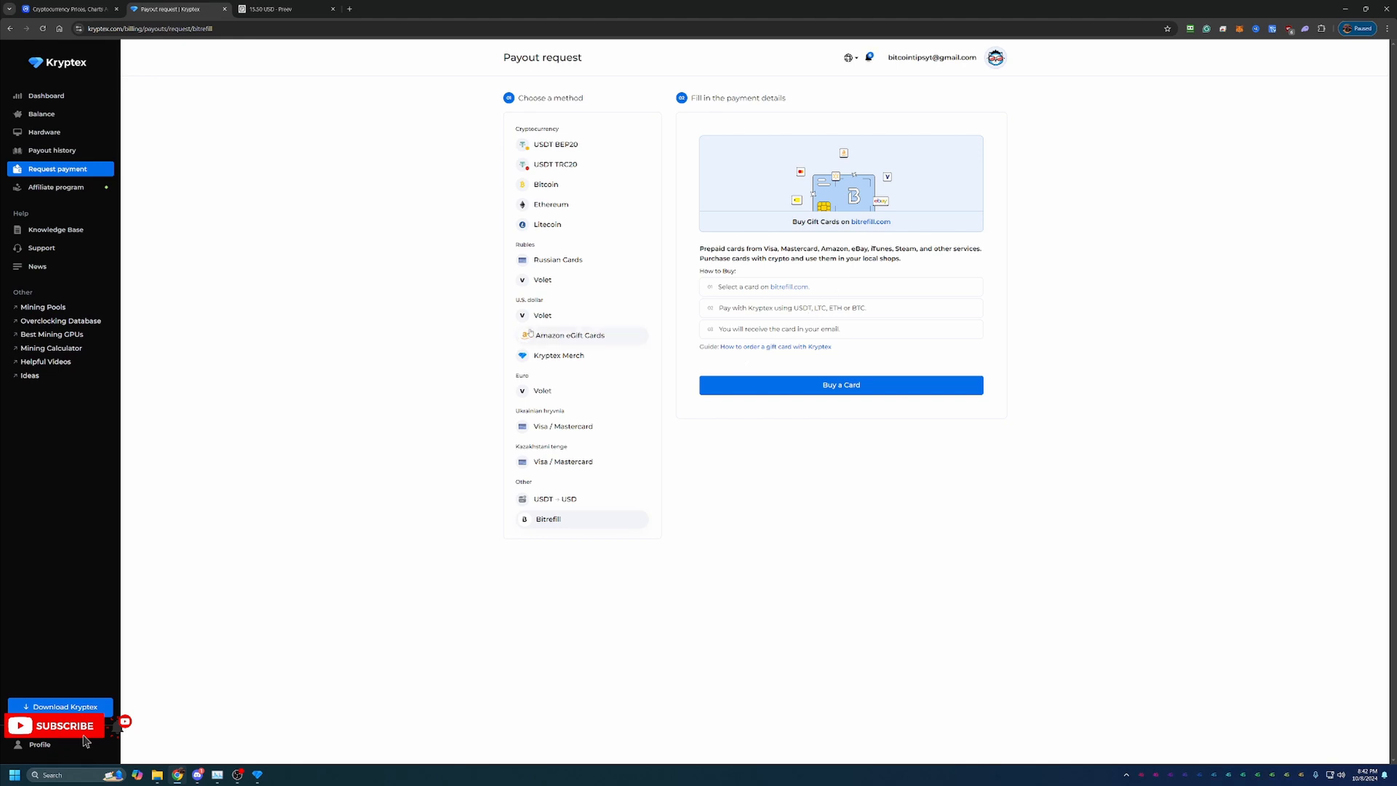
{"action": "mouse_move", "coordinate": [614, 248]}
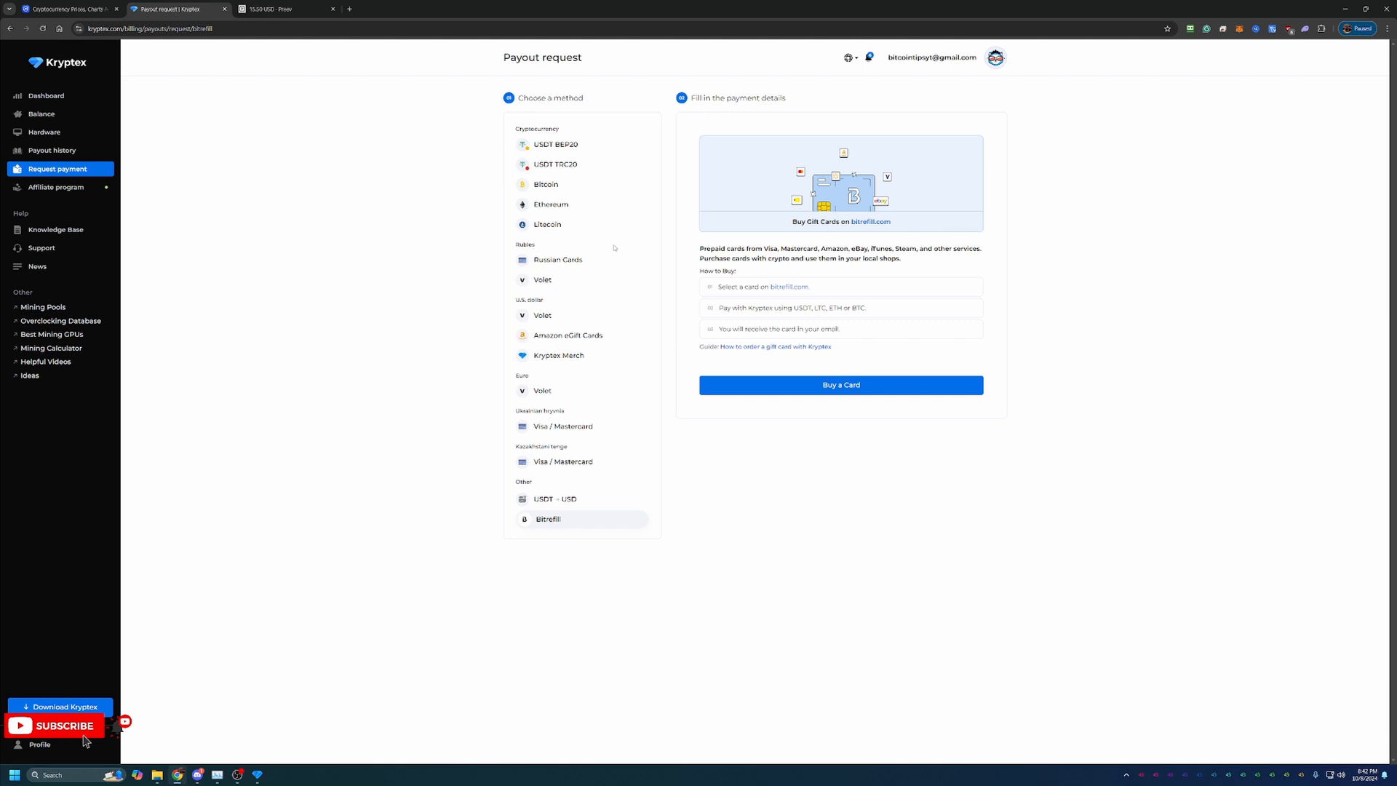